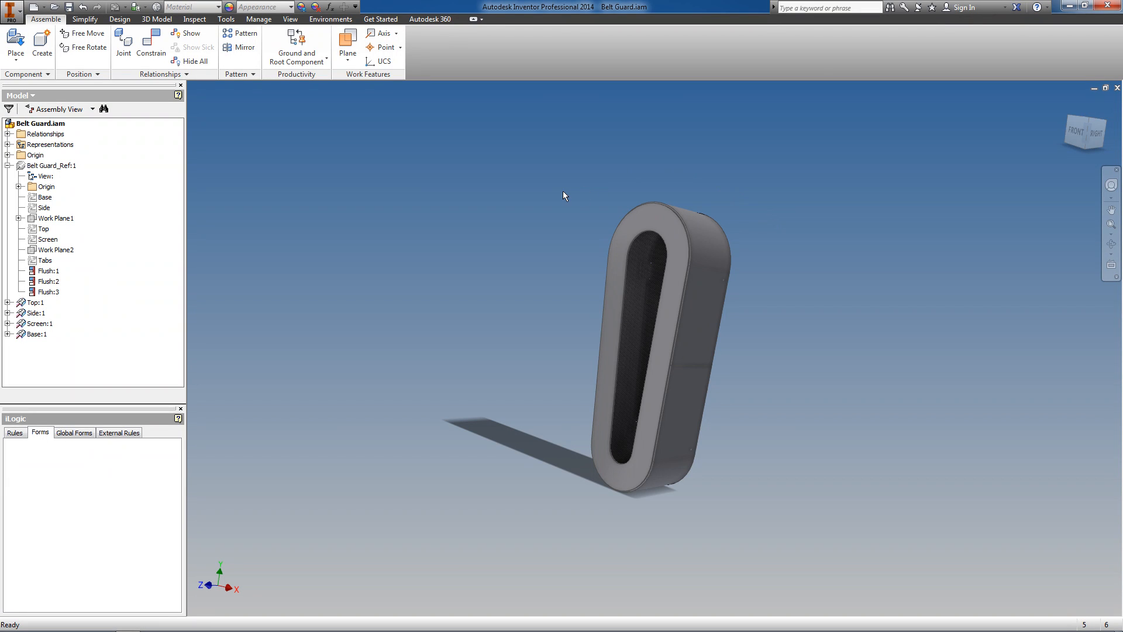
{"action": "mouse_move", "coordinate": [426, 136]}
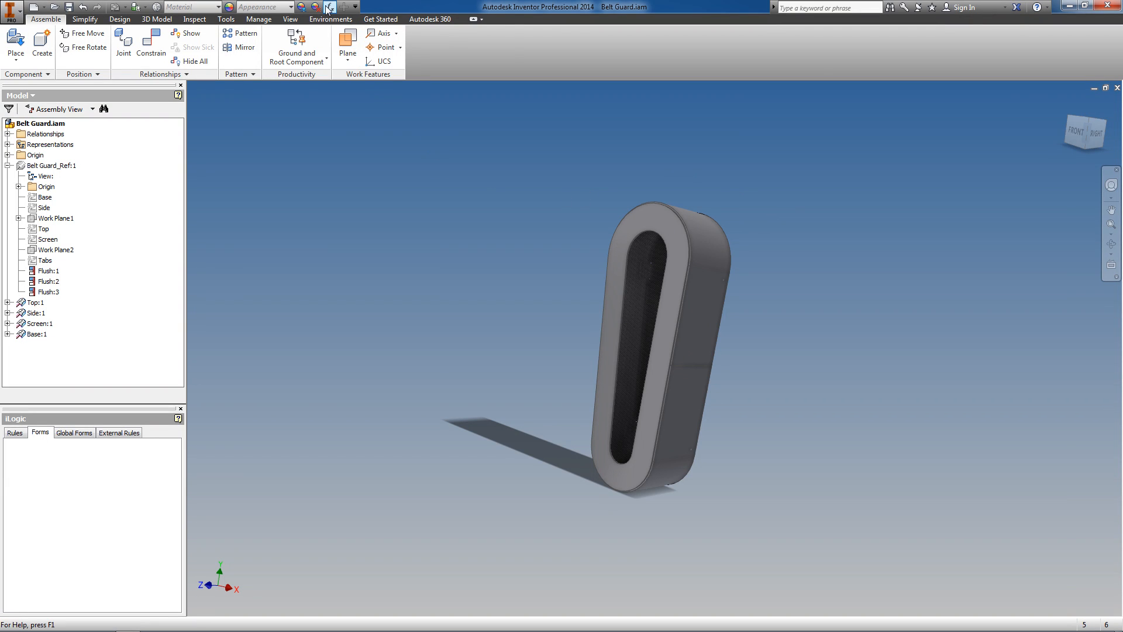
{"action": "mouse_move", "coordinate": [329, 7]}
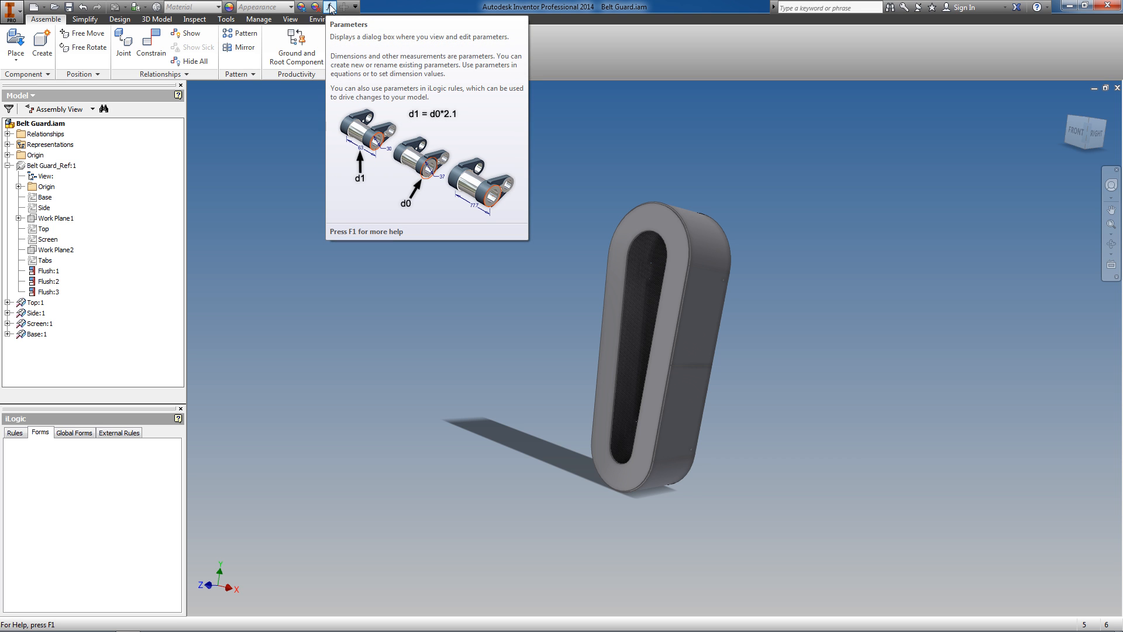
Create the user parameter Top_Width with a value of 10 in in the Parameters dialog.
{"action": "left_click", "coordinate": [330, 7]}
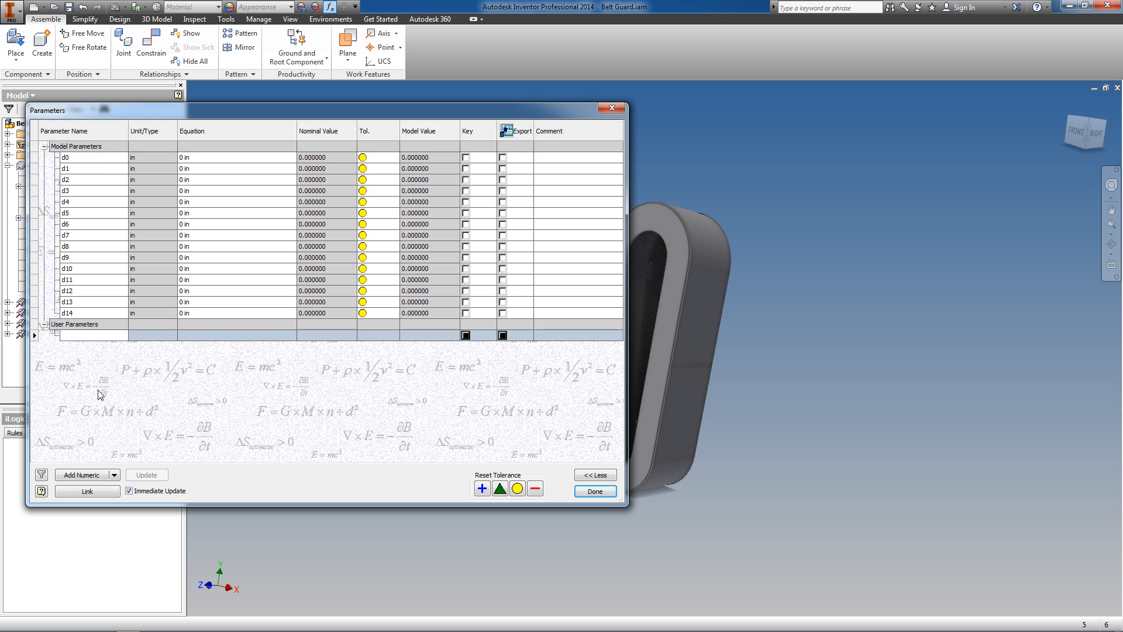
{"action": "type", "text": "Top"}
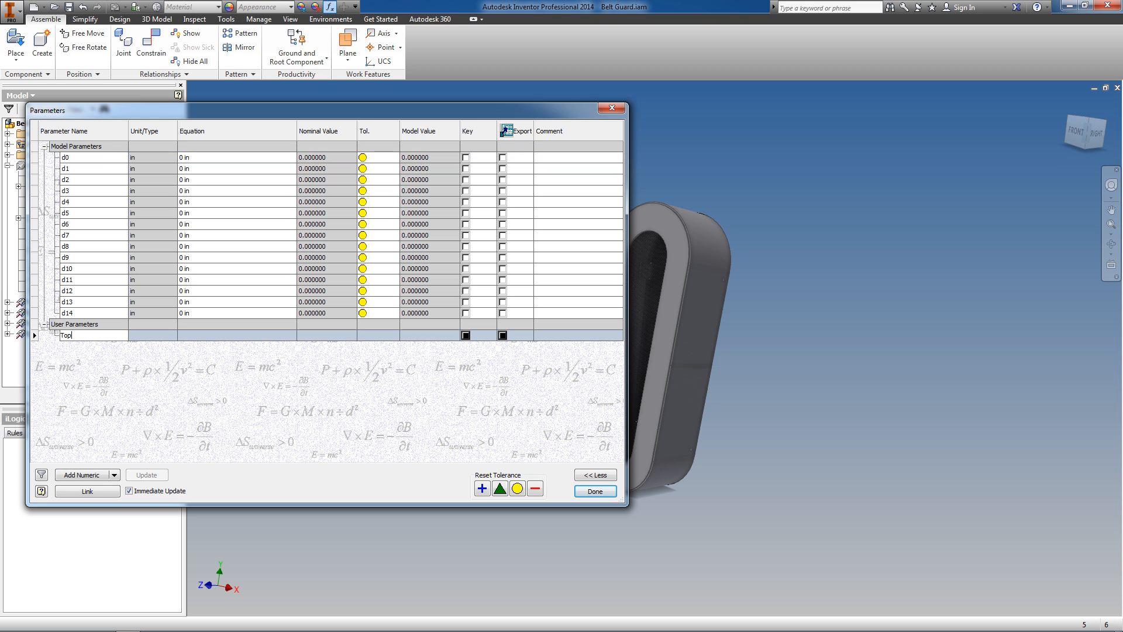
{"action": "type", "text": "_Width"}
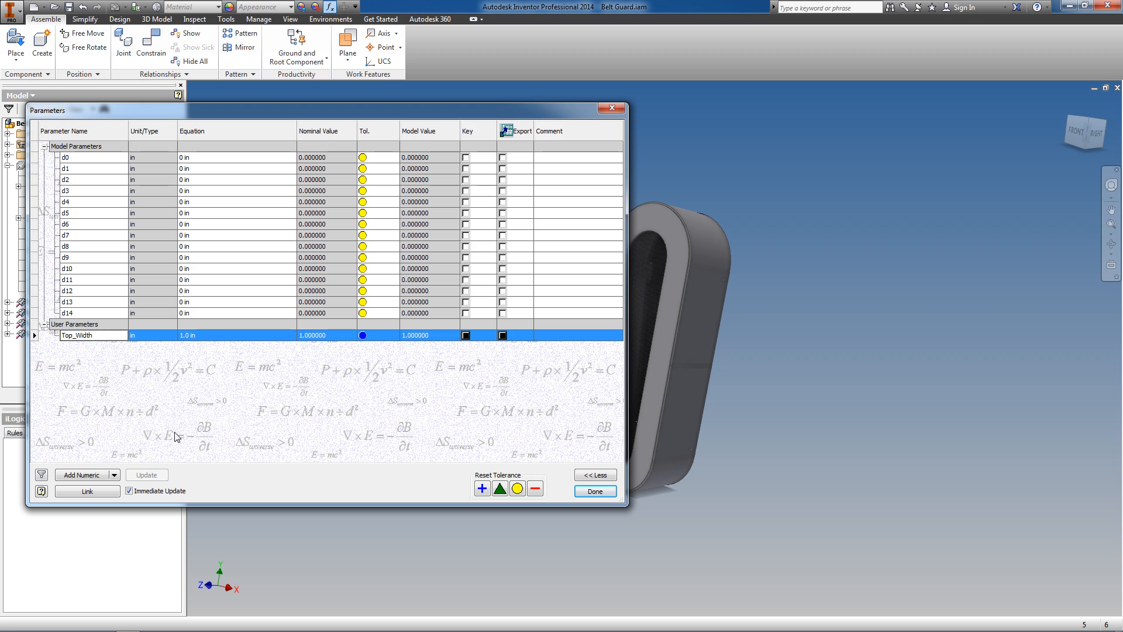
{"action": "type", "text": "10"}
{"action": "type", "text": "Top_"}
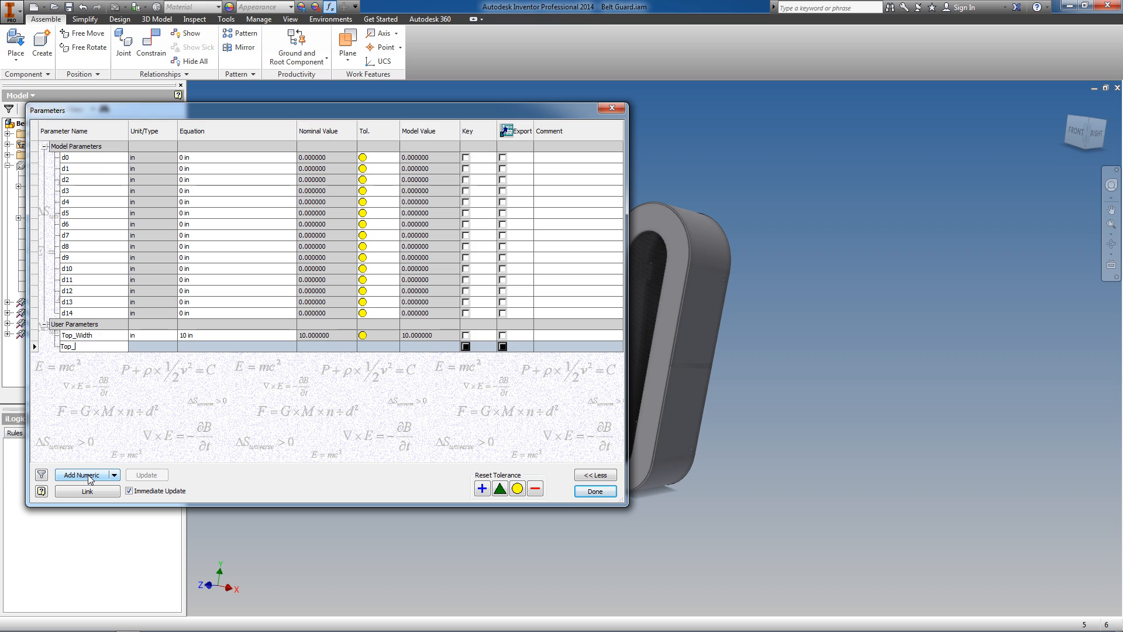
Add Top_Hole at 3 in and start the Btm_Width parameter at 8 in.
{"action": "type", "text": "Hole"}
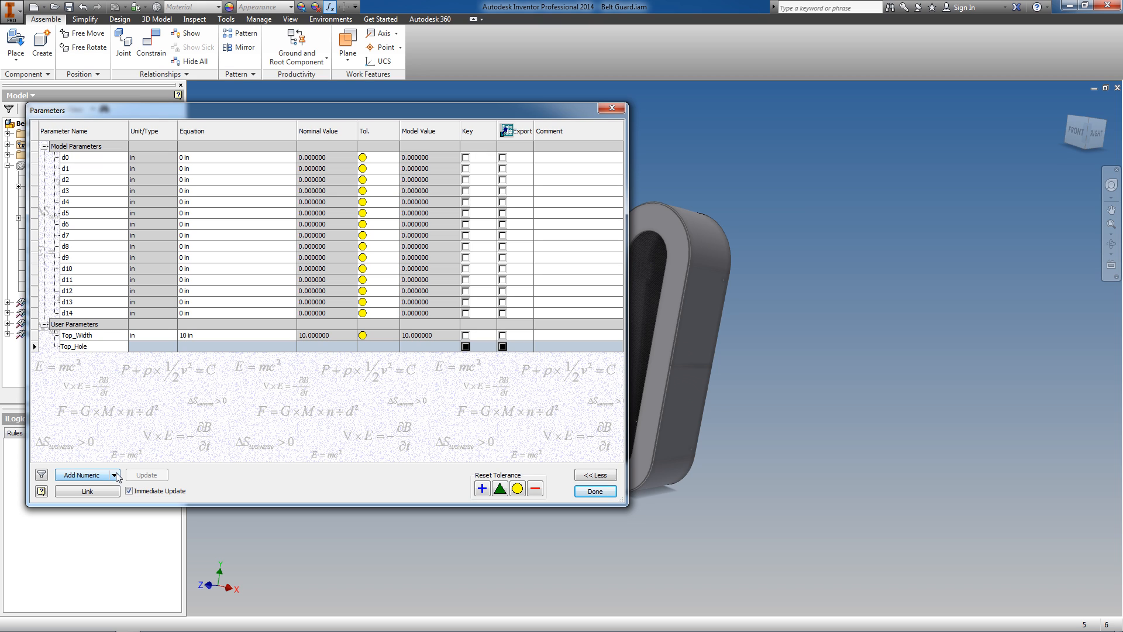
{"action": "type", "text": "1.0 in"}
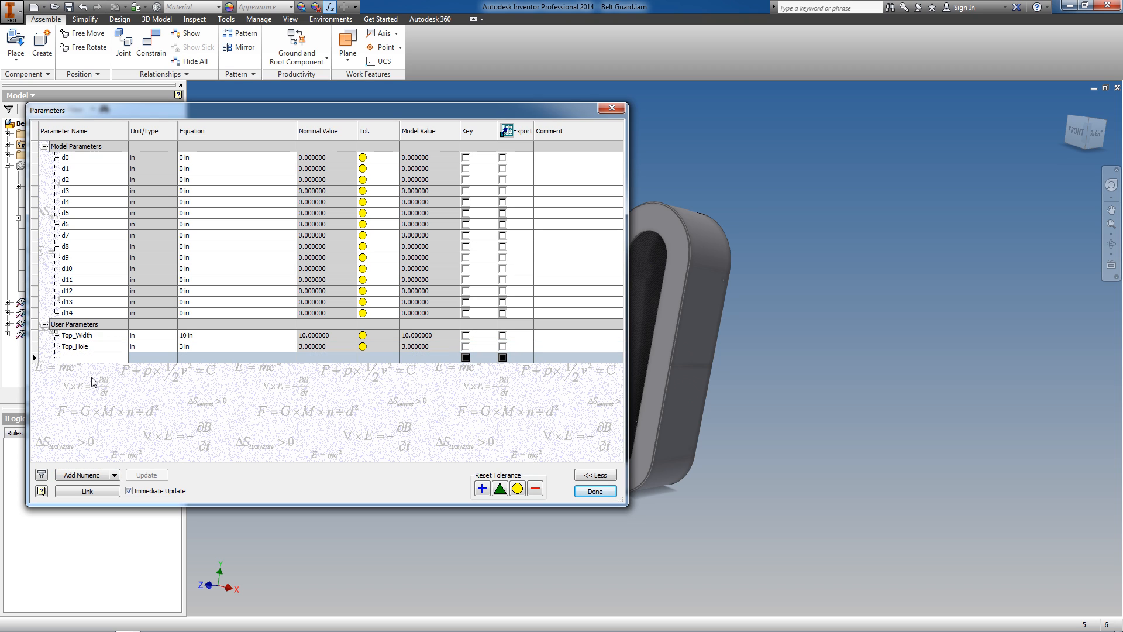
{"action": "type", "text": "Btm_Width"}
{"action": "type", "text": "8"}
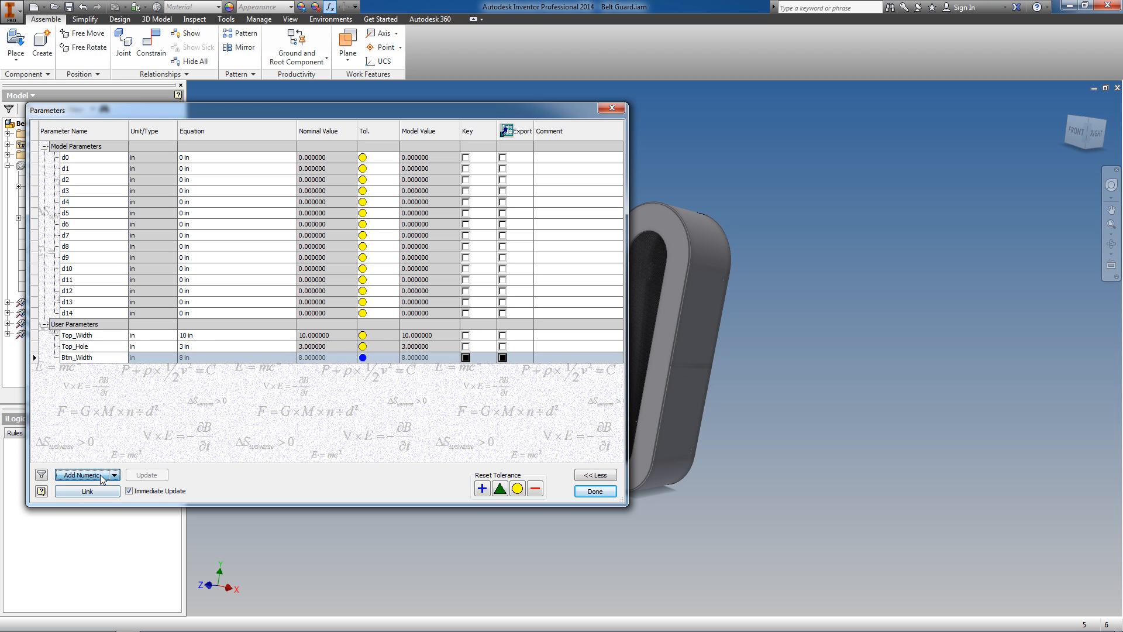
Add the numeric user parameter Btm_Hole with a value of 2 in.
{"action": "left_click", "coordinate": [82, 474]}
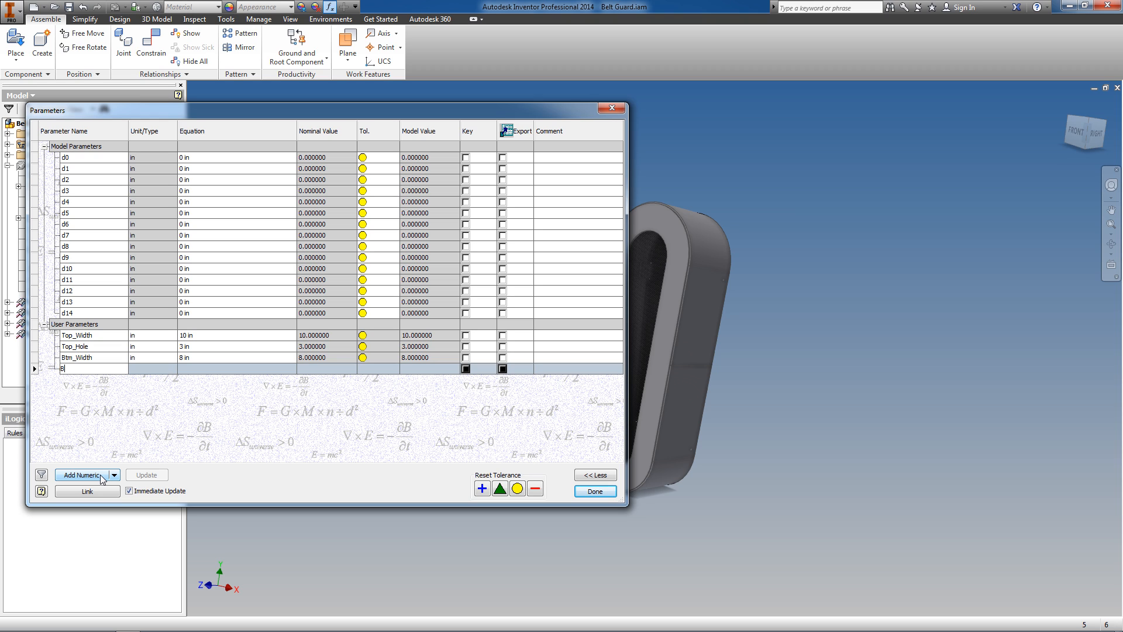
{"action": "type", "text": "tm_Hole"}
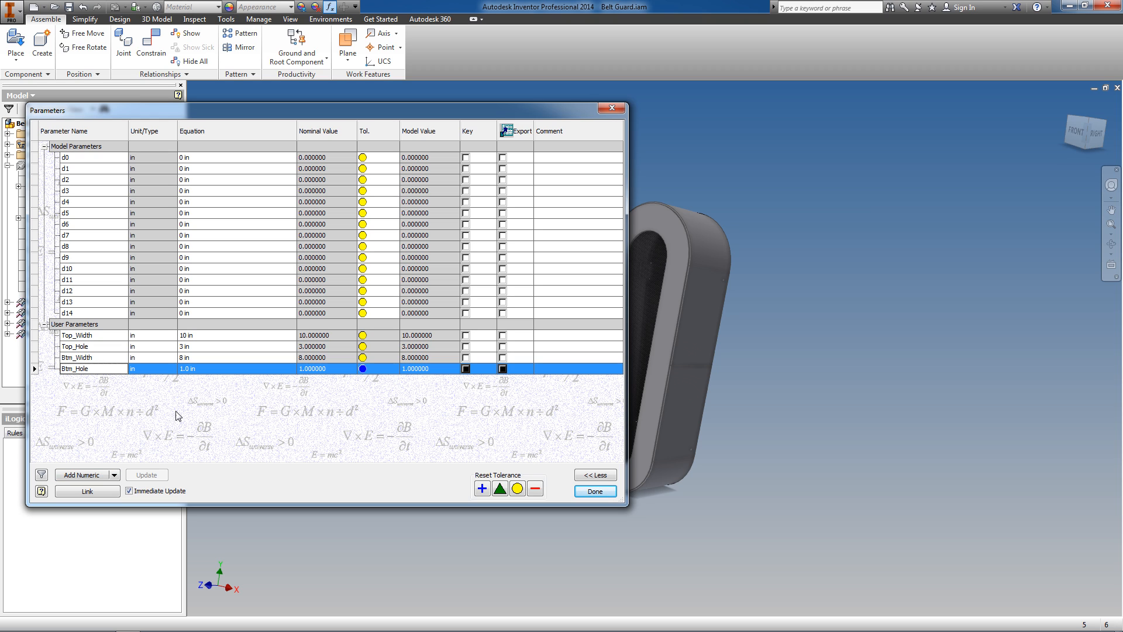
{"action": "type", "text": "2"}
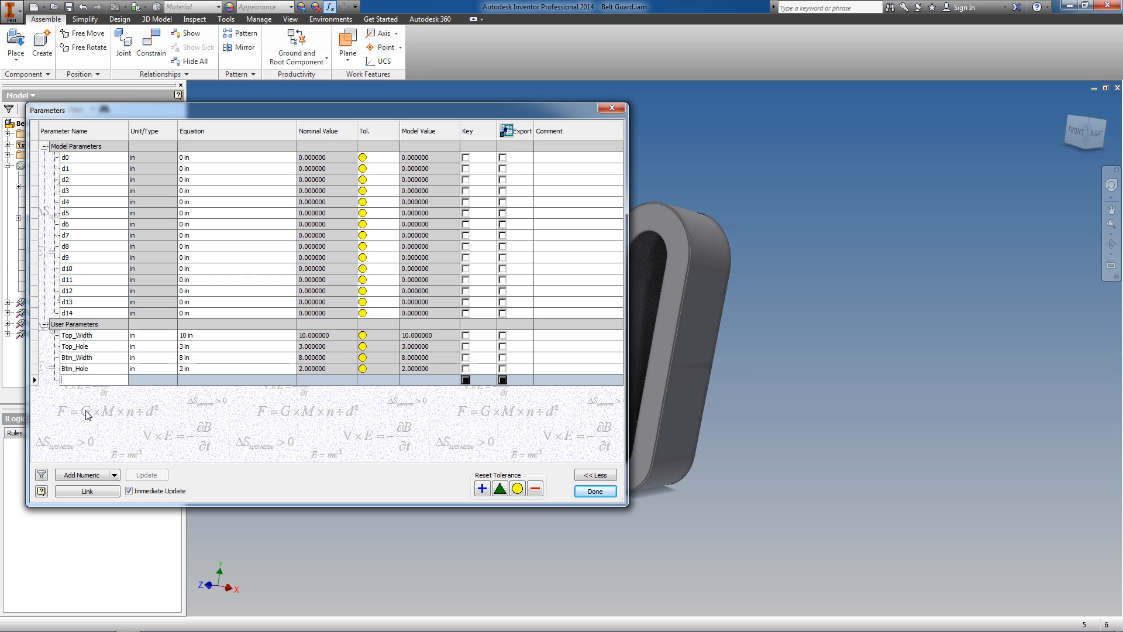
Add Centers_Dist and set it to 18 in.
{"action": "type", "text": "Centers"}
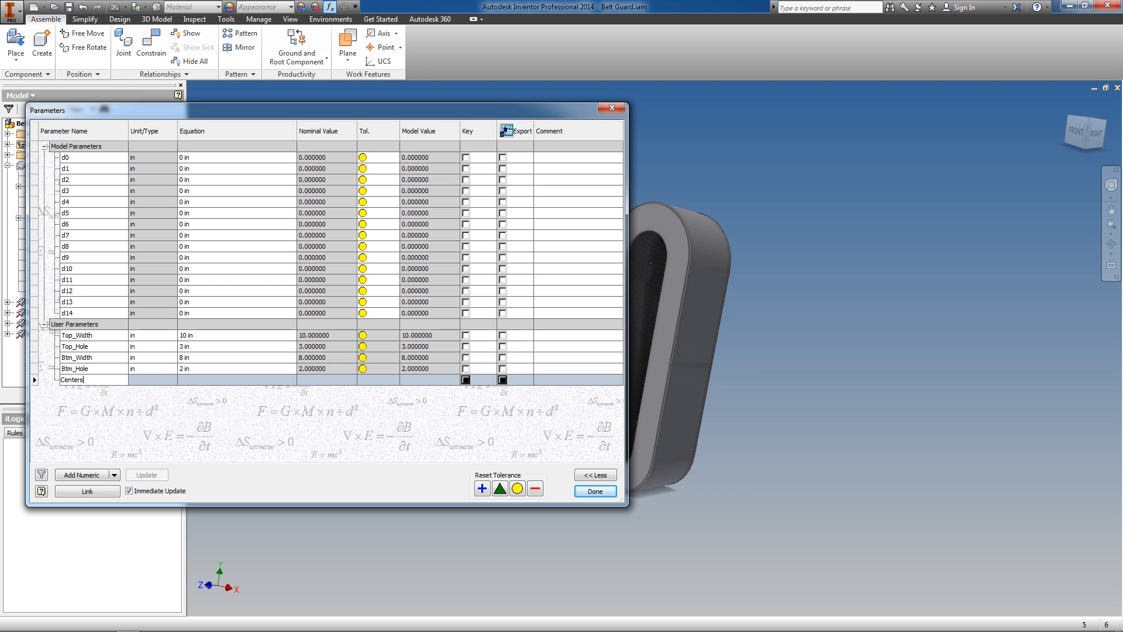
{"action": "type", "text": "_Dist"}
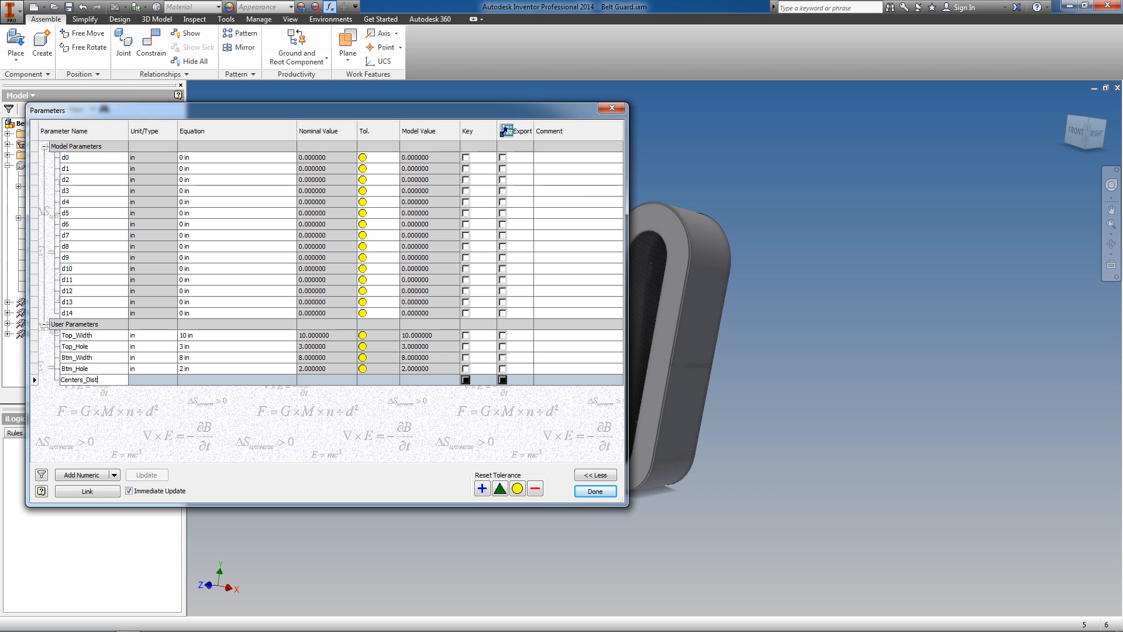
{"action": "type", "text": "1.0 in"}
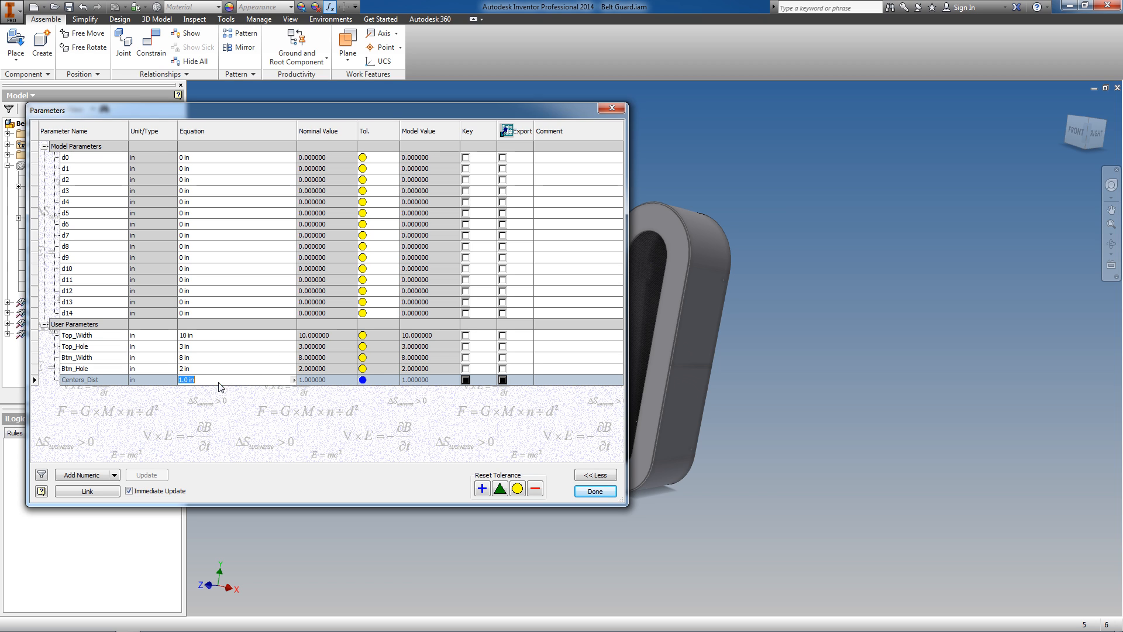
{"action": "type", "text": "18 in"}
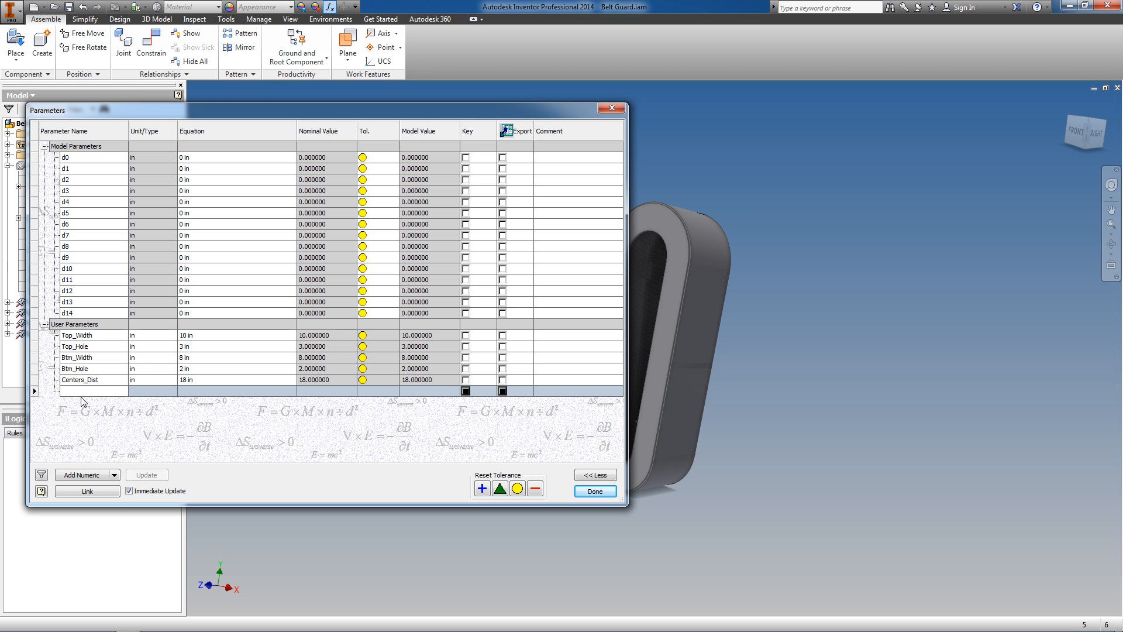
Add Thickness and set it to 0.1345 in.
{"action": "type", "text": "Thickne"}
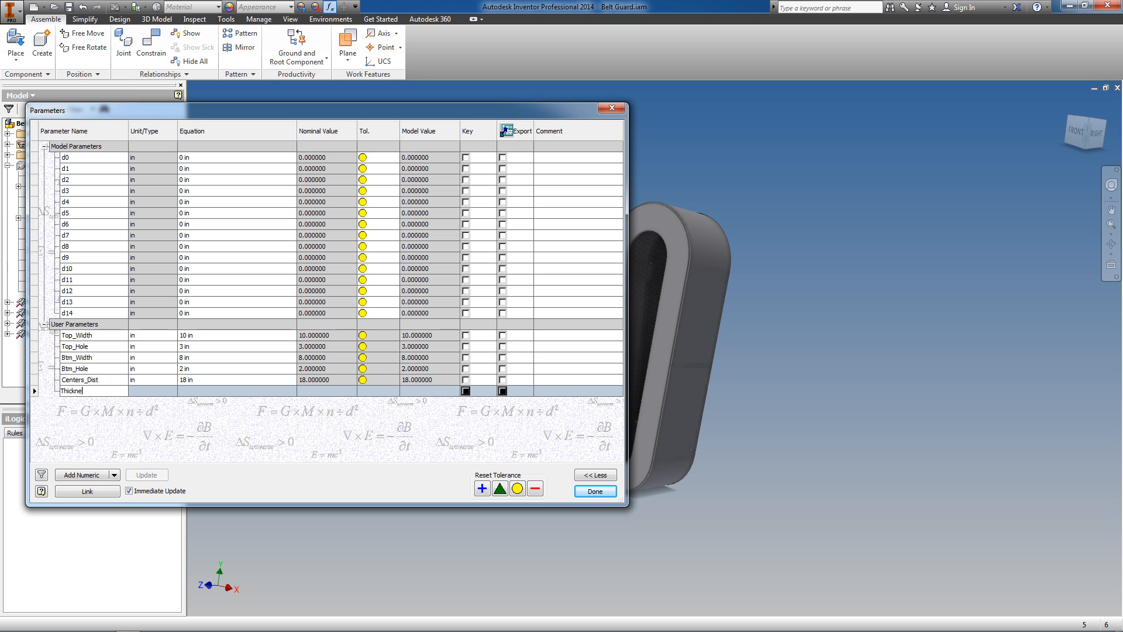
{"action": "type", "text": "1.0 in"}
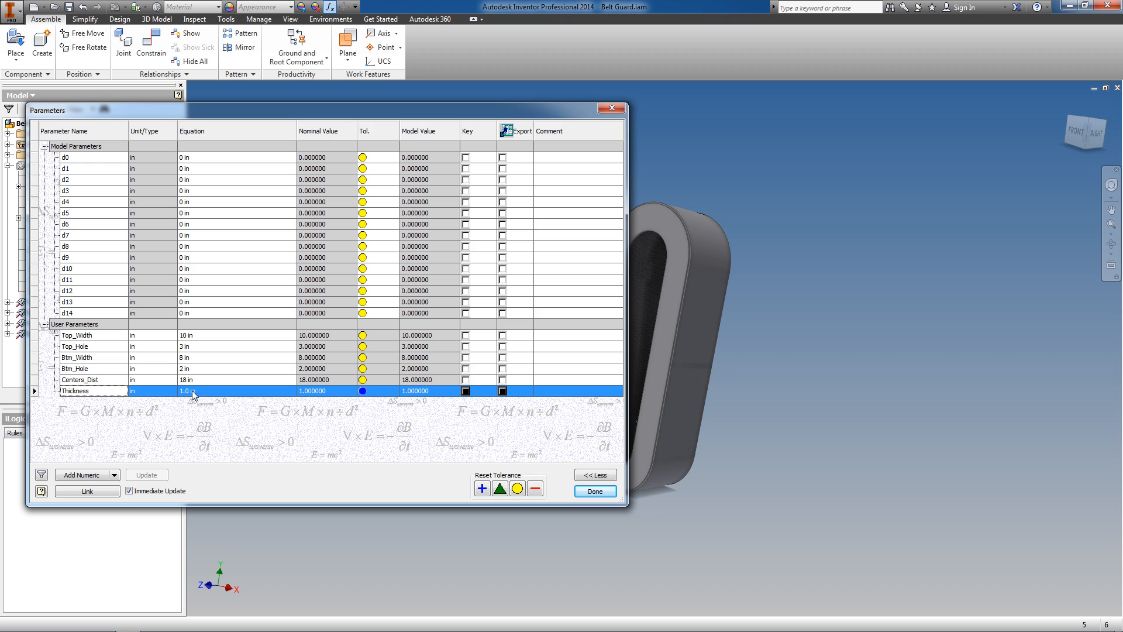
{"action": "type", "text": ".1345"}
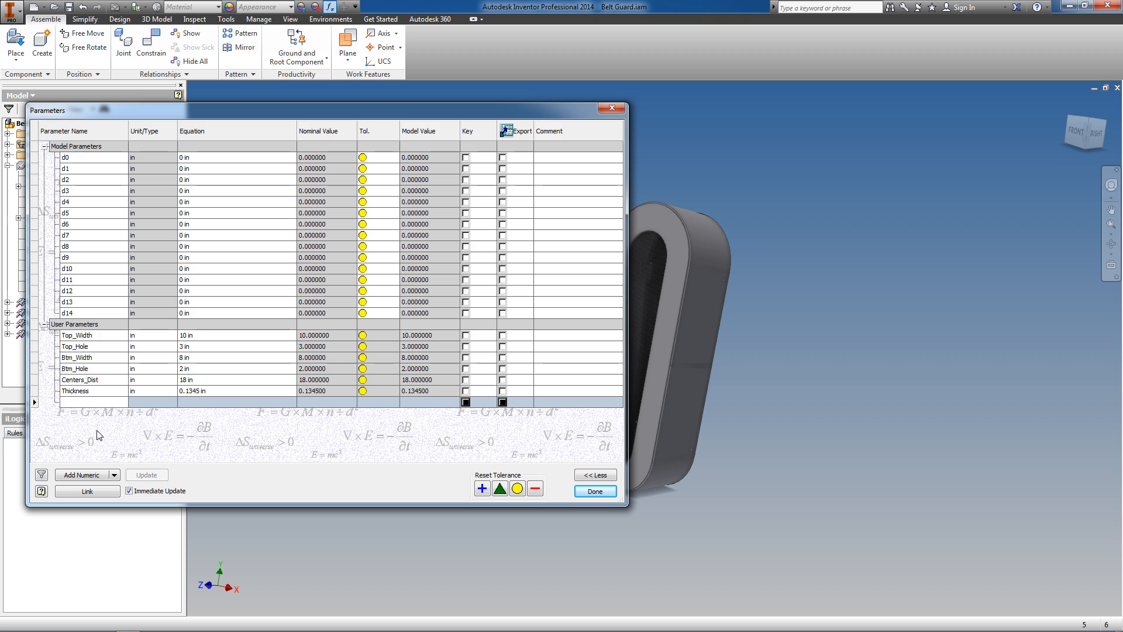
Add the user parameter Guard_Depth with a value of 6 in.
{"action": "type", "text": "Guar"}
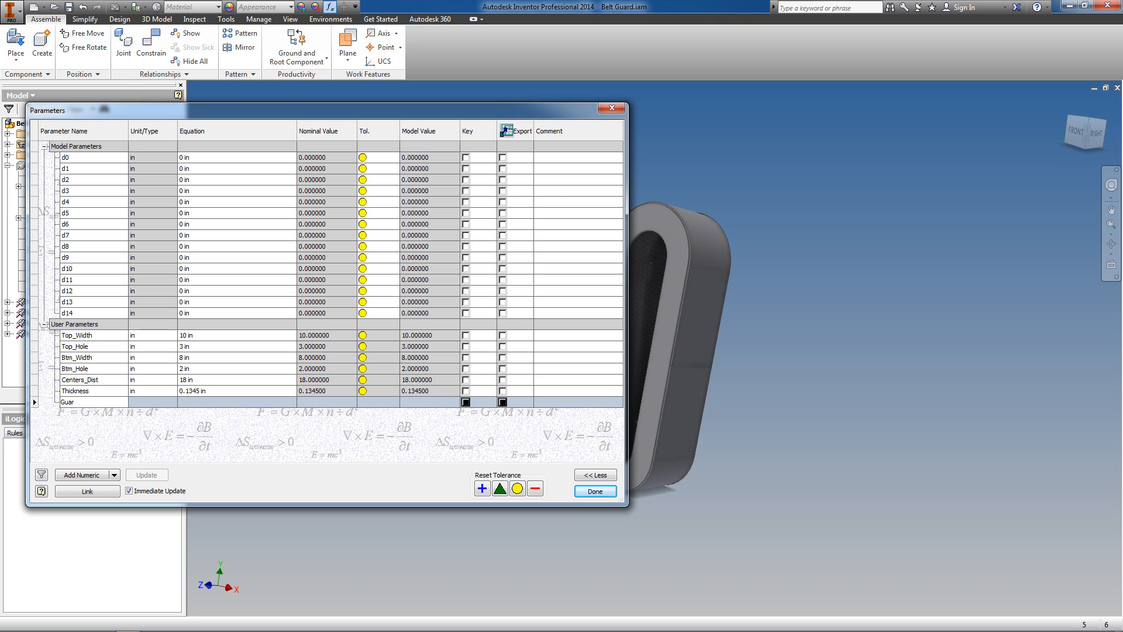
{"action": "type", "text": "Guard_Depth"}
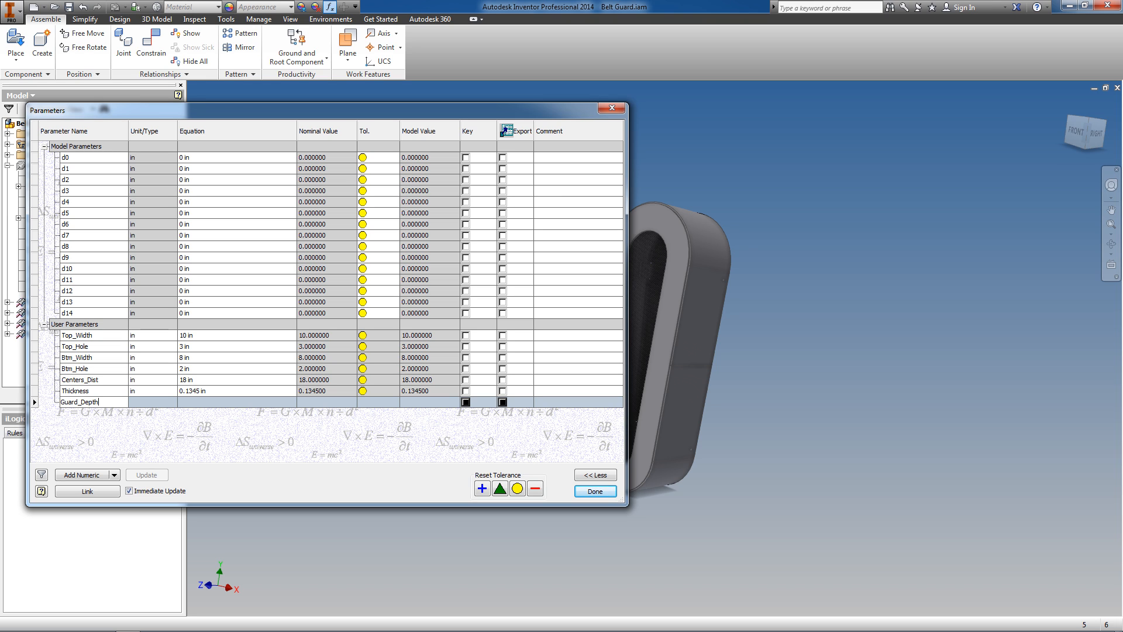
{"action": "type", "text": "1.0 in"}
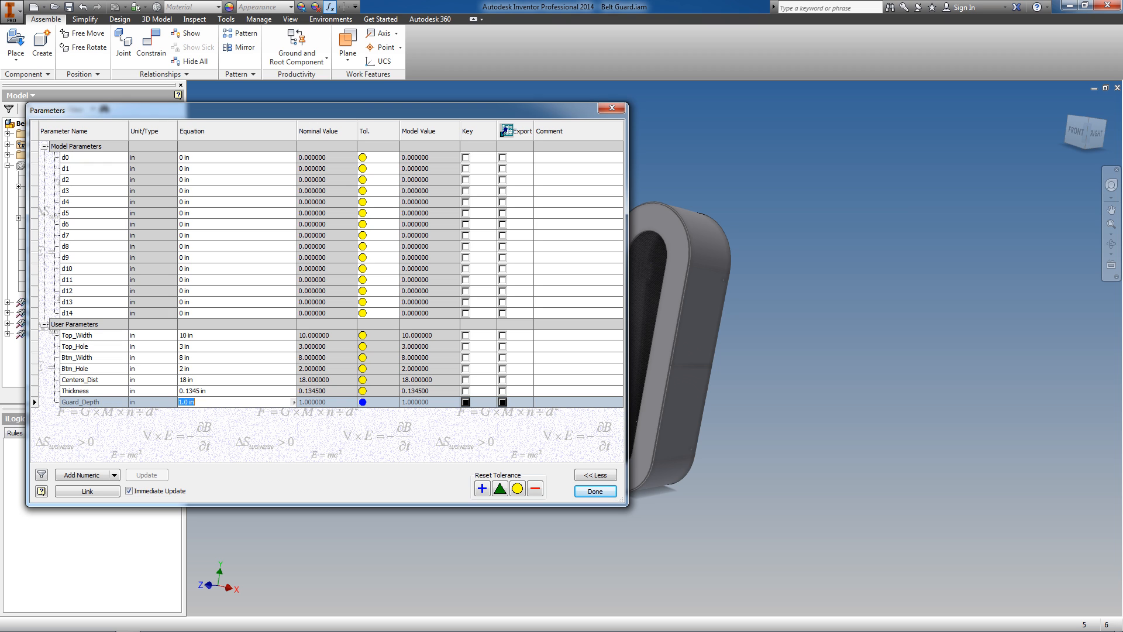
{"action": "type", "text": "6 in"}
{"action": "type", "text": "18"}
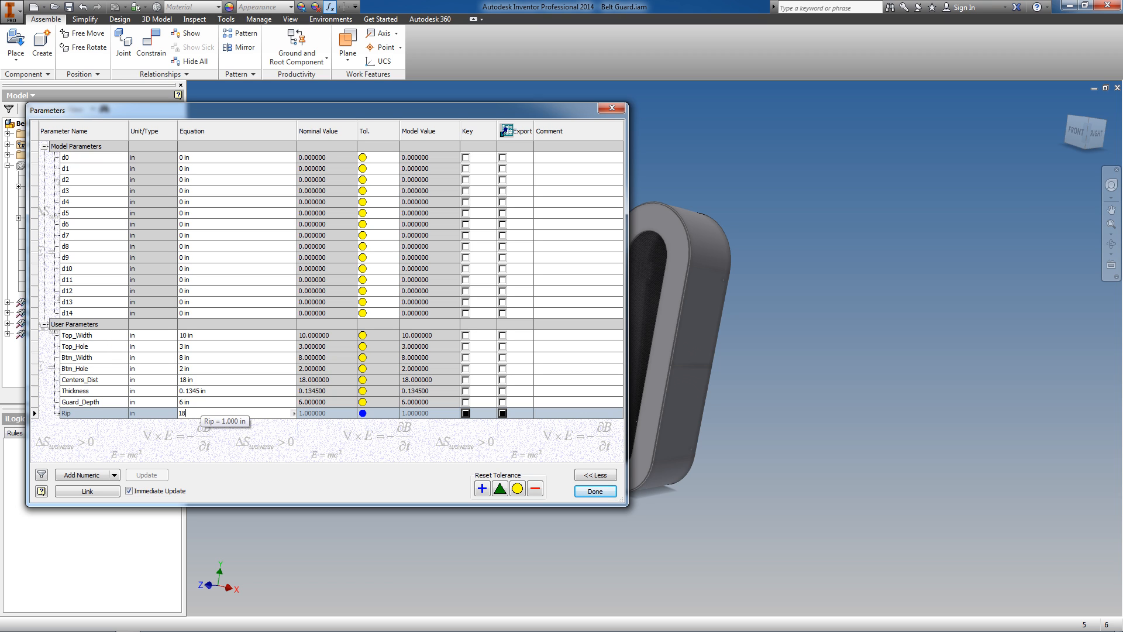
Set Rip to 1/16 in and start another blank numeric parameter.
{"action": "type", "text": "1/16\""}
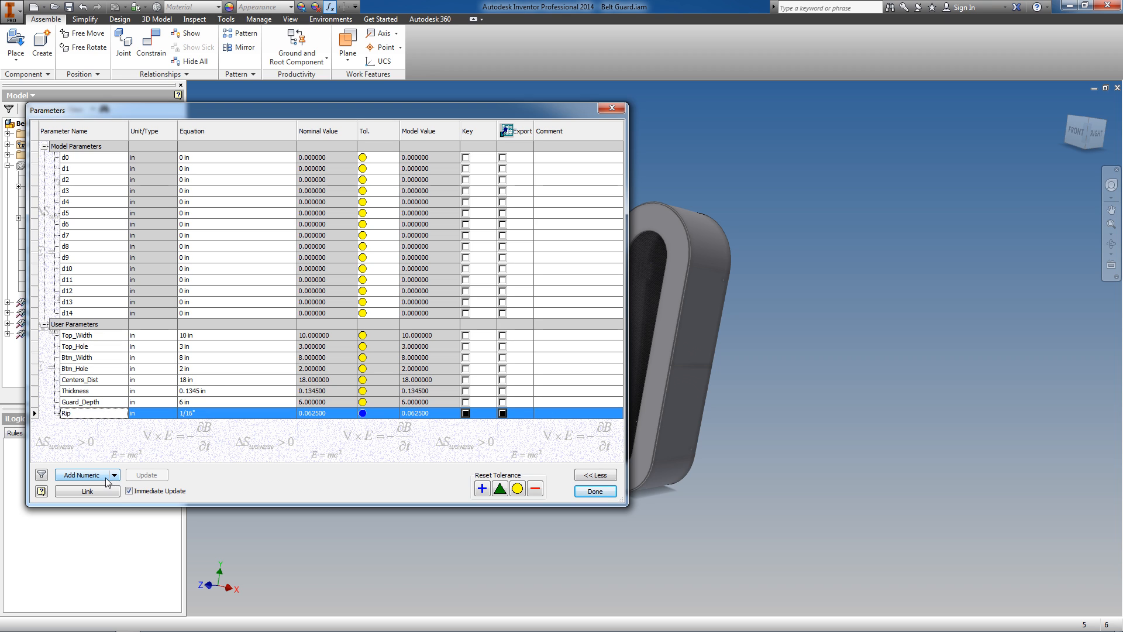
{"action": "left_click", "coordinate": [82, 474]}
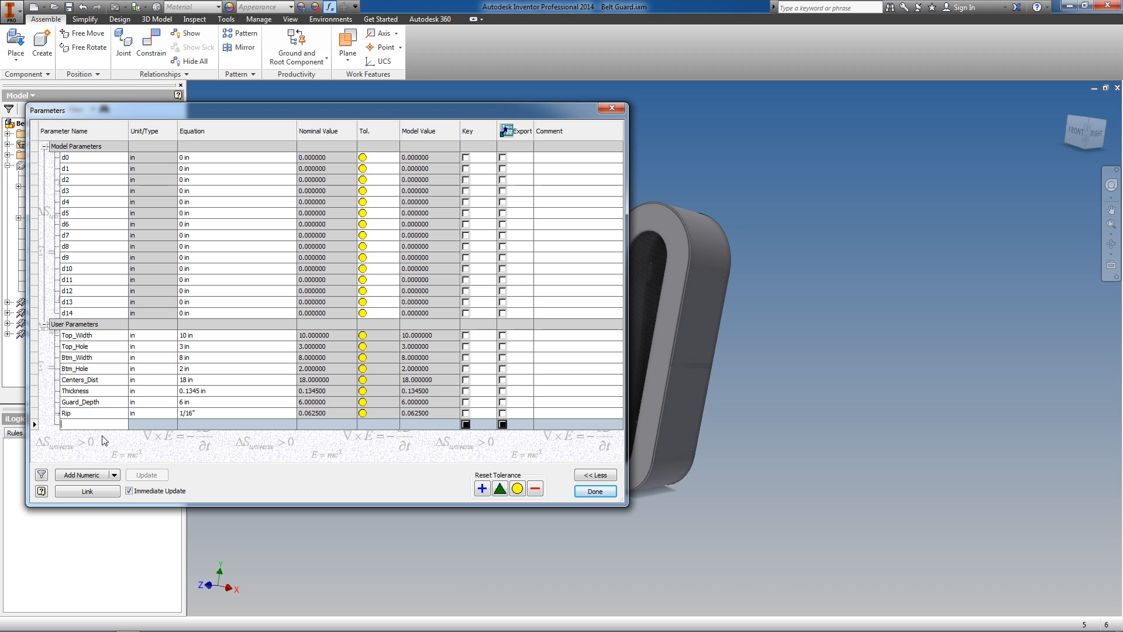
Add Tab_Size at 1.5 in and Tab_Hole at 0.25 in.
{"action": "type", "text": "Tab_"}
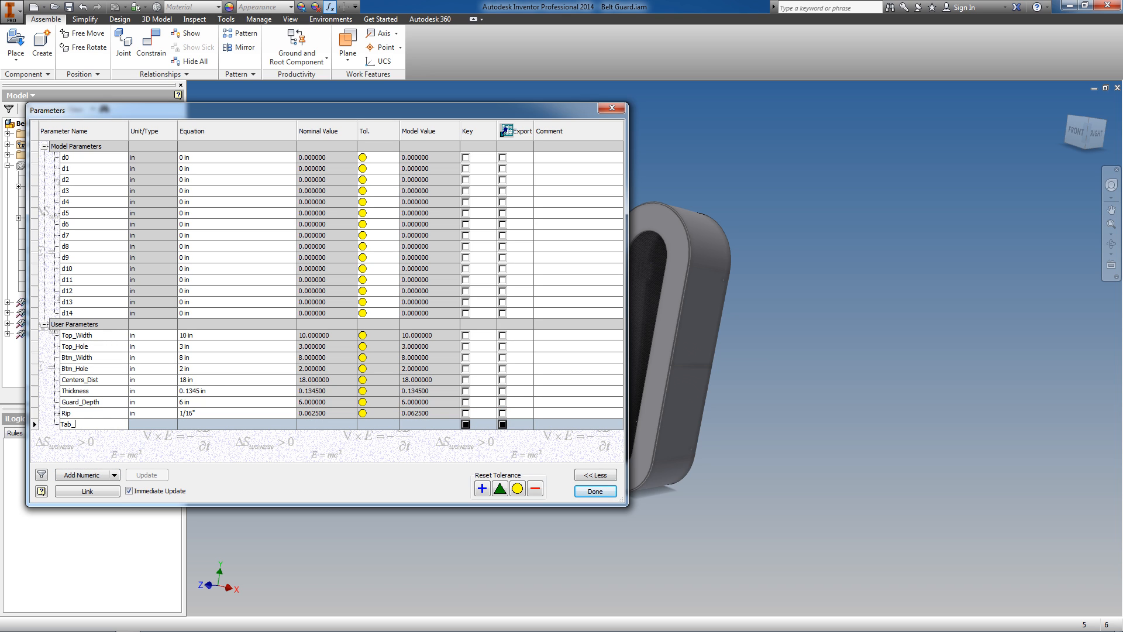
{"action": "type", "text": "Size"}
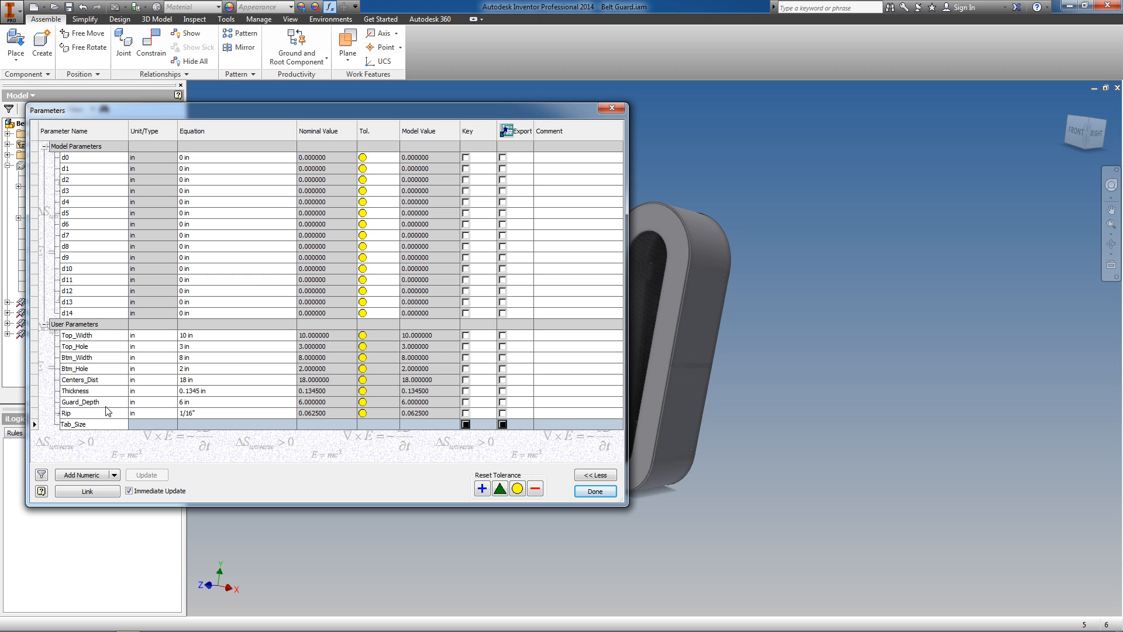
{"action": "left_click", "coordinate": [236, 423]}
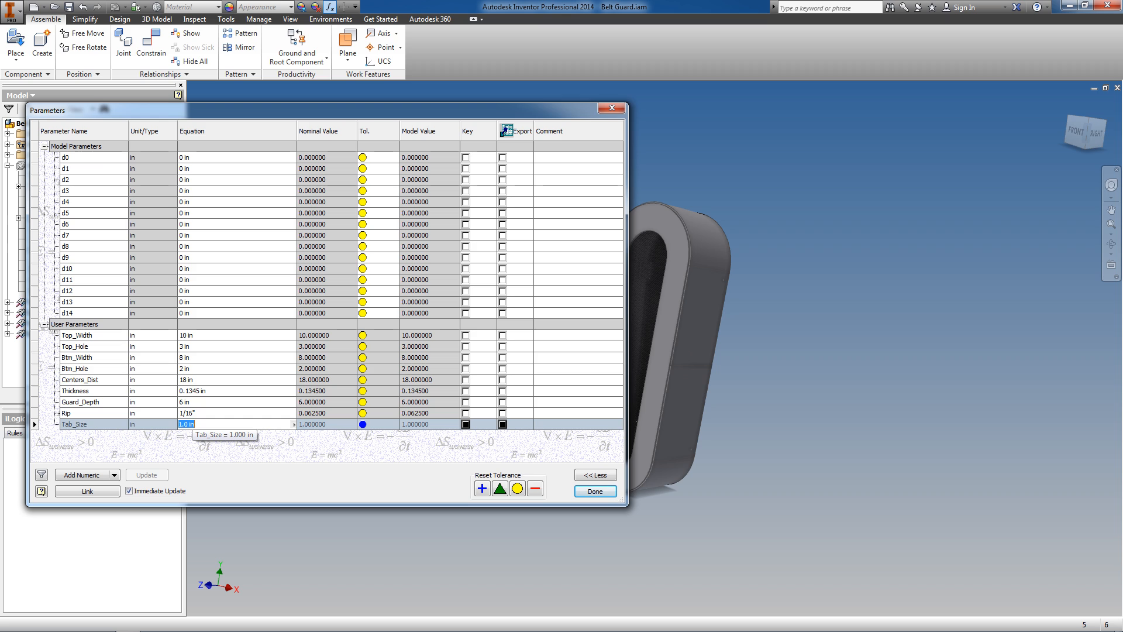
{"action": "type", "text": "1.5 in"}
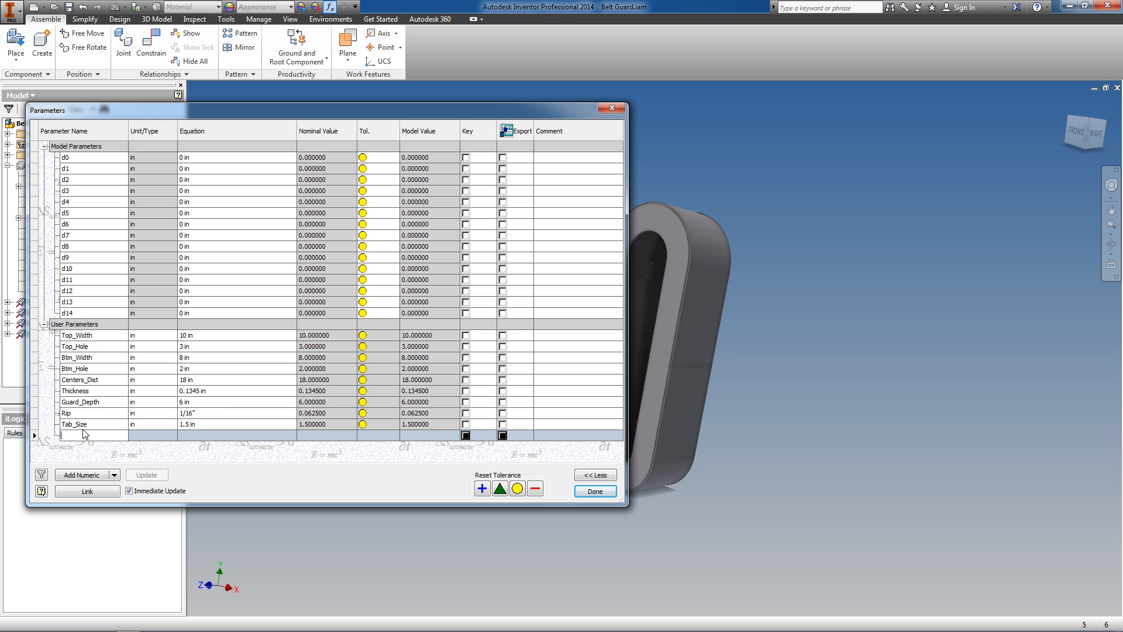
{"action": "type", "text": "Tab_Hole"}
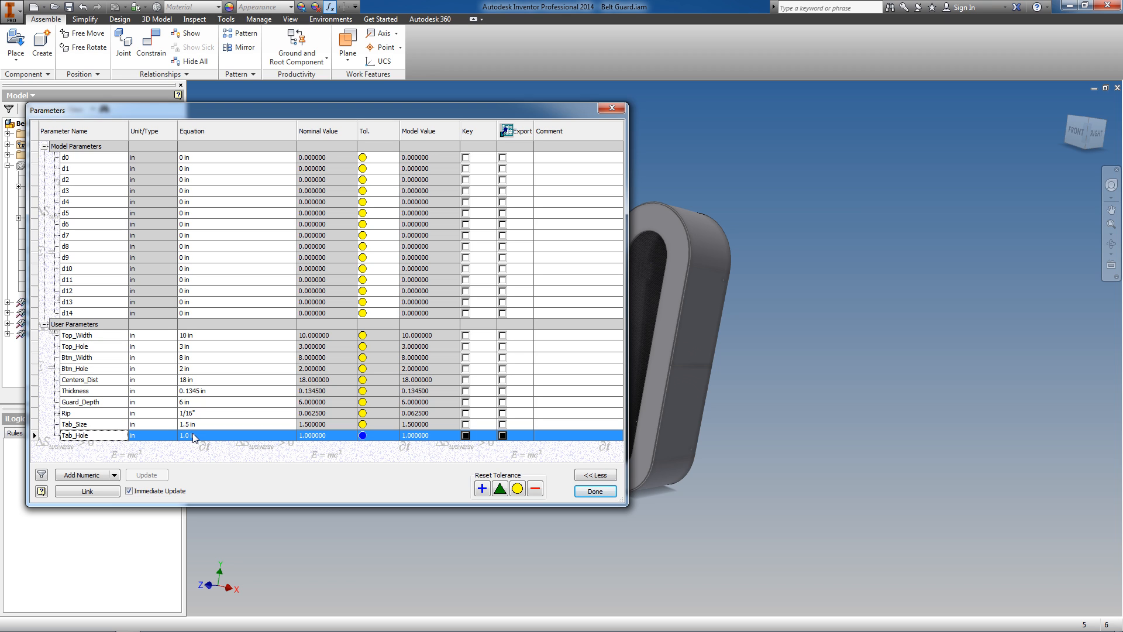
{"action": "type", "text": "0.25"}
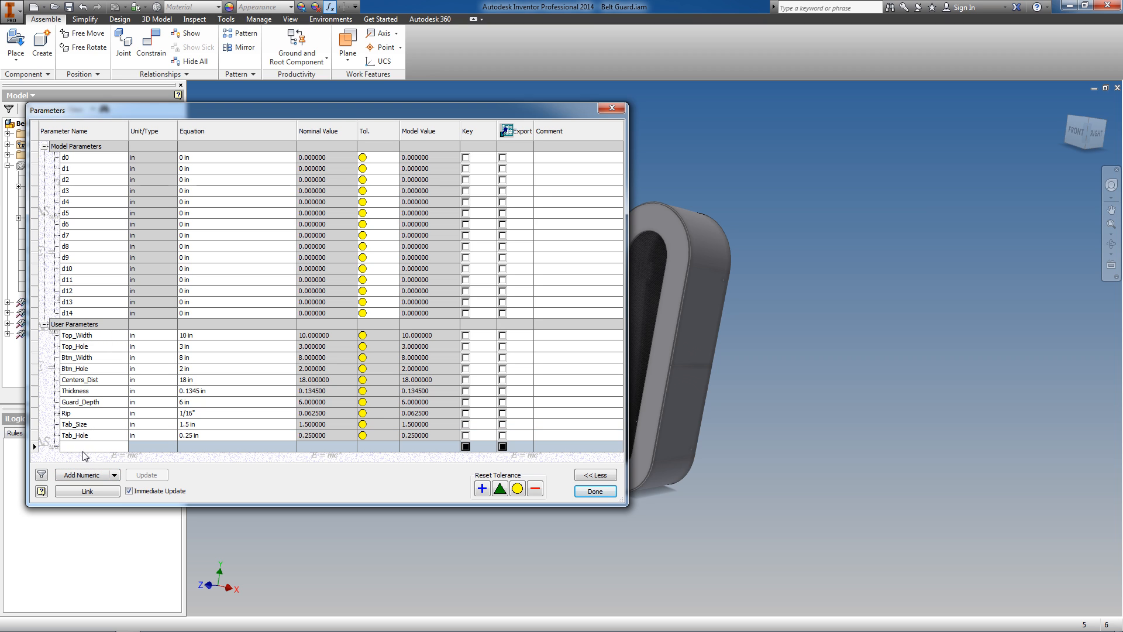
Add Screen_Offset at 2.5 in and Screen_Lap at 0.75 in, then close the parameter list keeping changes.
{"action": "left_click", "coordinate": [78, 445]}
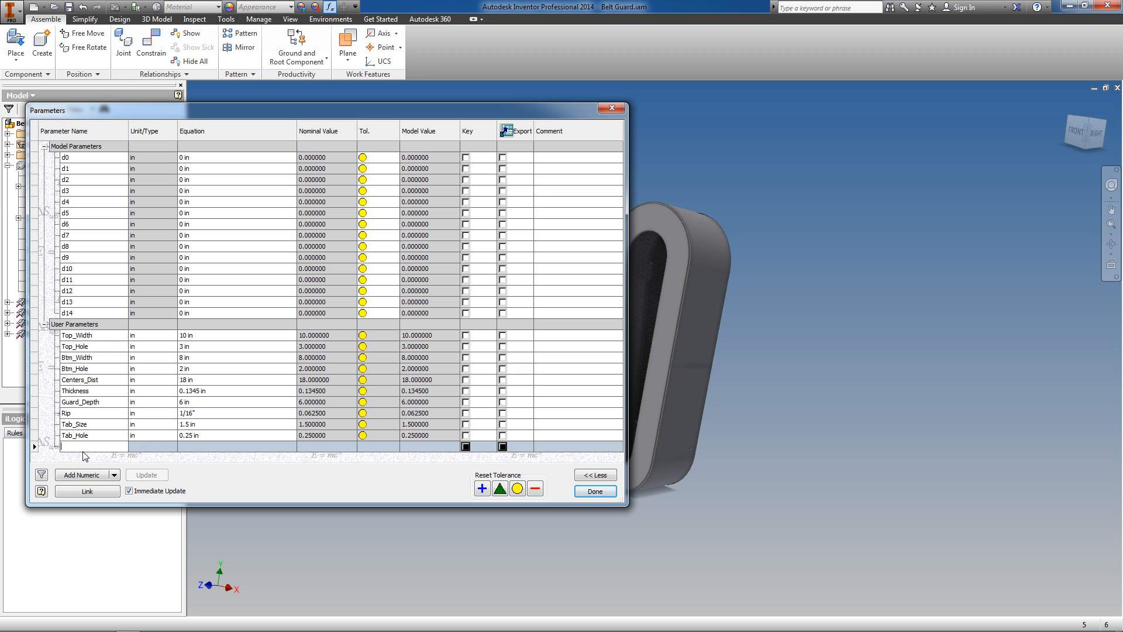
{"action": "type", "text": "Screen_"}
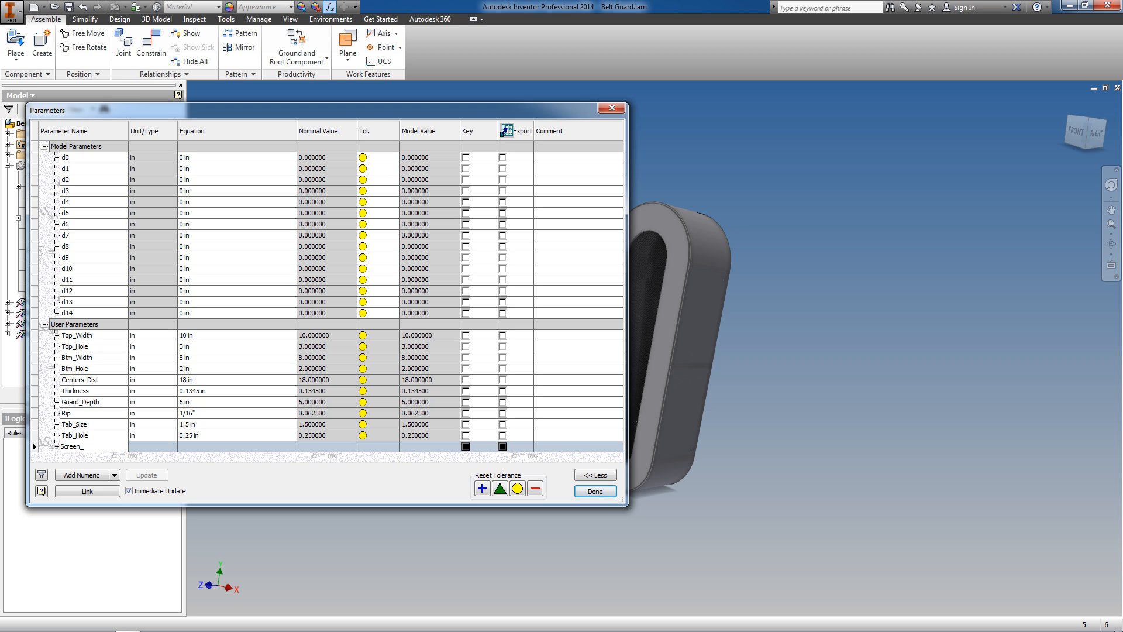
{"action": "type", "text": "Offset"}
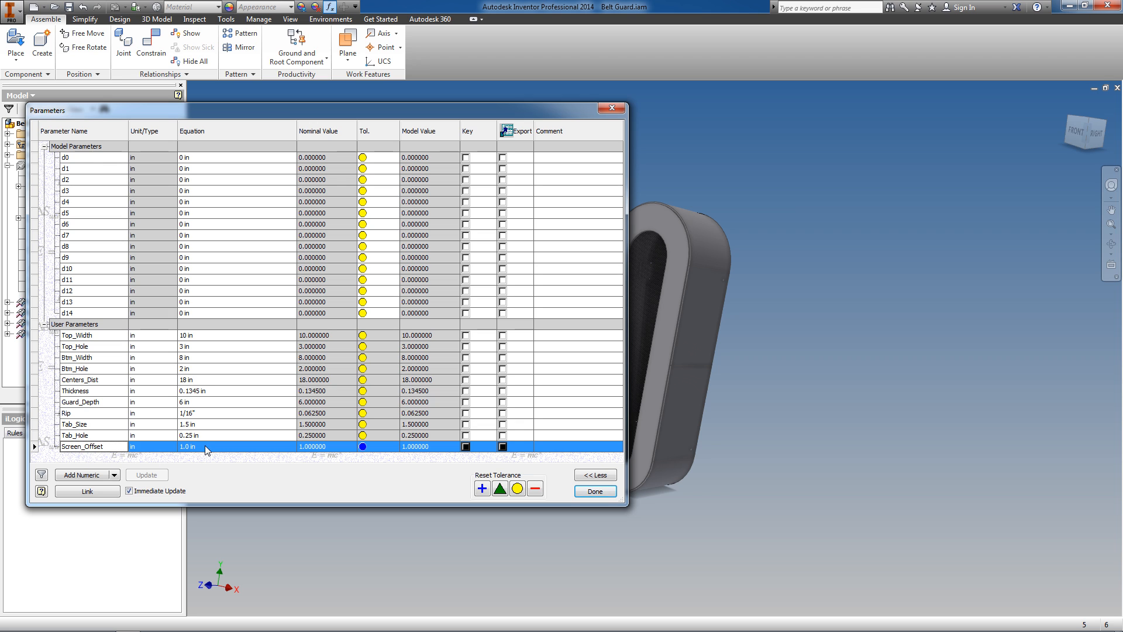
{"action": "type", "text": "2.5 in"}
{"action": "type", "text": "Screen_Lap"}
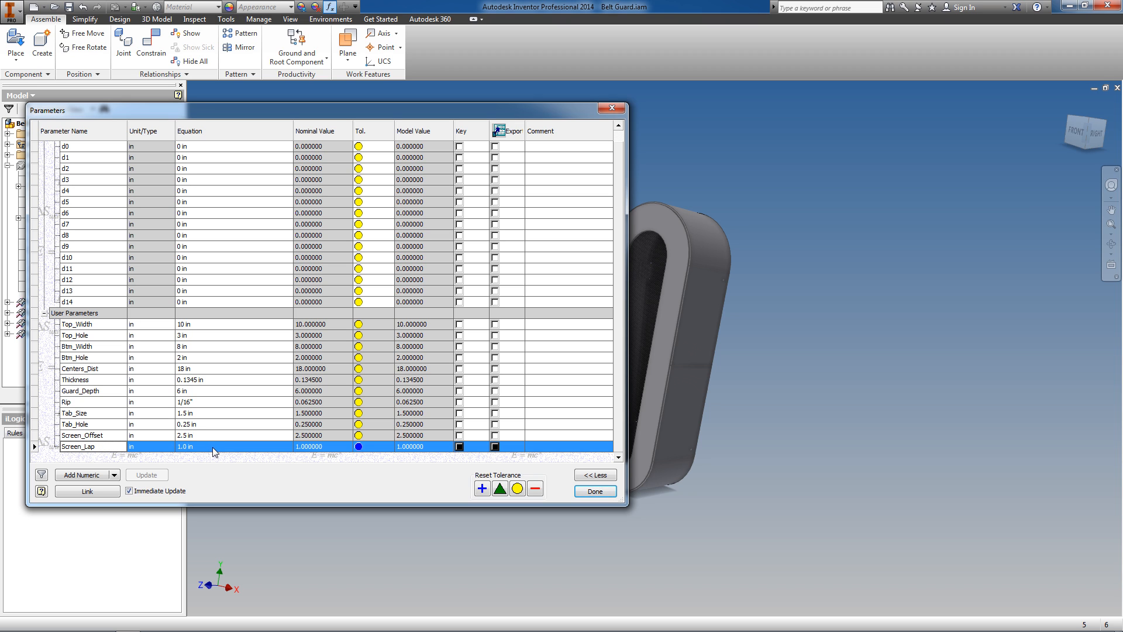
{"action": "type", "text": ".75"}
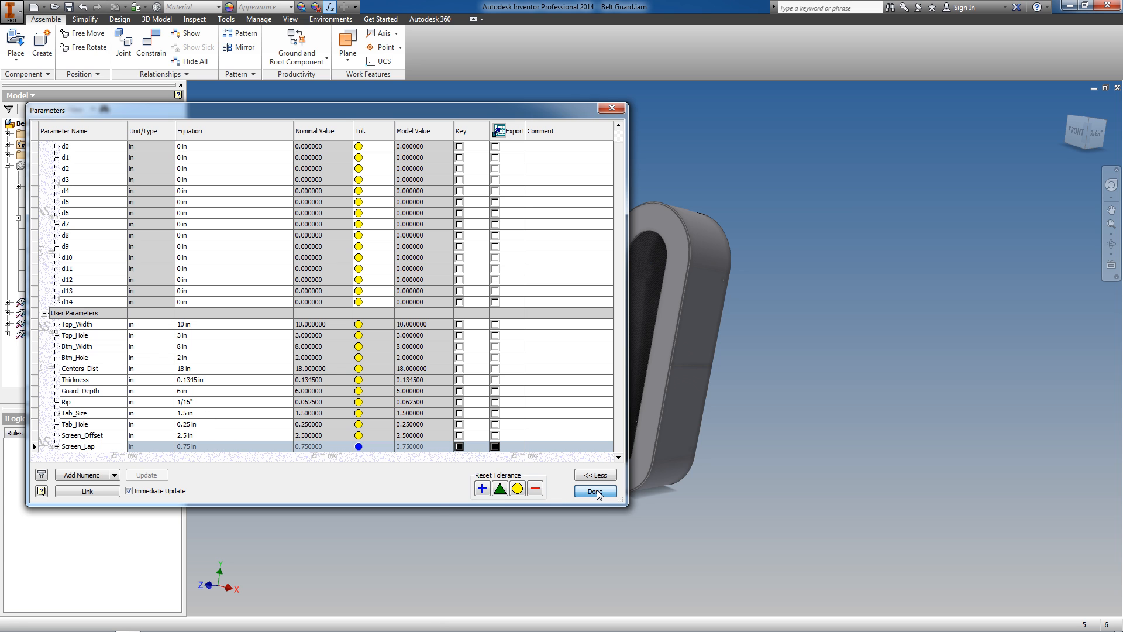
{"action": "left_click", "coordinate": [595, 491]}
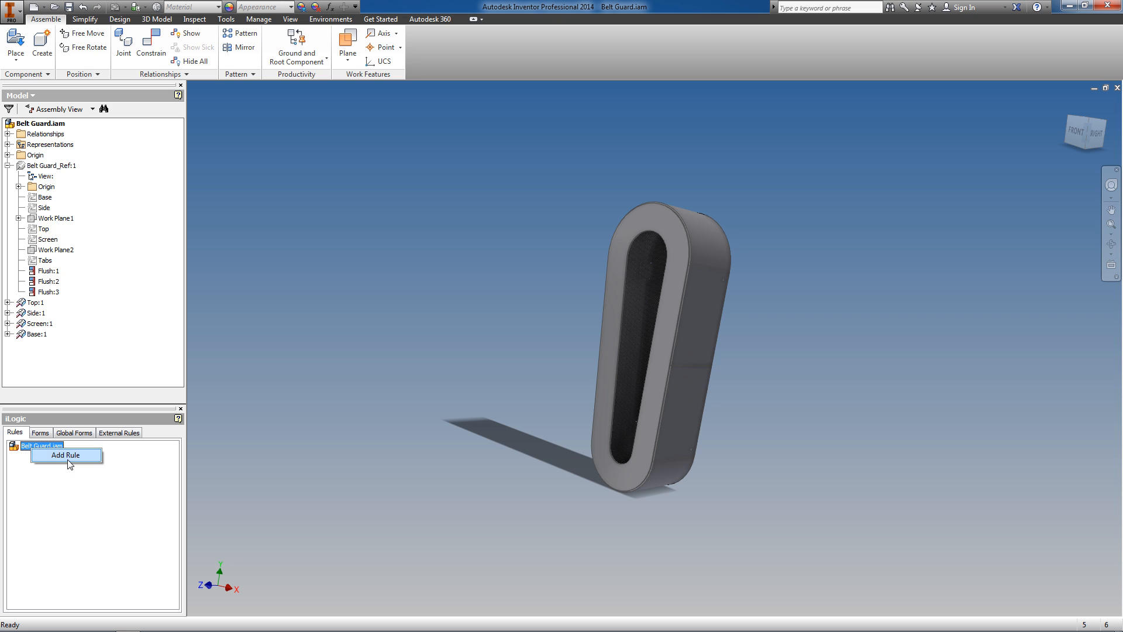
Add an iLogic rule named Design to Belt Guard.iam and enlarge its Edit Rule window.
{"action": "left_click", "coordinate": [66, 455]}
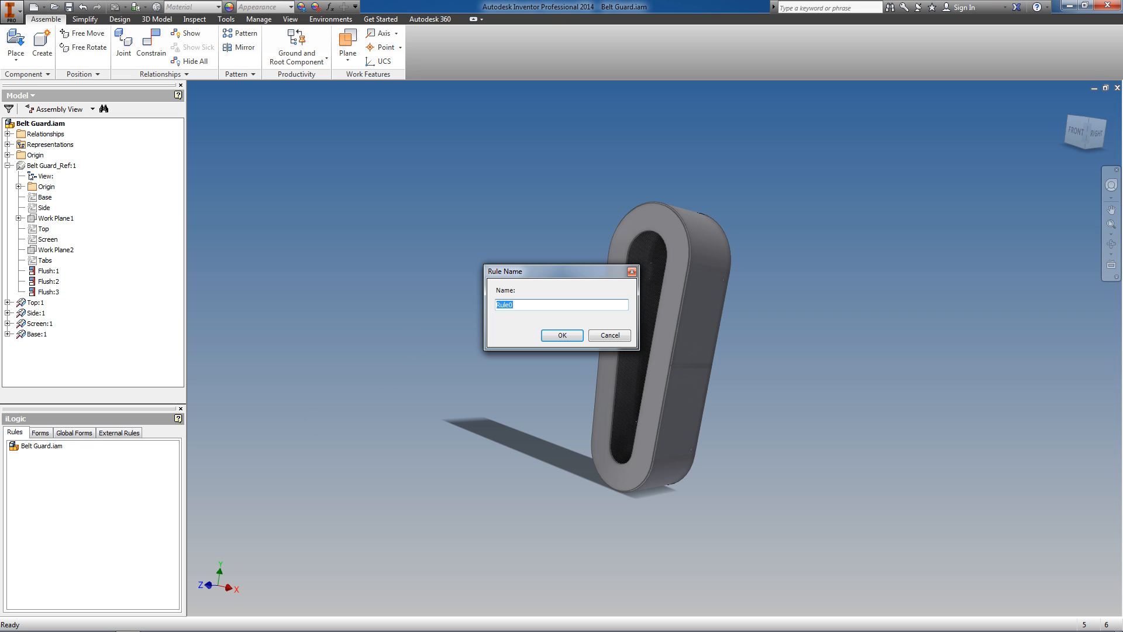
{"action": "type", "text": "Des"}
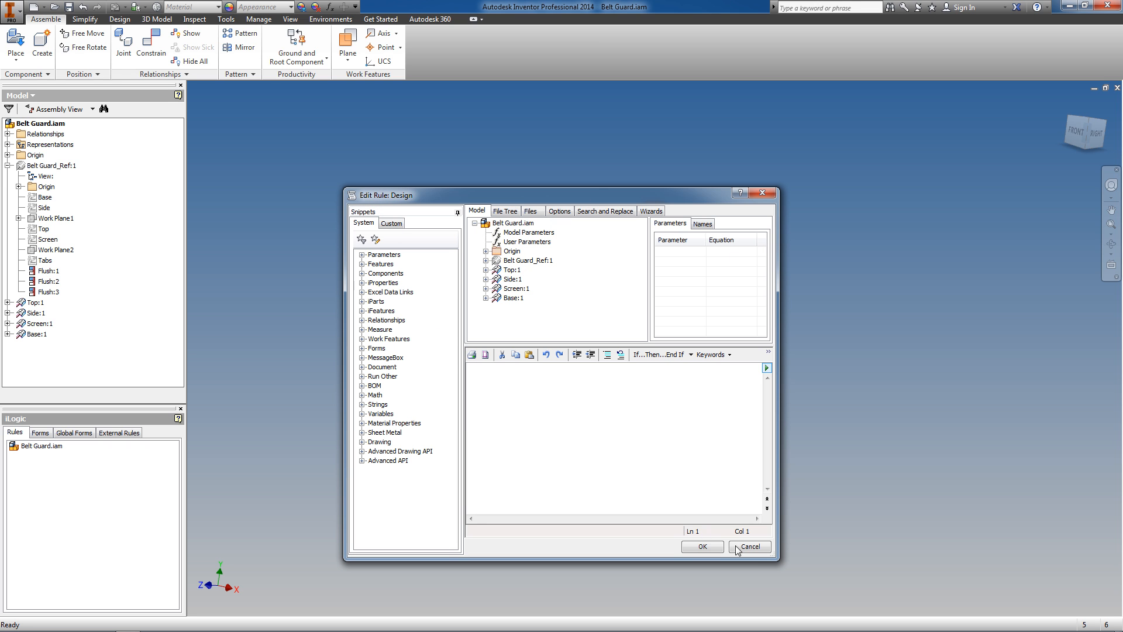
{"action": "left_click_drag", "start_coordinate": [551, 195], "coordinate": [326, 100]}
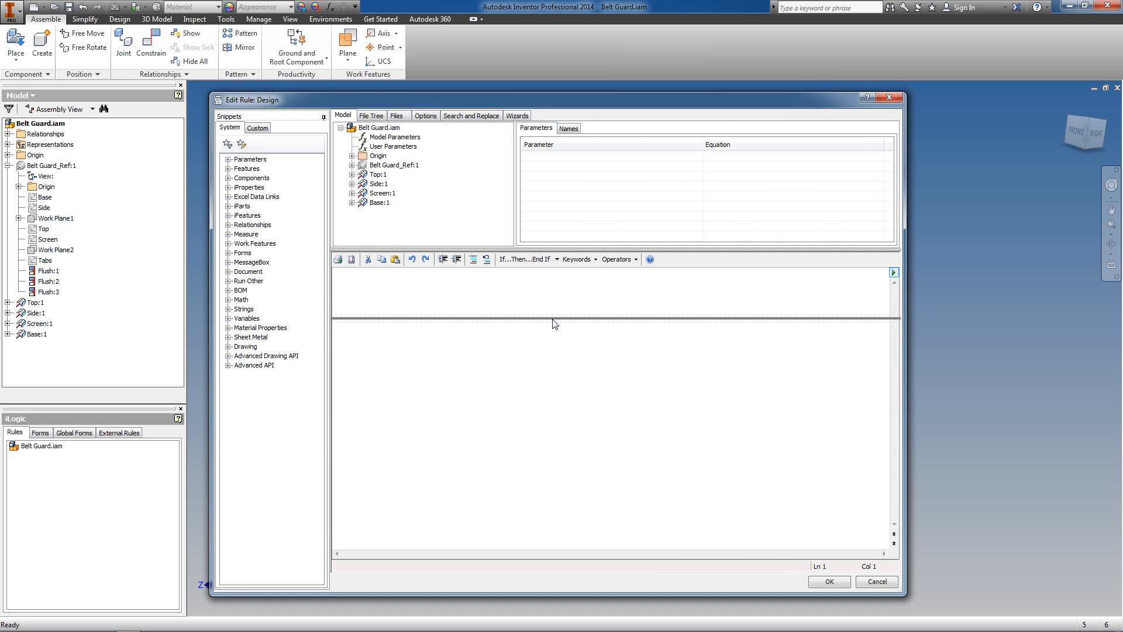
Browse Belt Guard_Ref:1's parameters and insert Parameter lines for Top_Width, Btm_Width and Centers_Dist with = after each.
{"action": "left_click", "coordinate": [352, 165]}
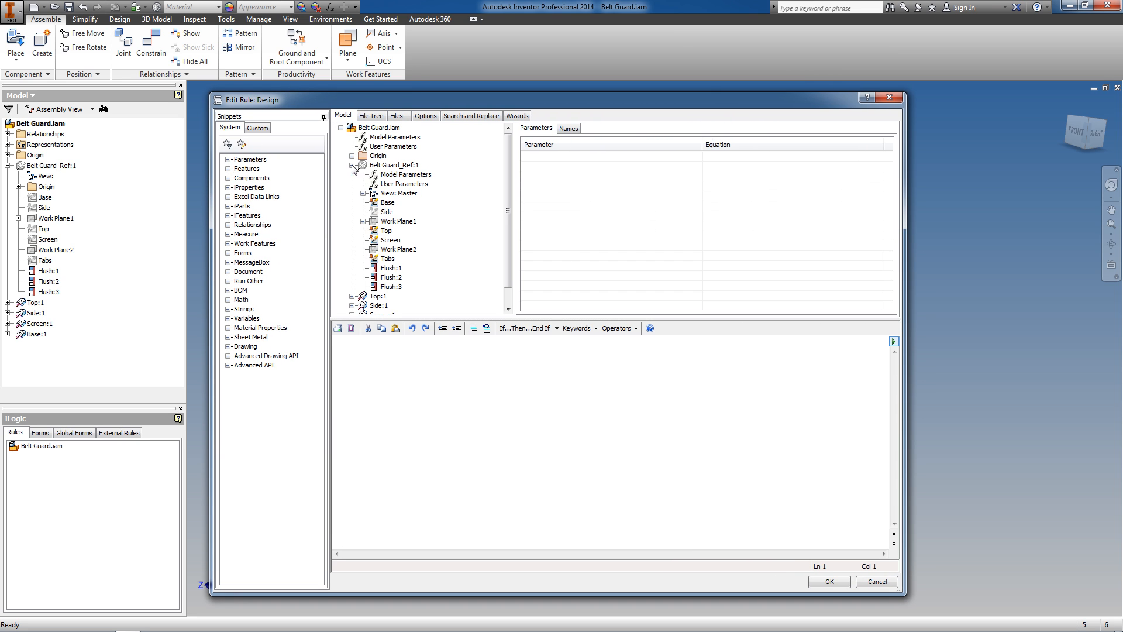
{"action": "left_click", "coordinate": [406, 184]}
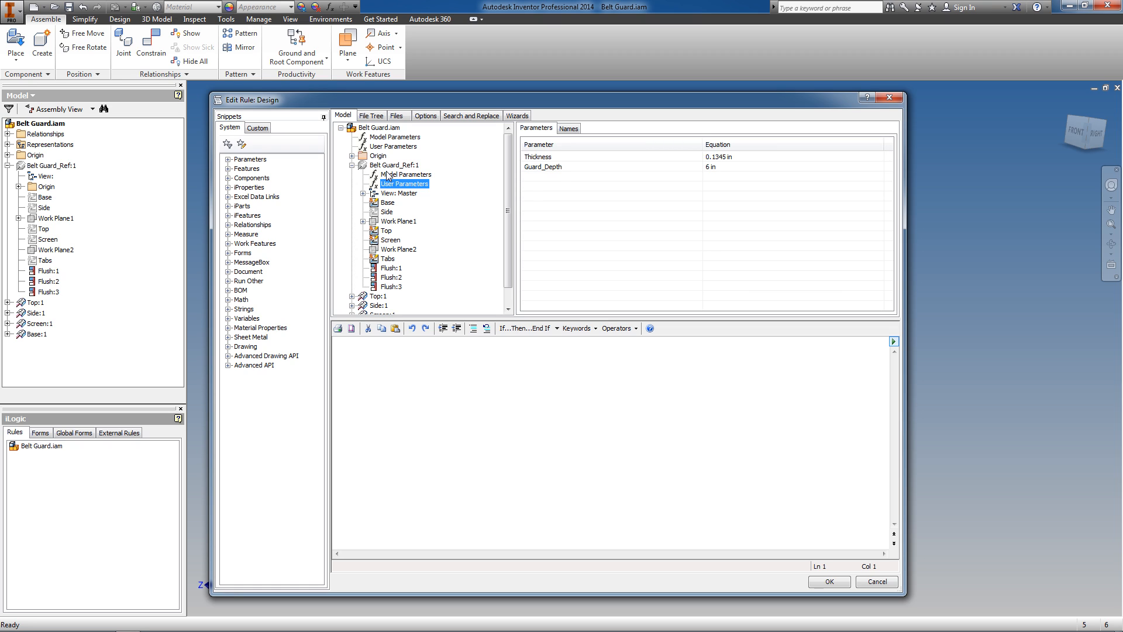
{"action": "left_click", "coordinate": [406, 175]}
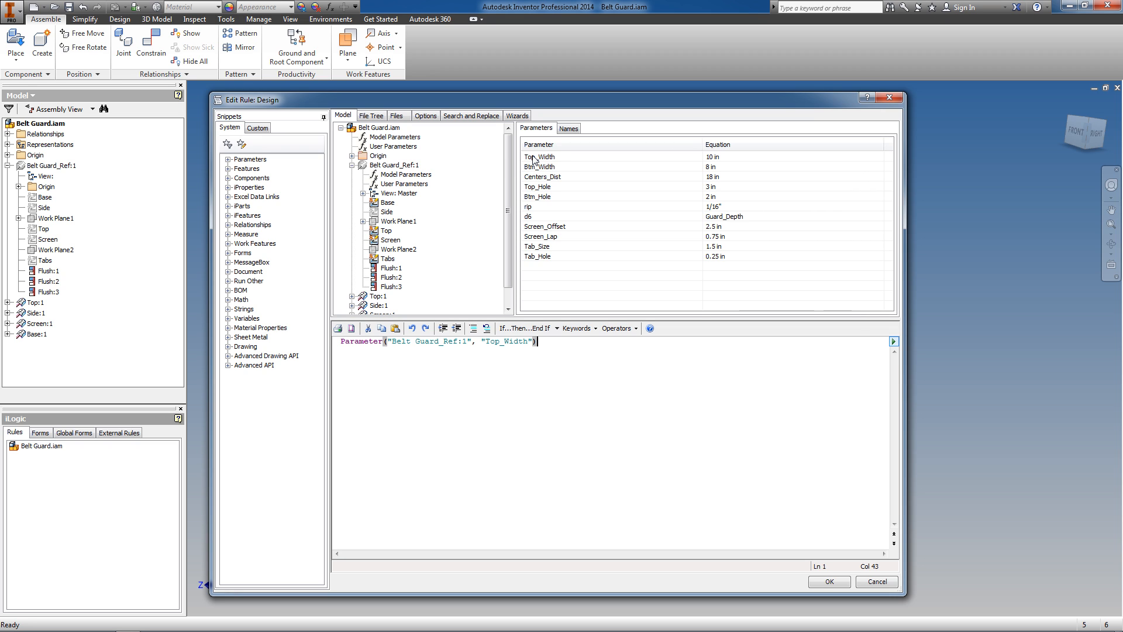
{"action": "type", "text": "="}
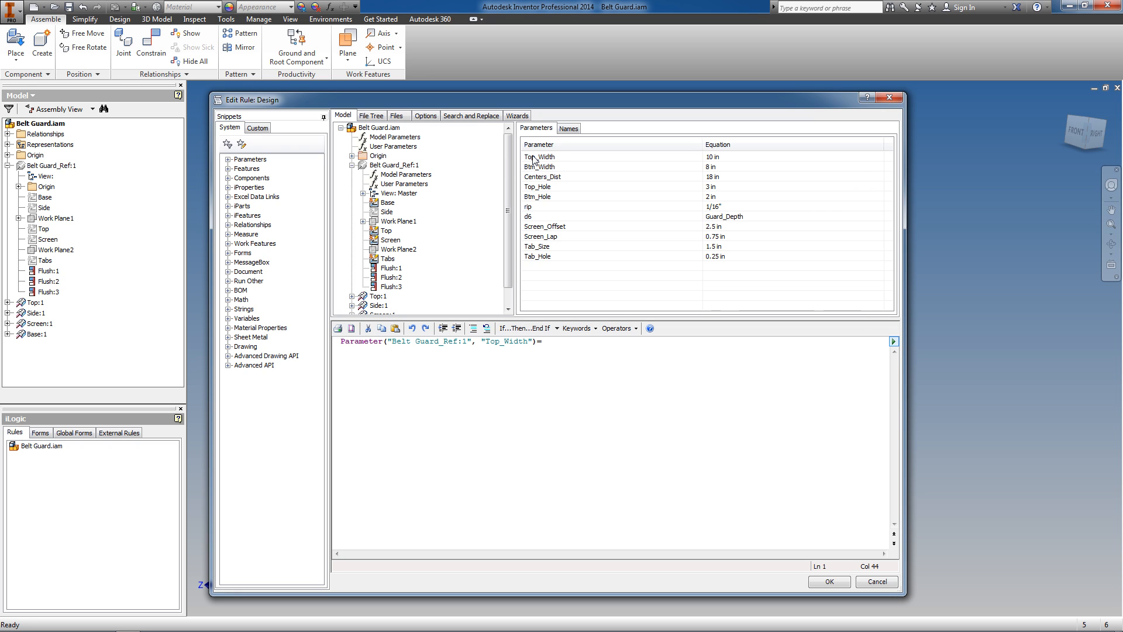
{"action": "double_click", "coordinate": [538, 168]}
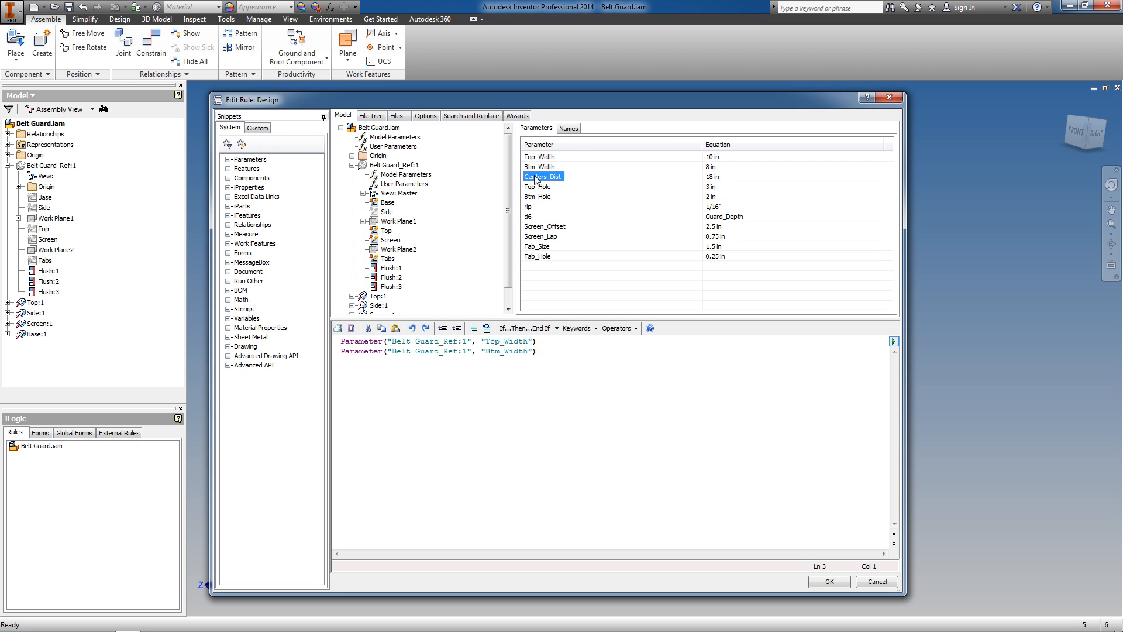
{"action": "double_click", "coordinate": [543, 176]}
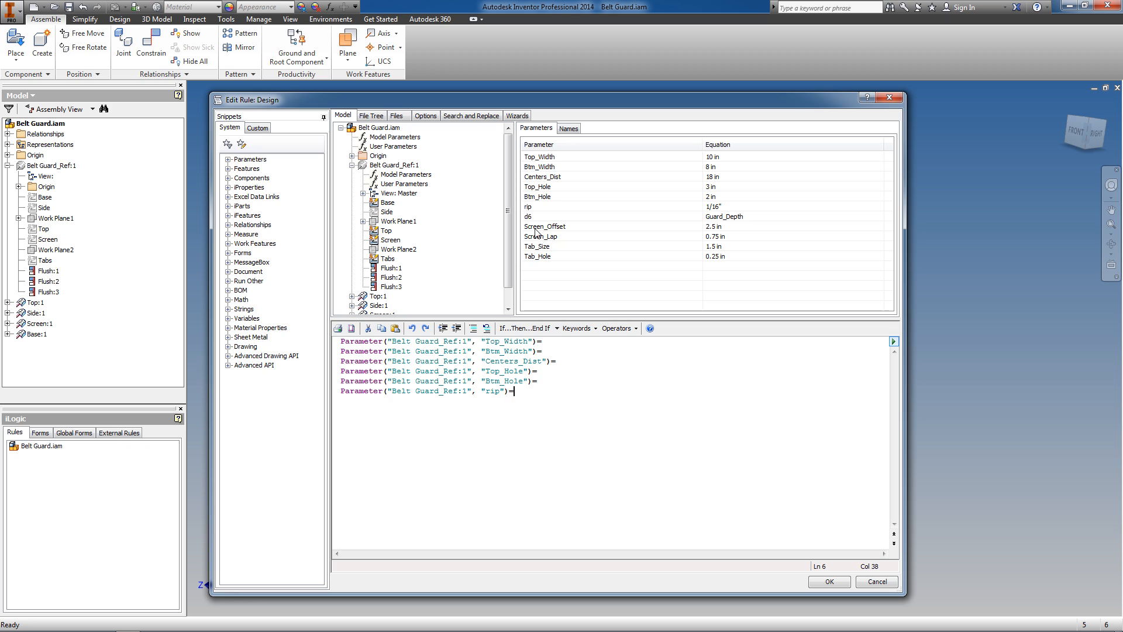
Insert the remaining Parameter("Belt Guard_Ref:1", ...)= lines through Screen_Offset, Tab_Size and Tab_Hole.
{"action": "type", "text": "Parameter(\"Belt Guard_Ref:1\", \"Screen_Offset\")="}
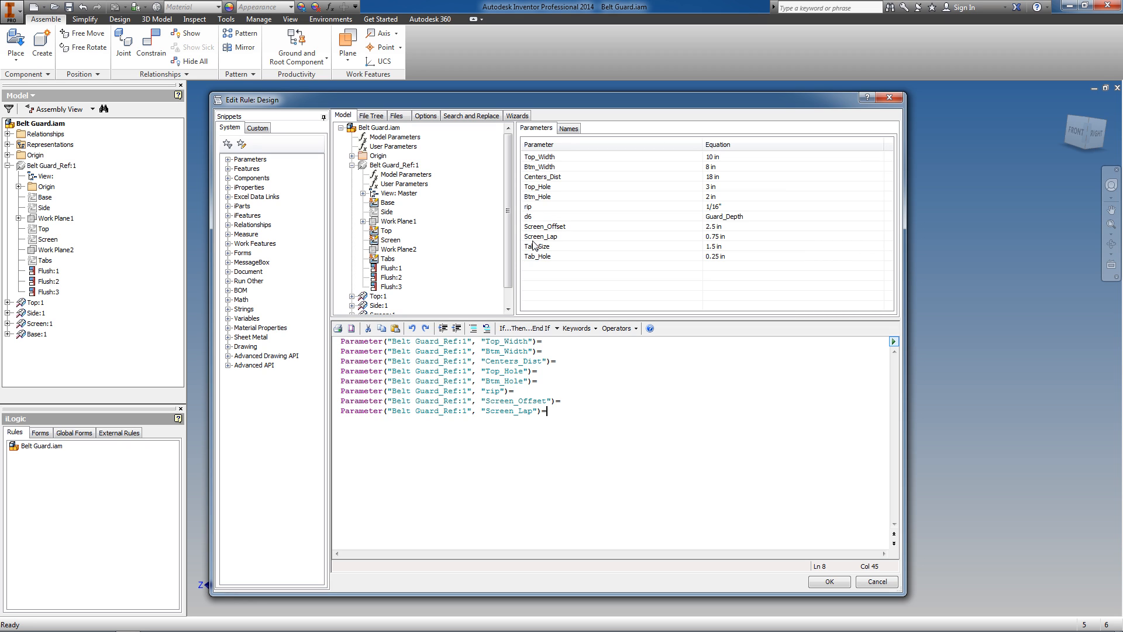
{"action": "type", "text": "Parameter(\"Belt Guard_Ref:1\", \"Tab_Size\")="}
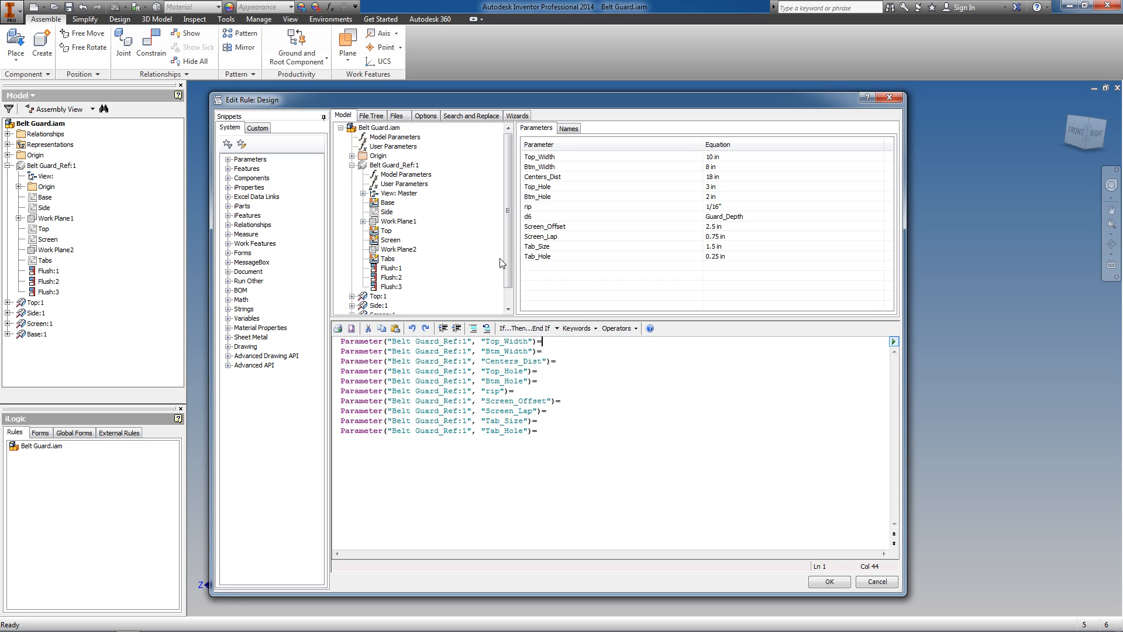
{"action": "left_click", "coordinate": [395, 137]}
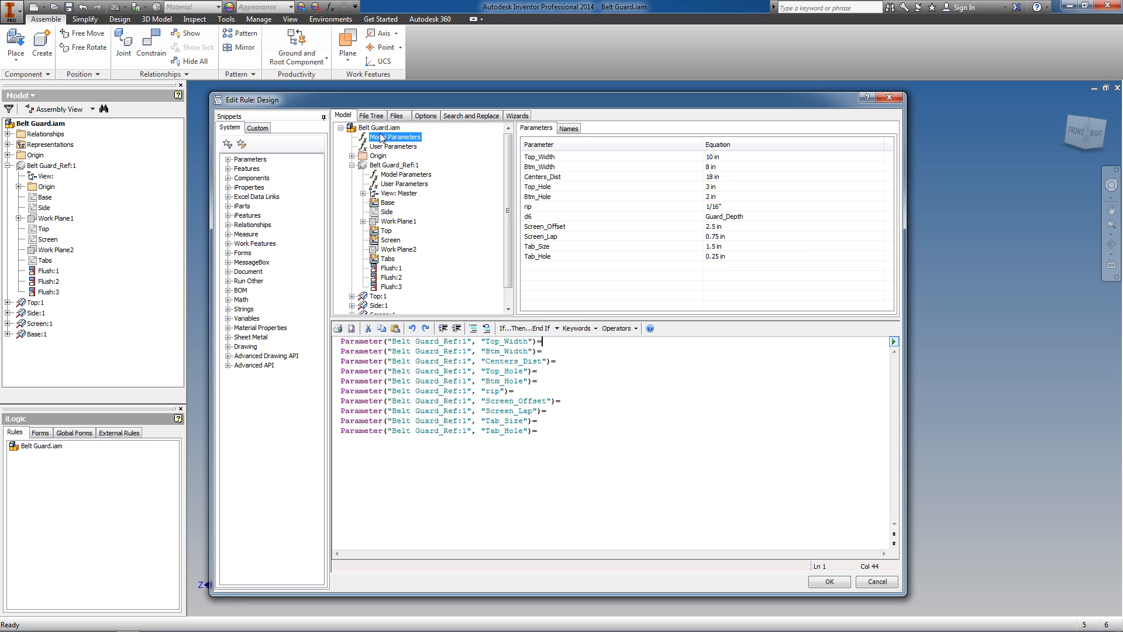
Assign Top_Width, Btm_Width, Centers_Dist, Top_Hole and Btm_Hole to their same-named assembly parameters.
{"action": "left_click", "coordinate": [397, 146]}
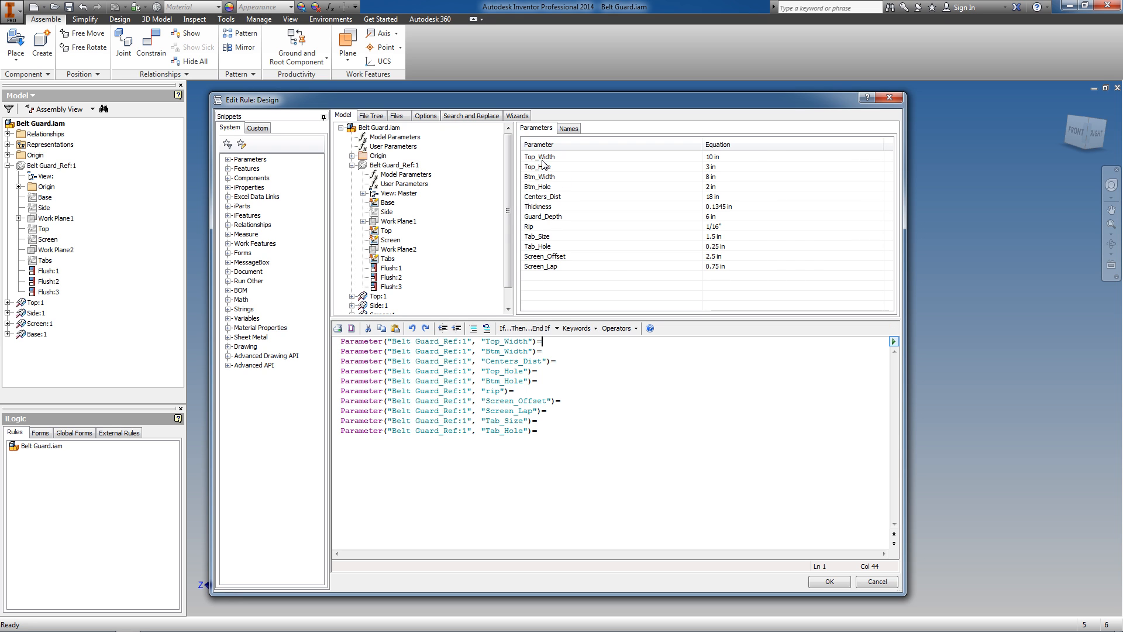
{"action": "type", "text": "Top_Width"}
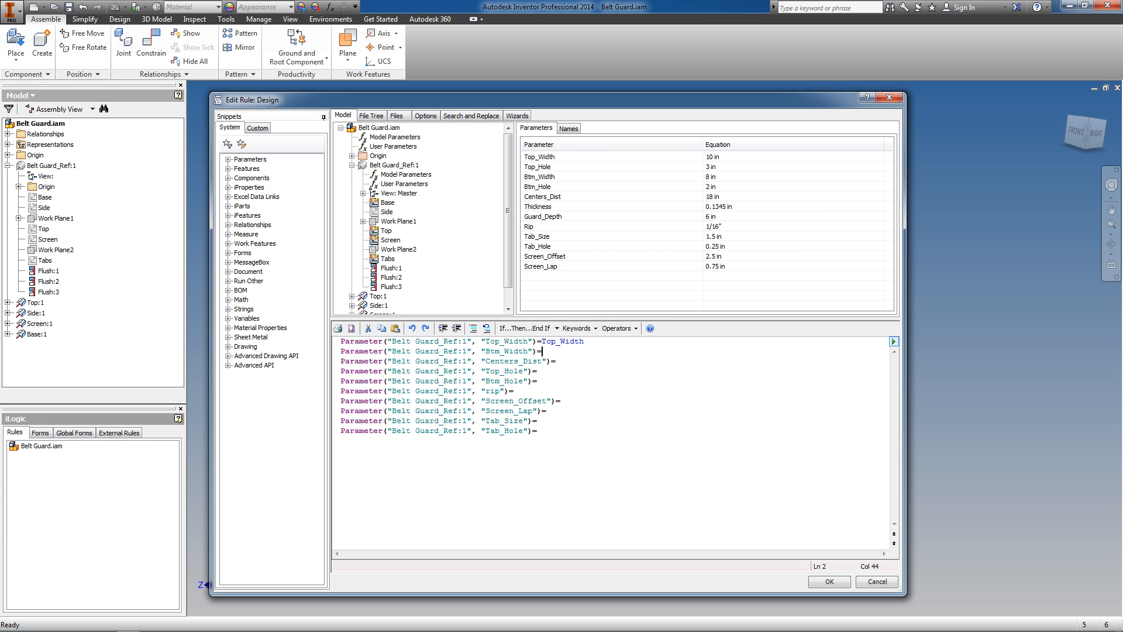
{"action": "type", "text": "Btm_Width"}
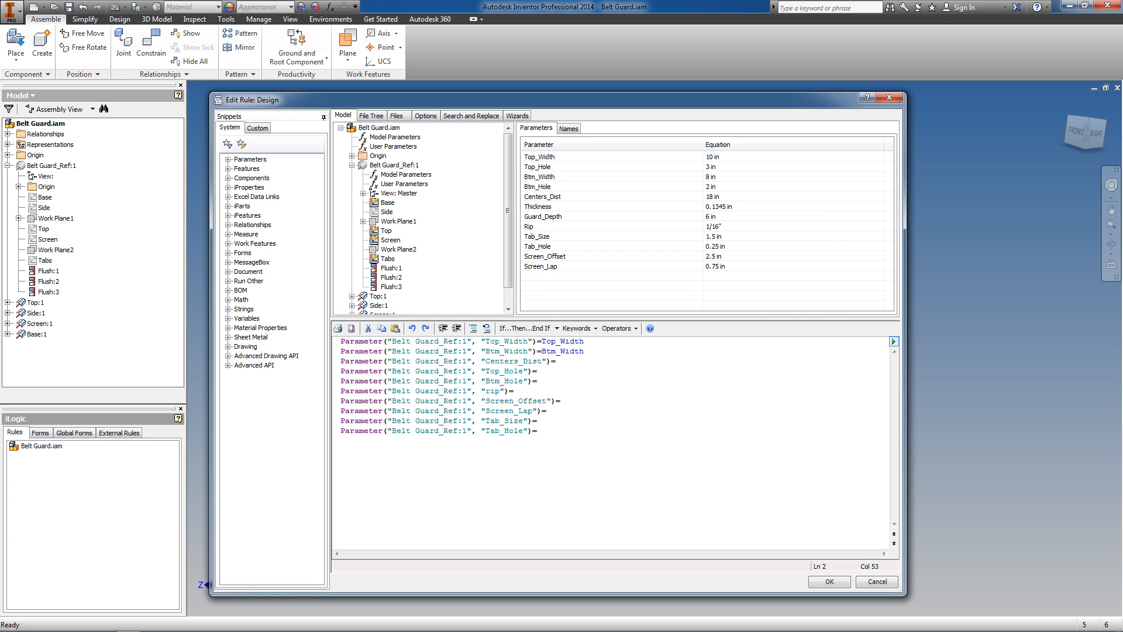
{"action": "type", "text": "Centers_Dist"}
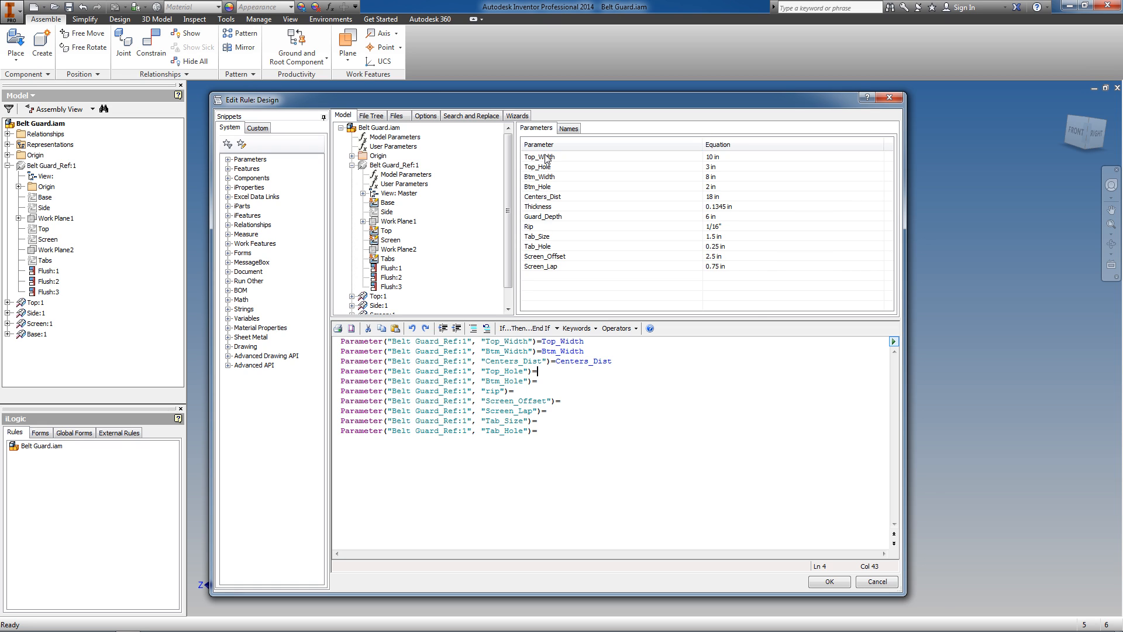
{"action": "type", "text": "Top_Hole"}
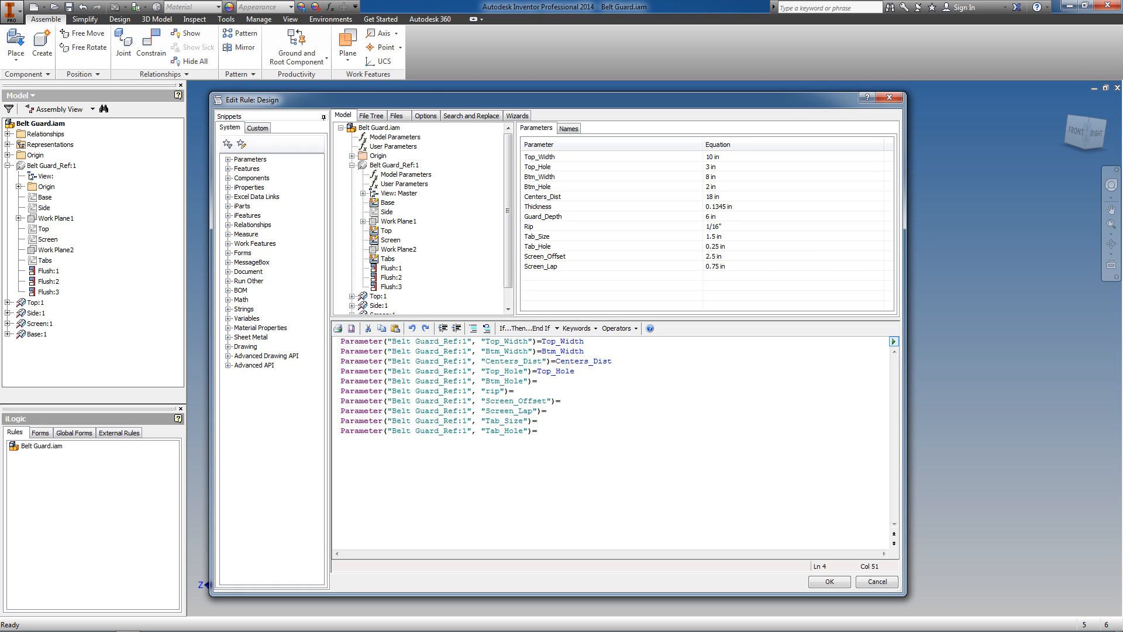
{"action": "type", "text": "Btm_Hole"}
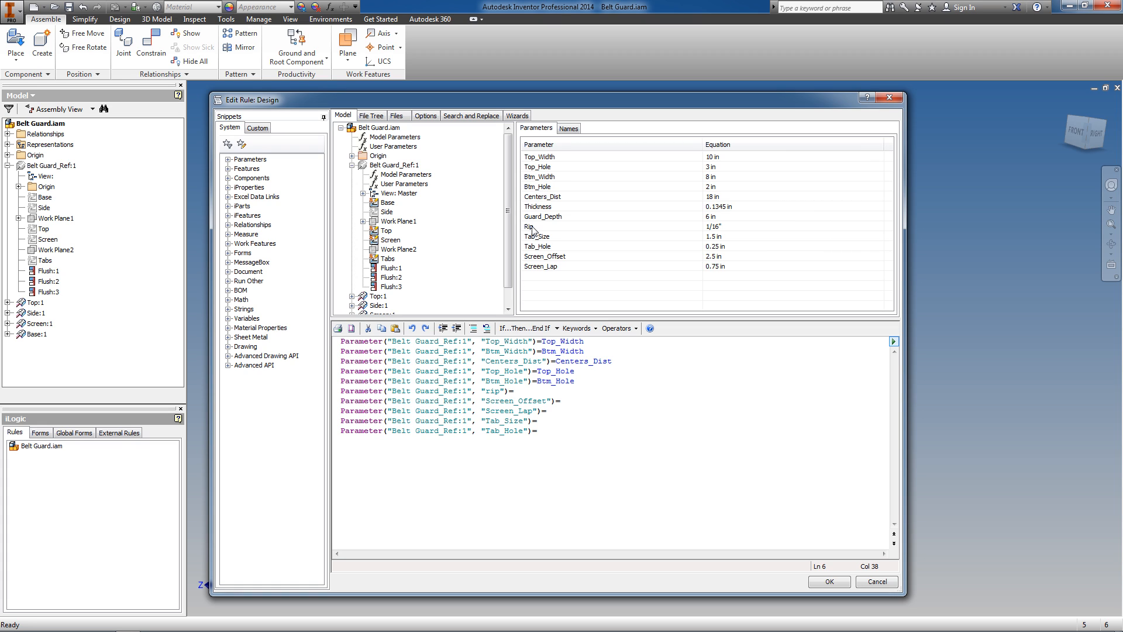
Assign Rip, Screen_Offset, Screen_Lap, Tab_Size and Tab_Hole to their same-named assembly parameters.
{"action": "type", "text": "Rip"}
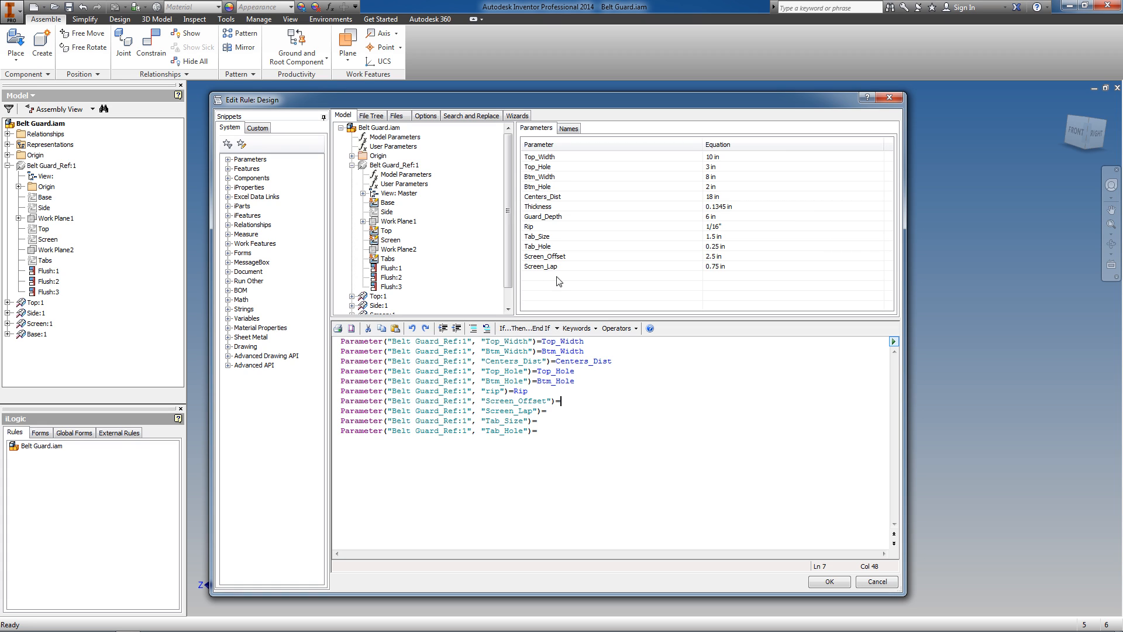
{"action": "type", "text": "Screen_Offset"}
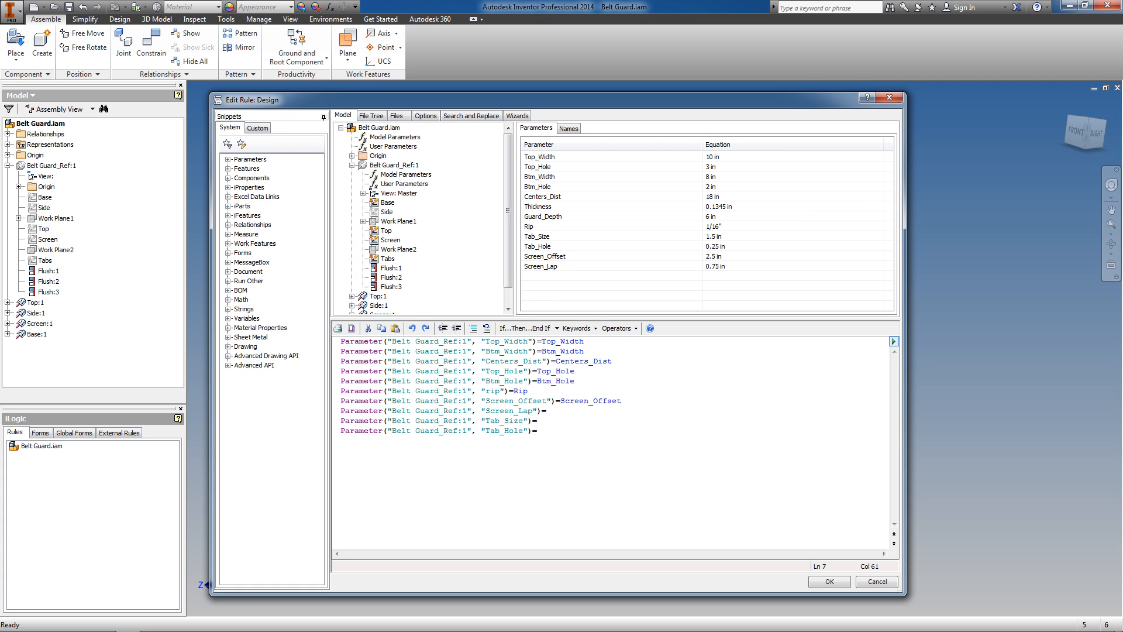
{"action": "type", "text": "Screen_Lap"}
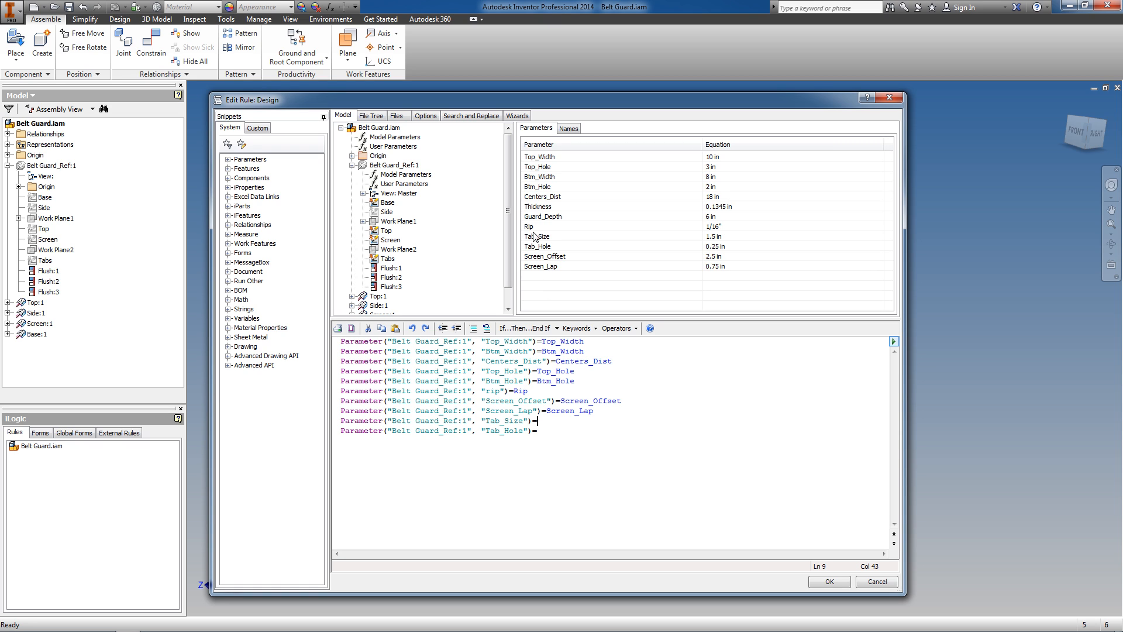
{"action": "type", "text": "Tab_Size"}
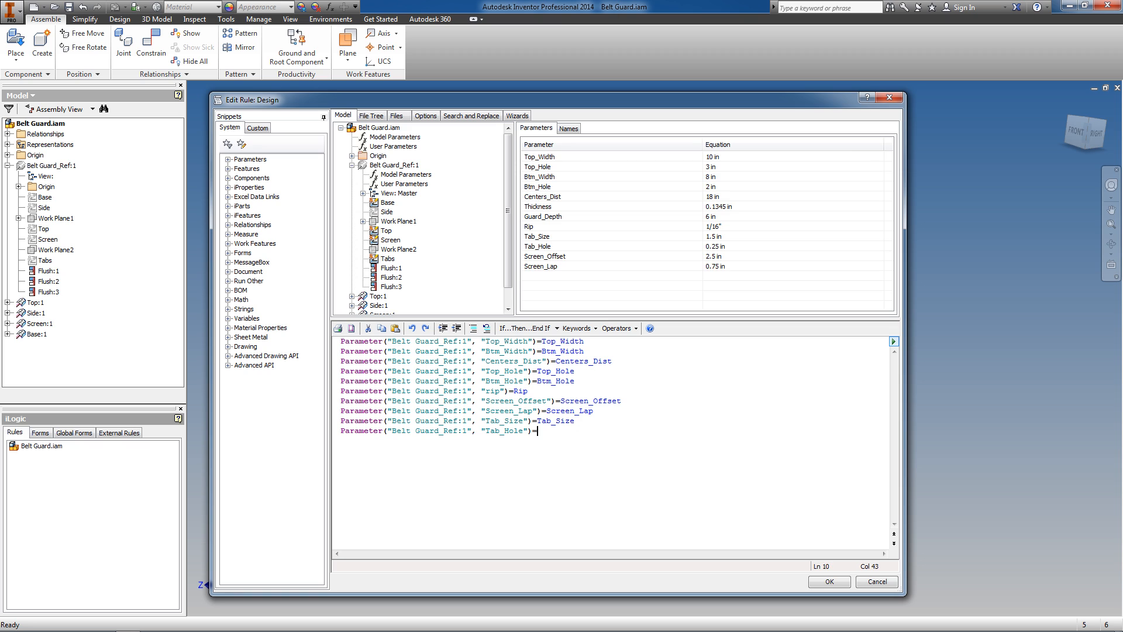
{"action": "type", "text": "Tab_Hole"}
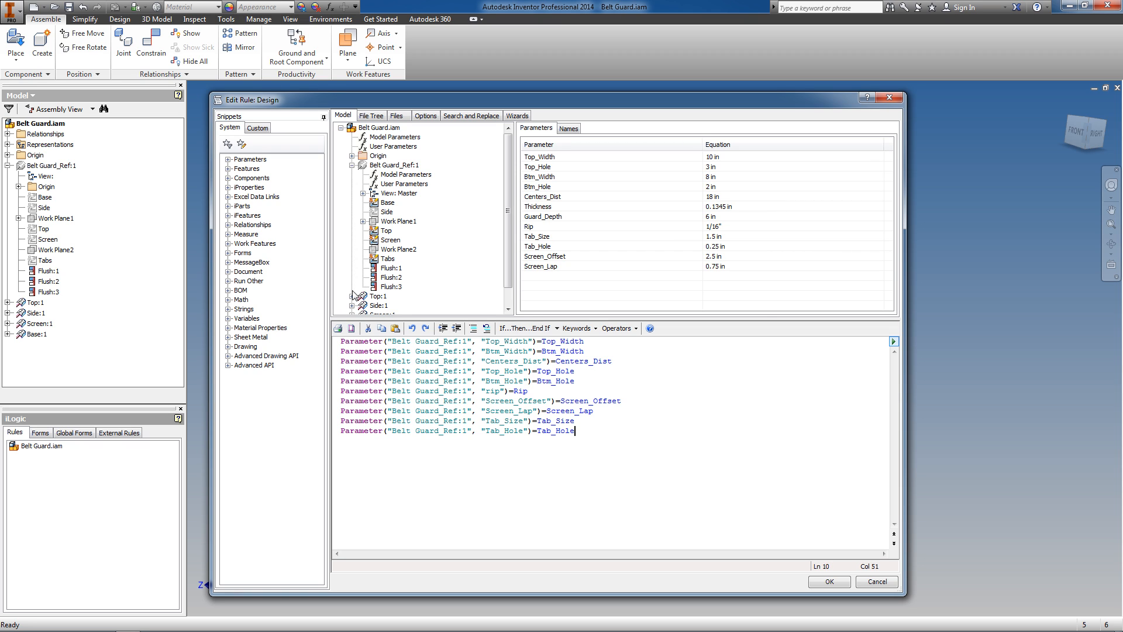
{"action": "mouse_move", "coordinate": [355, 295]}
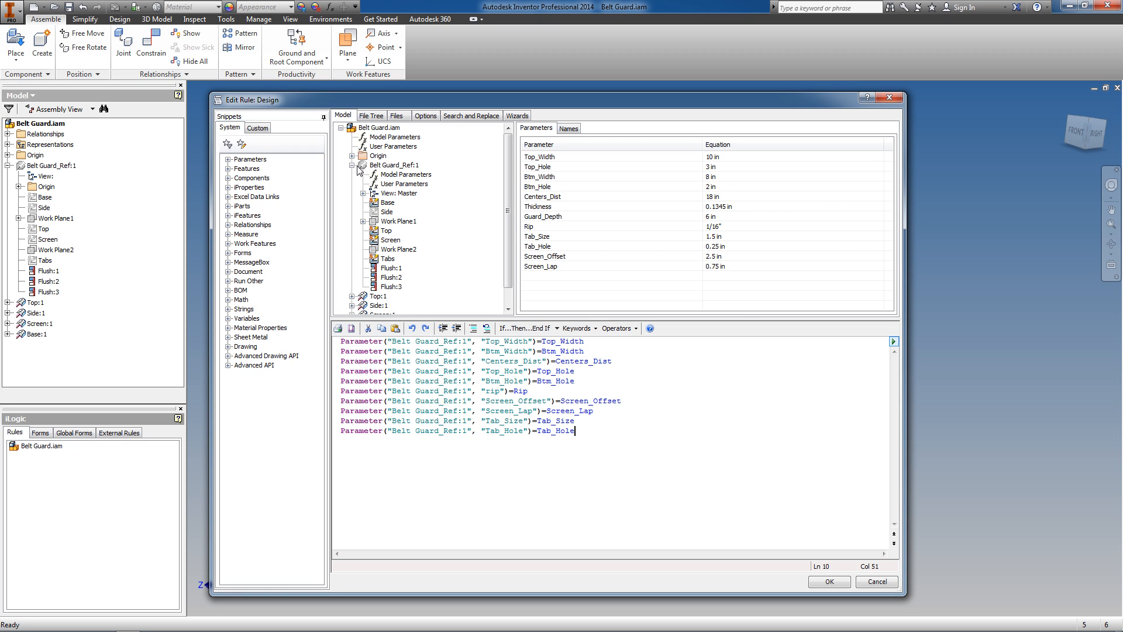
Insert Parameter lines for Belt Guard_Ref:1's Thickness and Guard_Depth into the Design rule.
{"action": "left_click", "coordinate": [406, 184]}
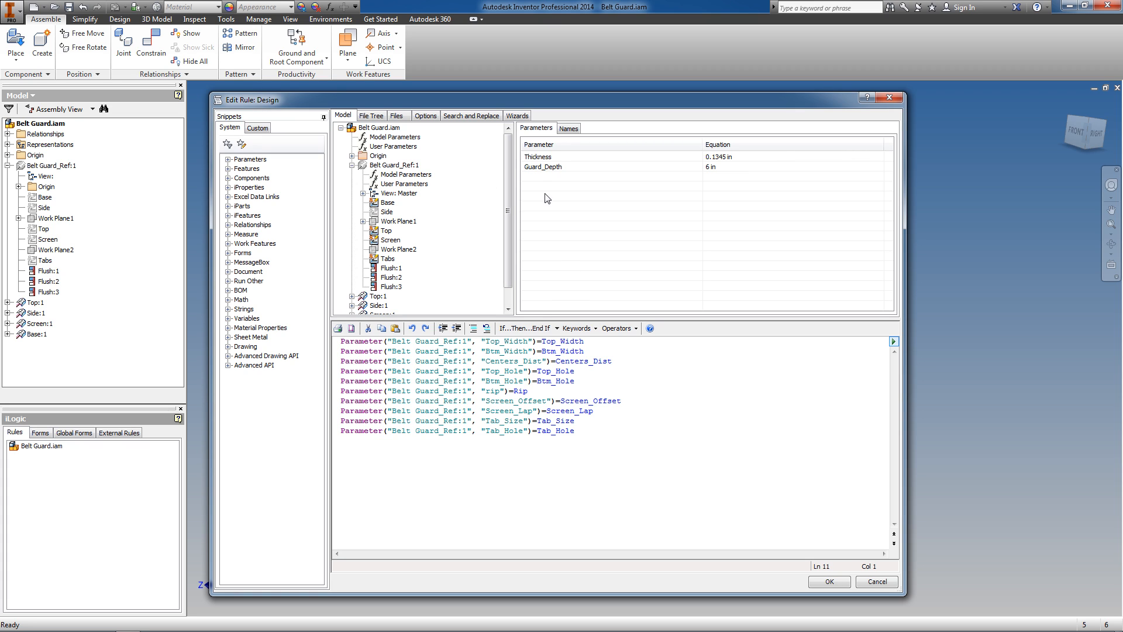
{"action": "type", "text": "Parameter(\"Belt Guard_Ref:1\", \"Thickness\")="}
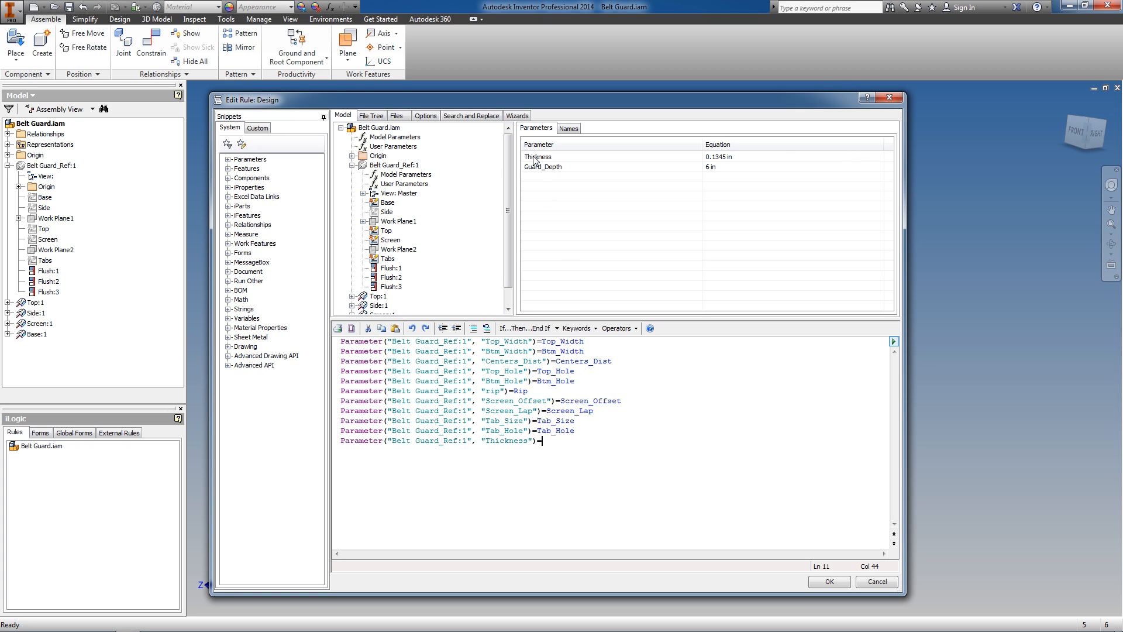
{"action": "left_click", "coordinate": [544, 166]}
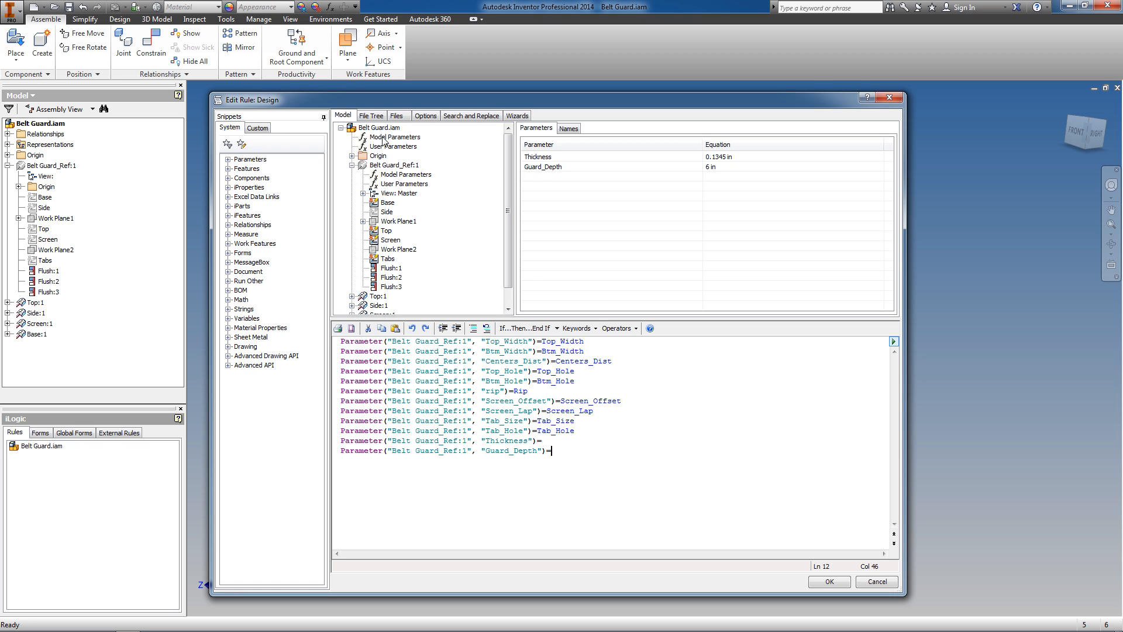
{"action": "left_click", "coordinate": [397, 137]}
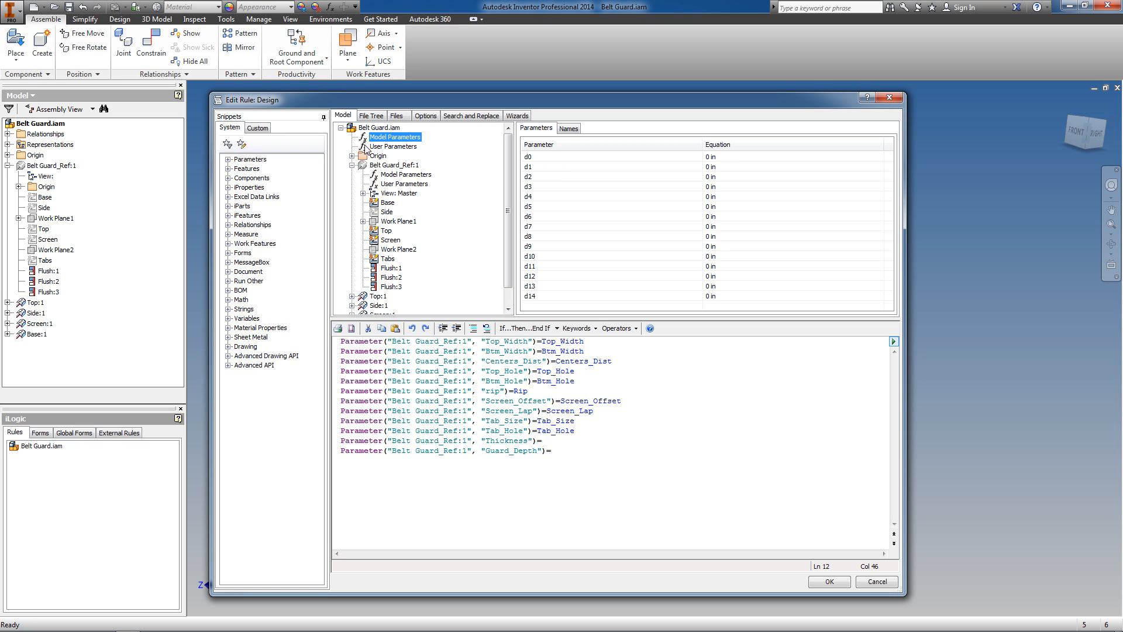
{"action": "left_click", "coordinate": [402, 146]}
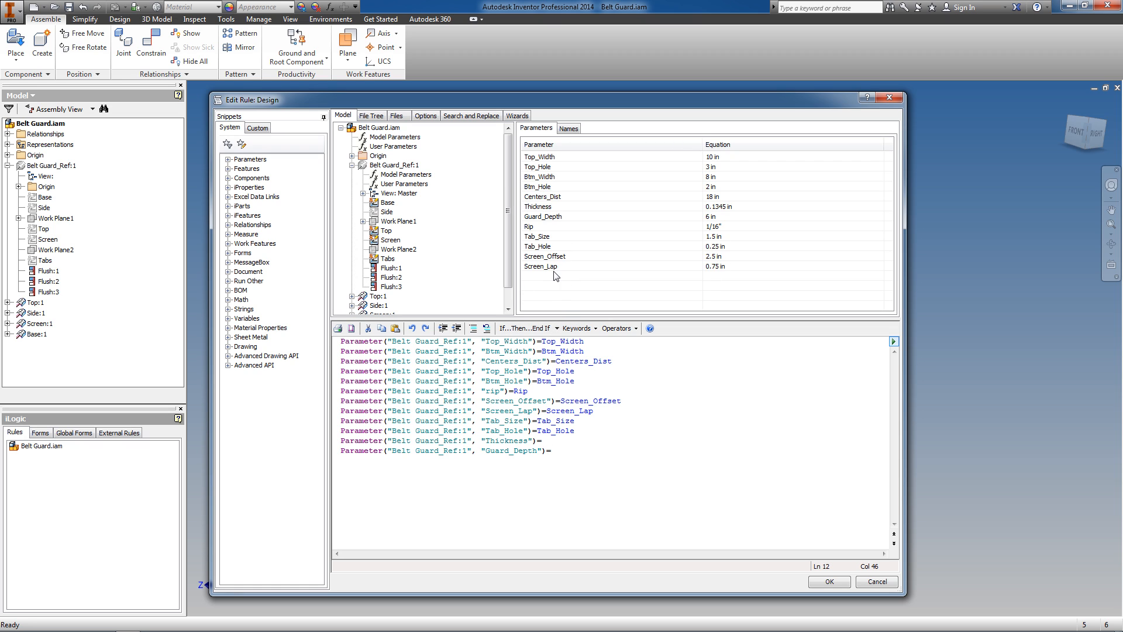
Set those lines equal to Guard_Depth and Thickness, then save and close the Design rule.
{"action": "left_click", "coordinate": [543, 217]}
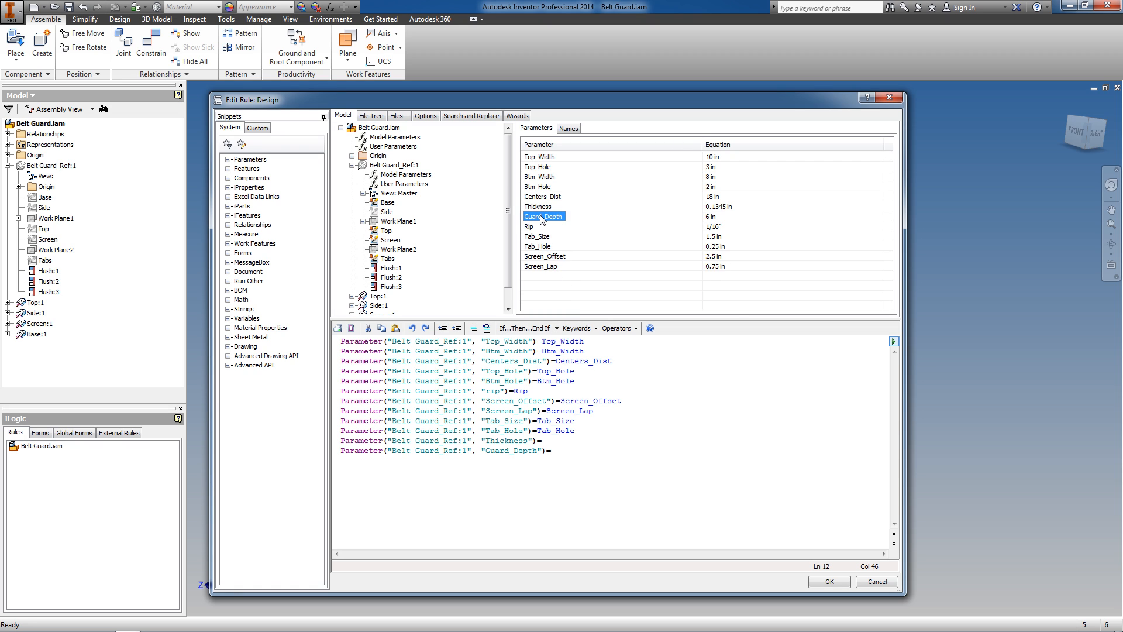
{"action": "type", "text": "Guard_Depth"}
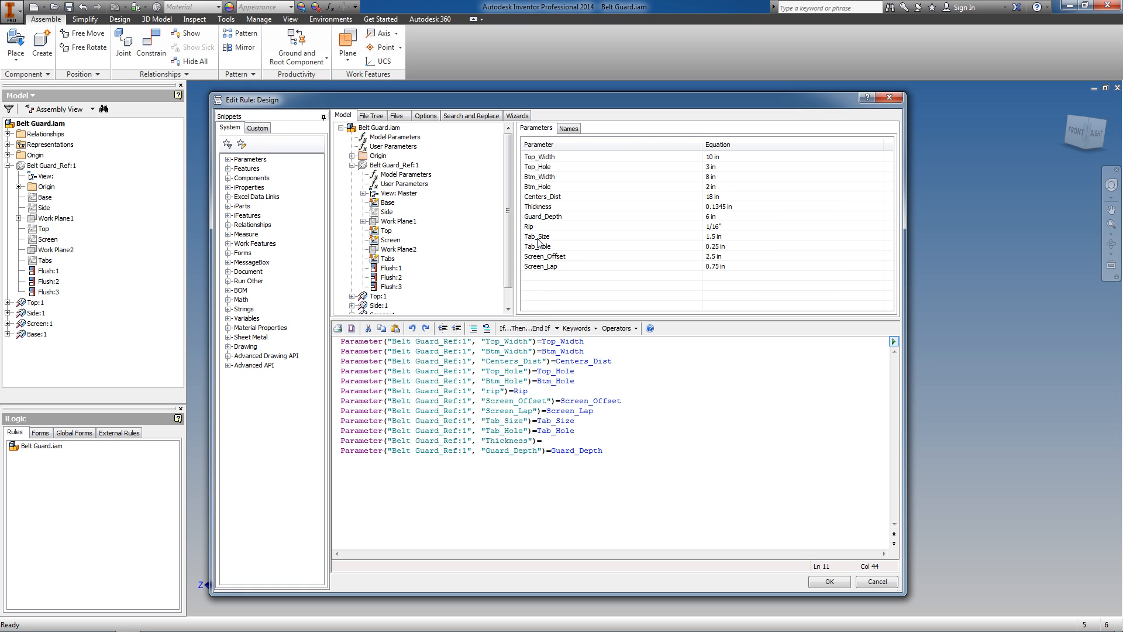
{"action": "type", "text": "Thickness"}
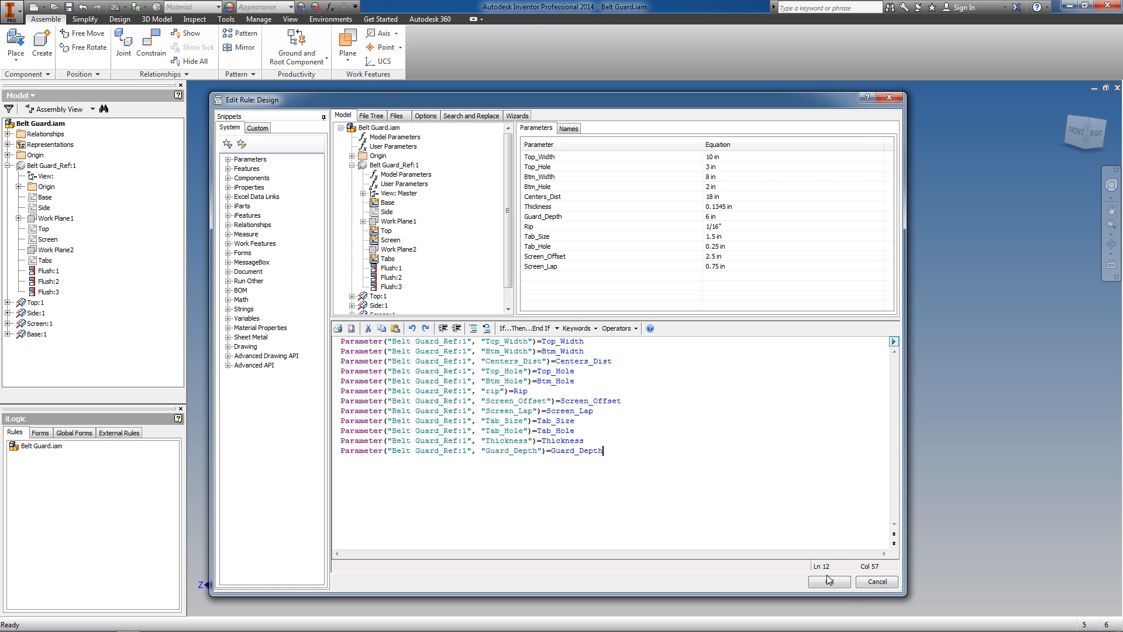
{"action": "left_click", "coordinate": [829, 582]}
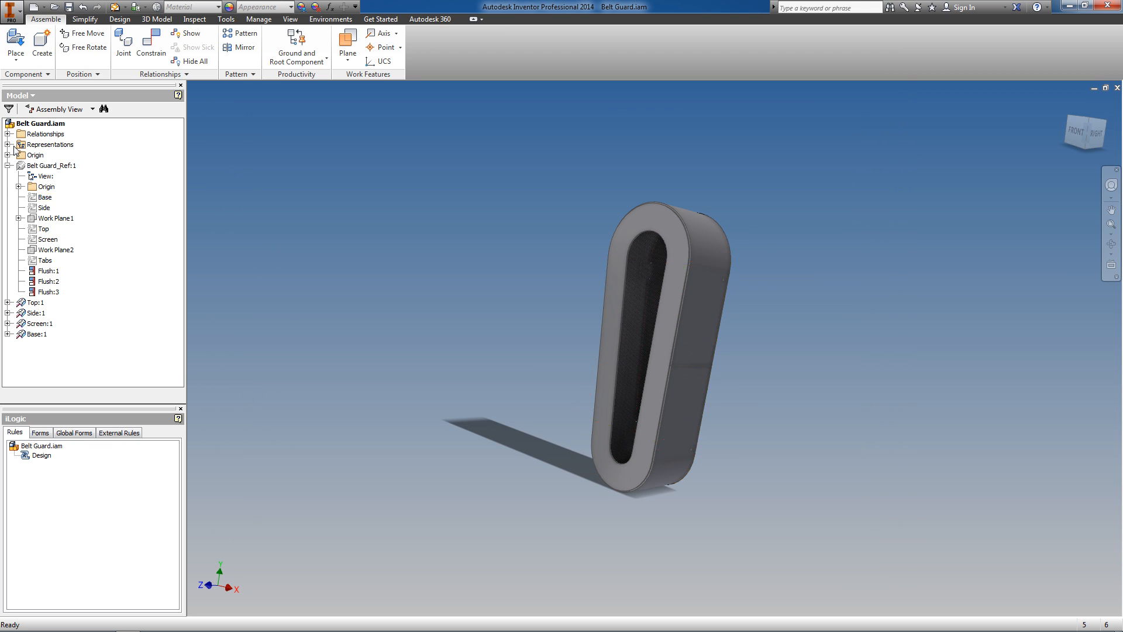
Edit Belt Guard_Ref in place and create a new iLogic rule named Update in it.
{"action": "left_click", "coordinate": [53, 165]}
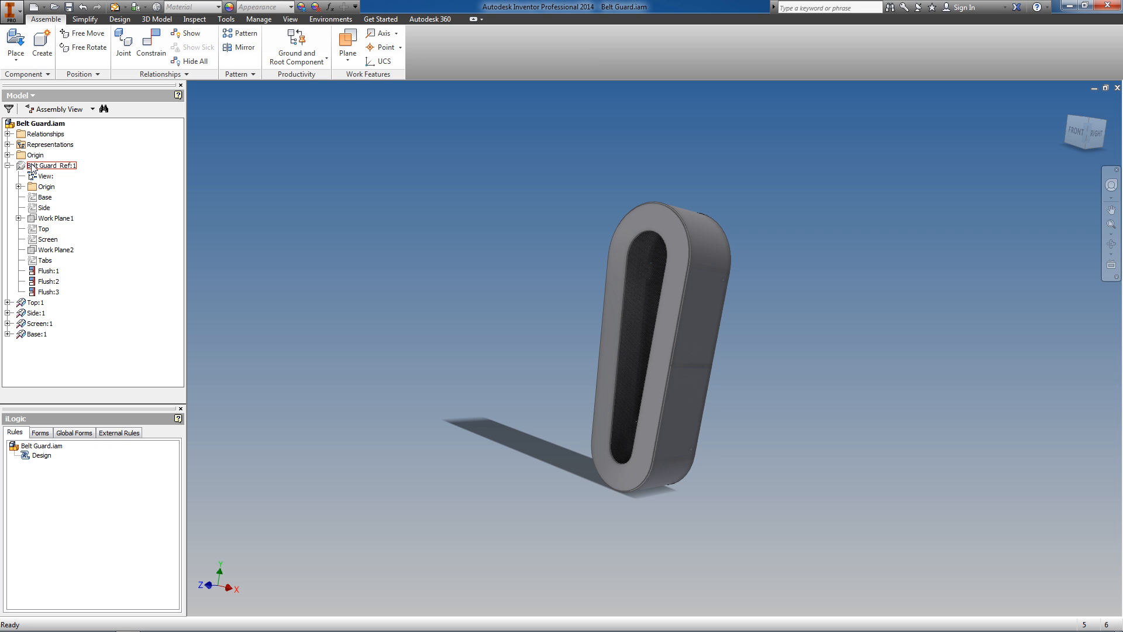
{"action": "double_click", "coordinate": [52, 165]}
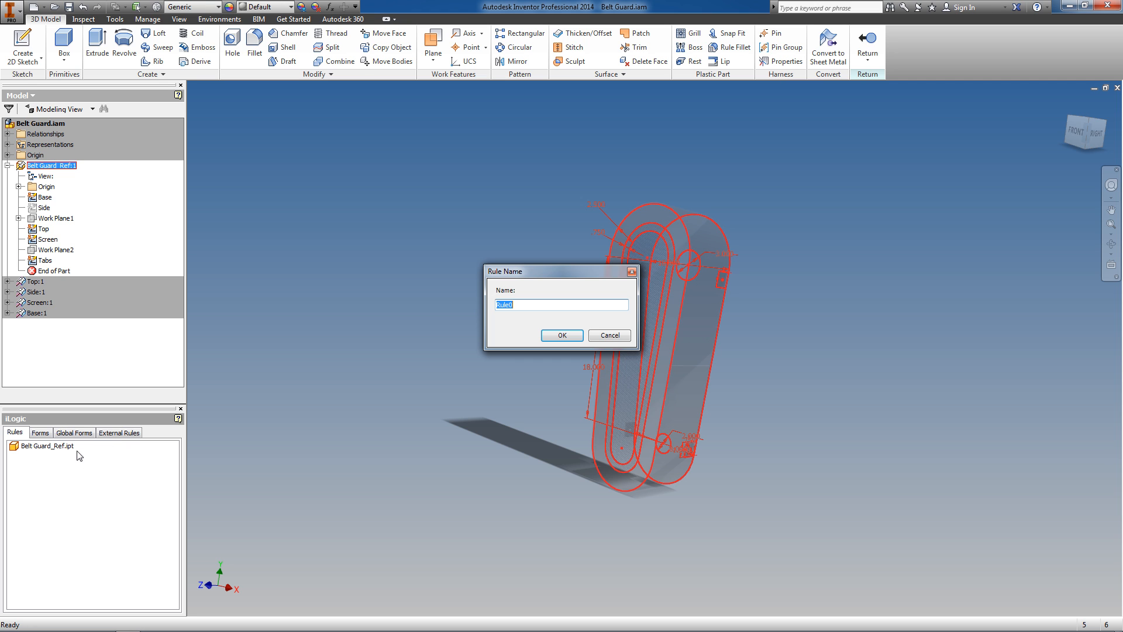
{"action": "type", "text": "Up"}
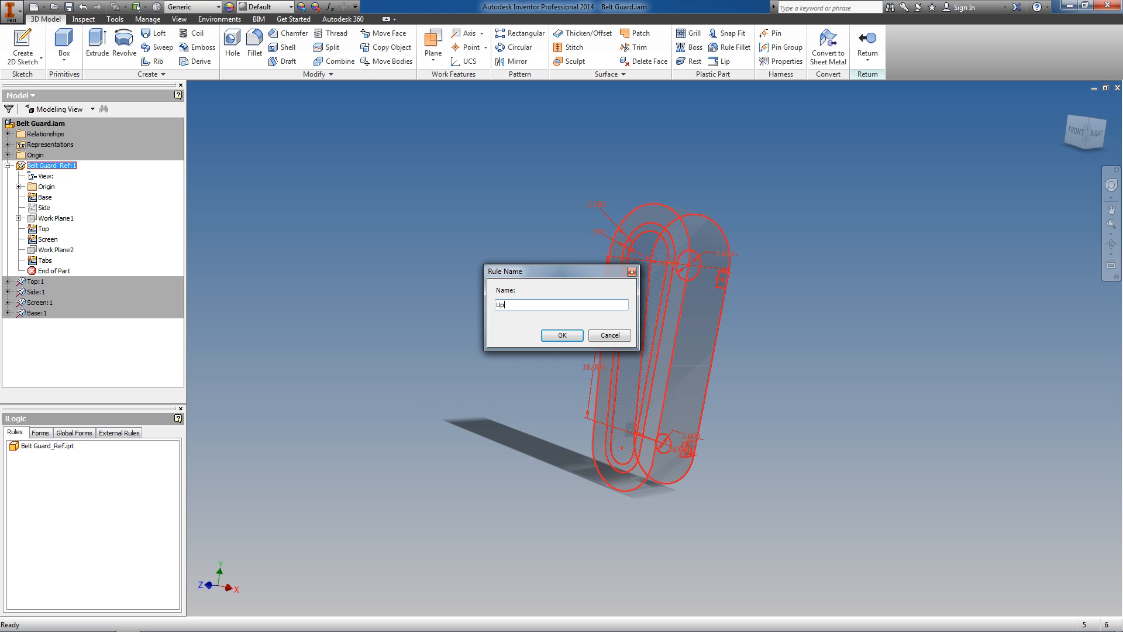
{"action": "left_click", "coordinate": [562, 335]}
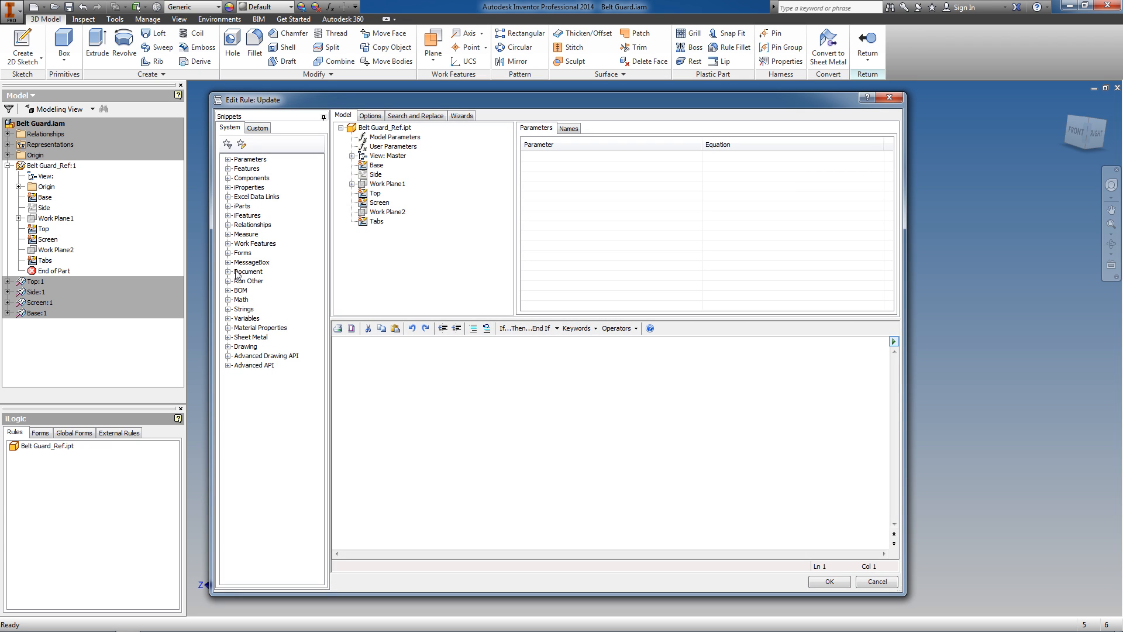
Insert the UpdateWhenDone = True snippet, save the Update rule and return to the assembly.
{"action": "left_click", "coordinate": [248, 270]}
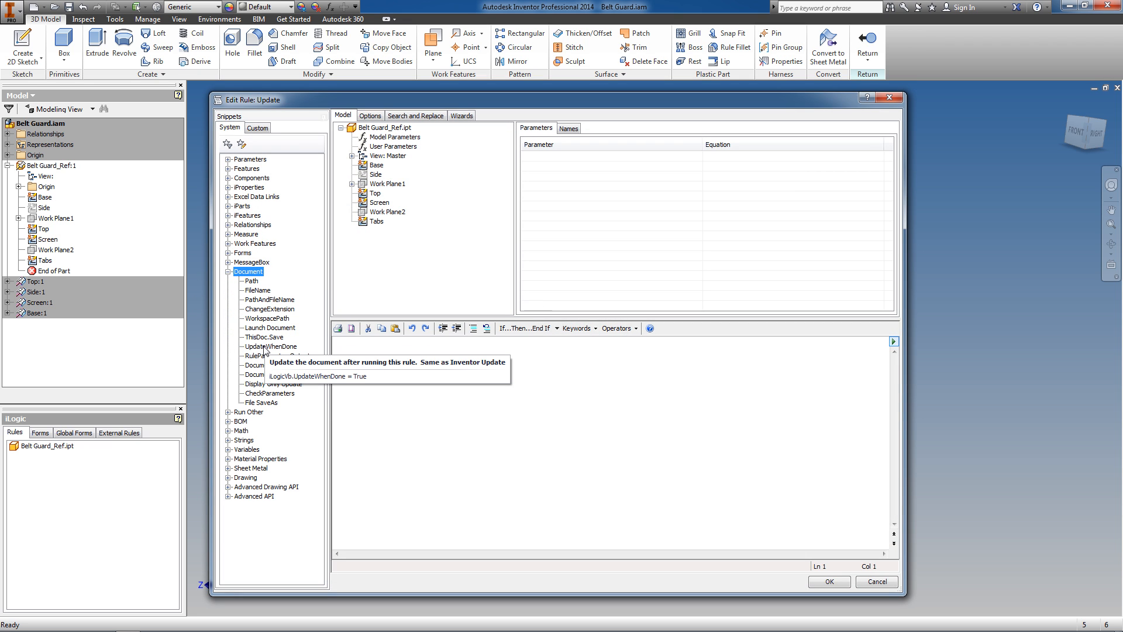
{"action": "double_click", "coordinate": [271, 346]}
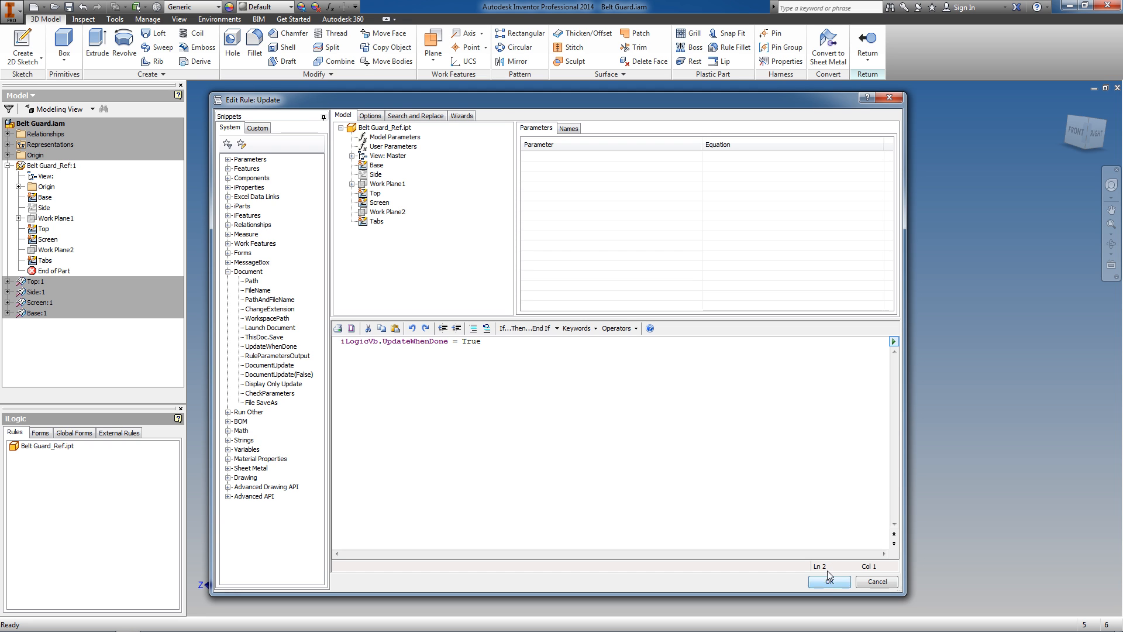
{"action": "left_click", "coordinate": [828, 581]}
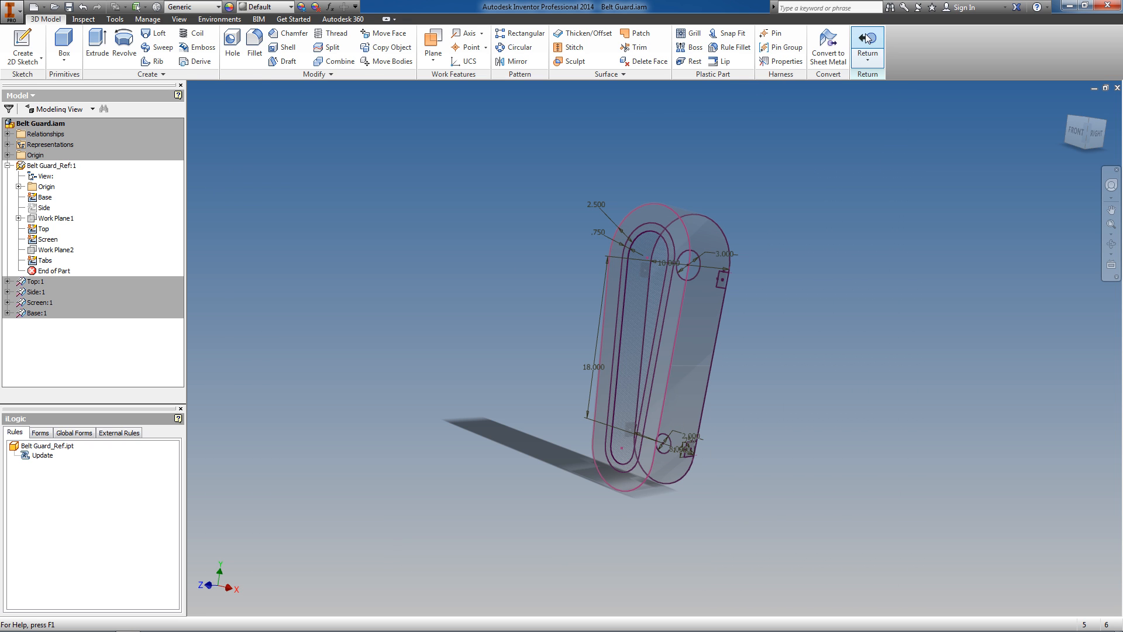
{"action": "left_click", "coordinate": [867, 41]}
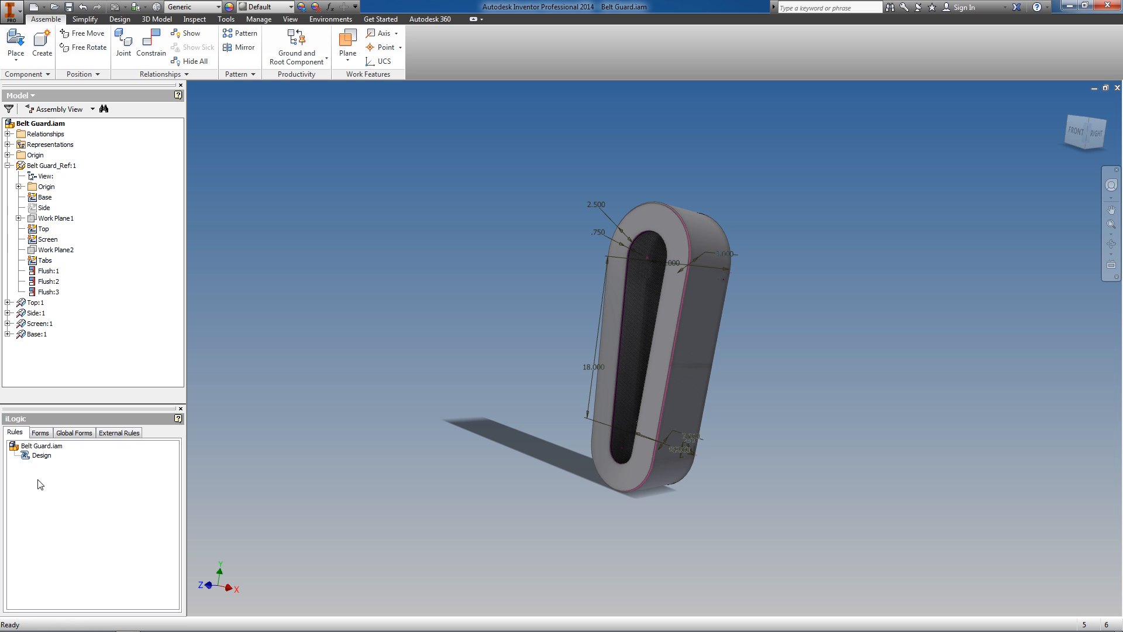
Reopen the Design rule and insert a RunRule in Component snippet line.
{"action": "right_click", "coordinate": [42, 455]}
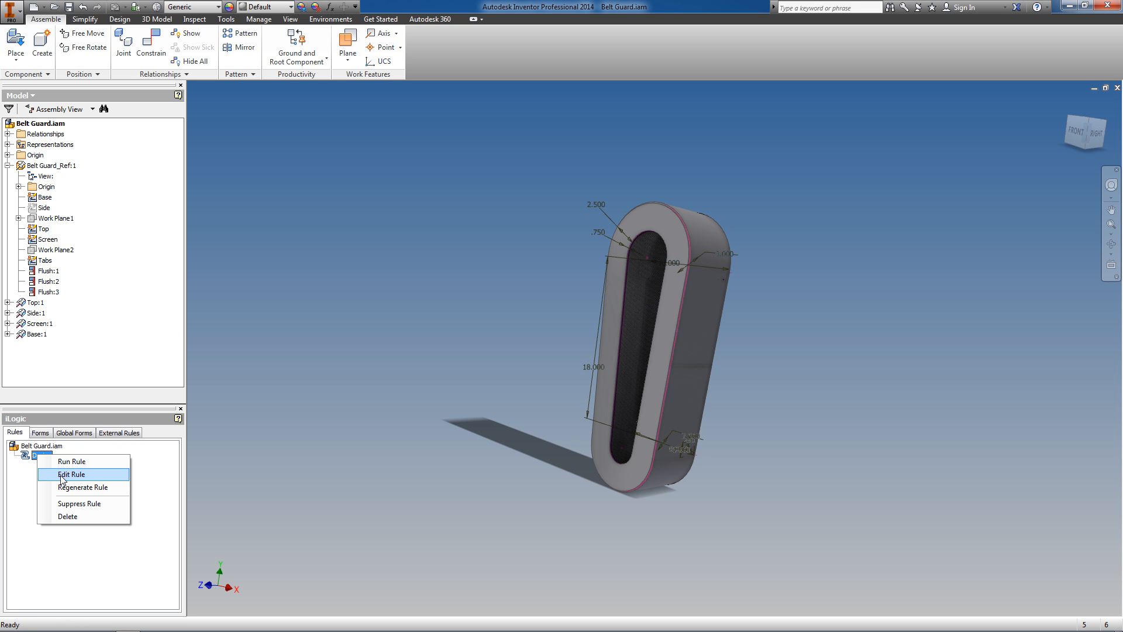
{"action": "left_click", "coordinate": [71, 474]}
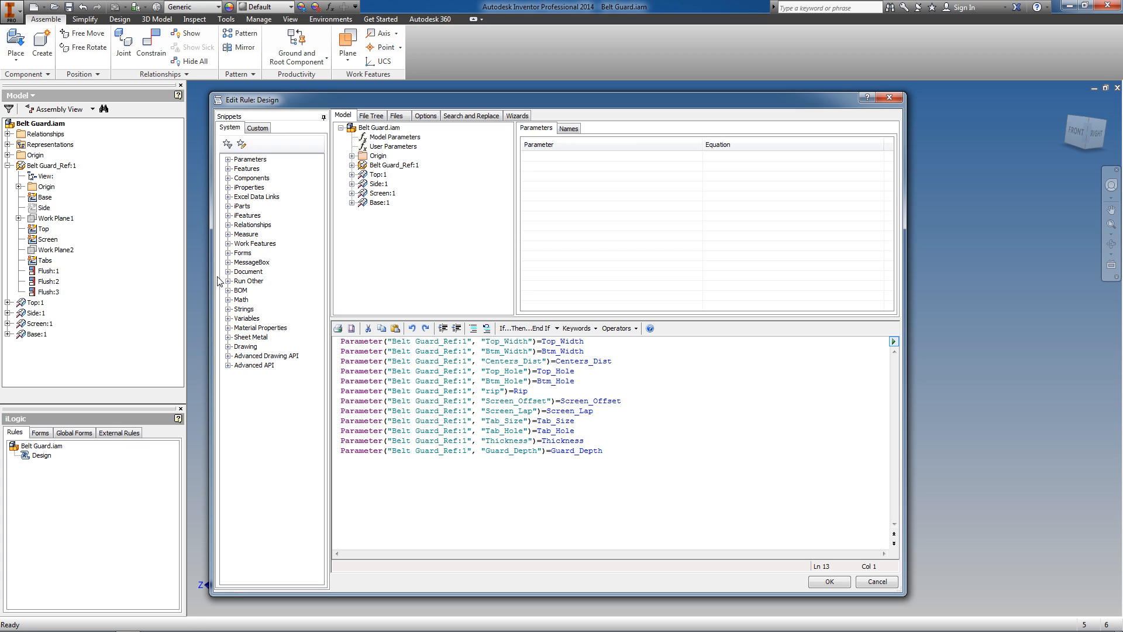
{"action": "left_click", "coordinate": [228, 281]}
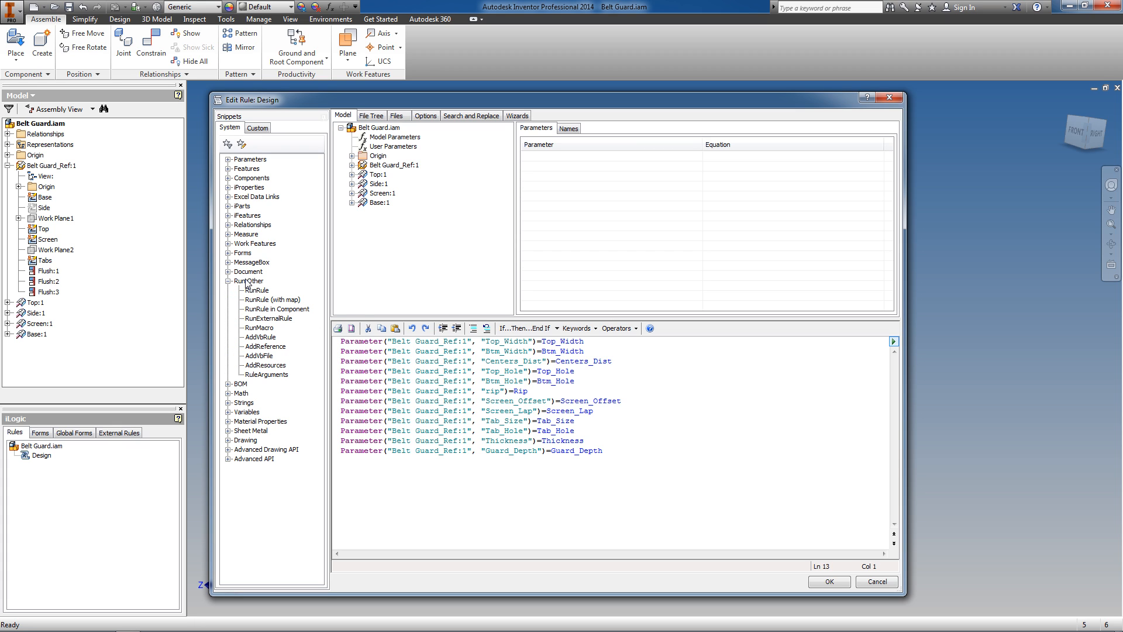
{"action": "mouse_move", "coordinate": [277, 308]}
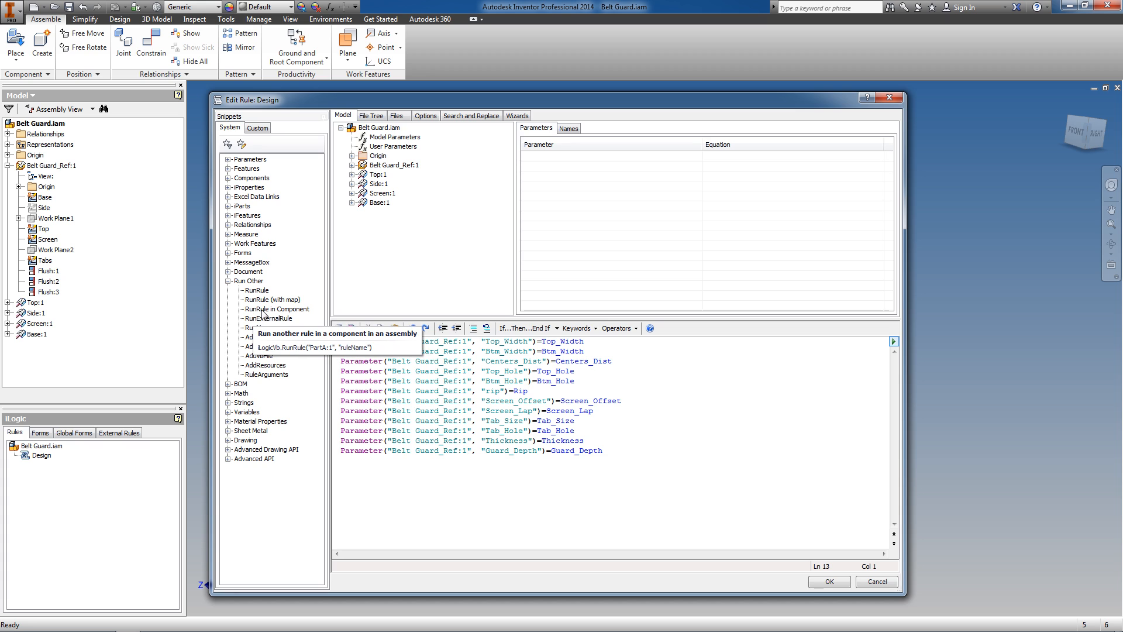
{"action": "double_click", "coordinate": [276, 309]}
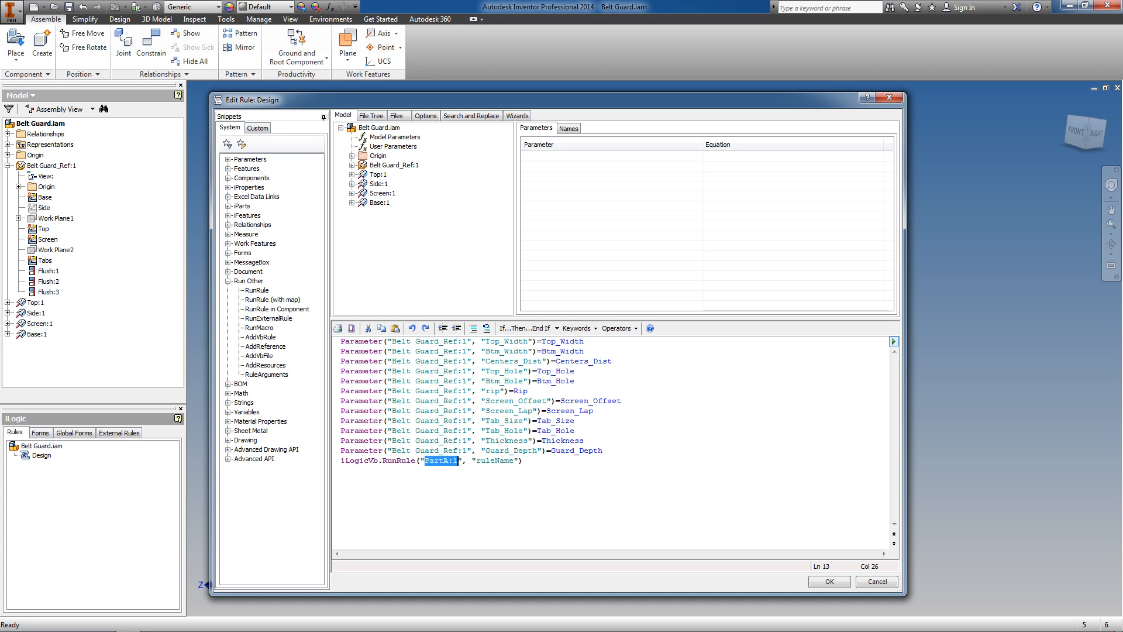
Point the RunRule line at Belt Guard_Ref:1's Update rule, add UpdateWhenDone and save the rule.
{"action": "left_click", "coordinate": [393, 165]}
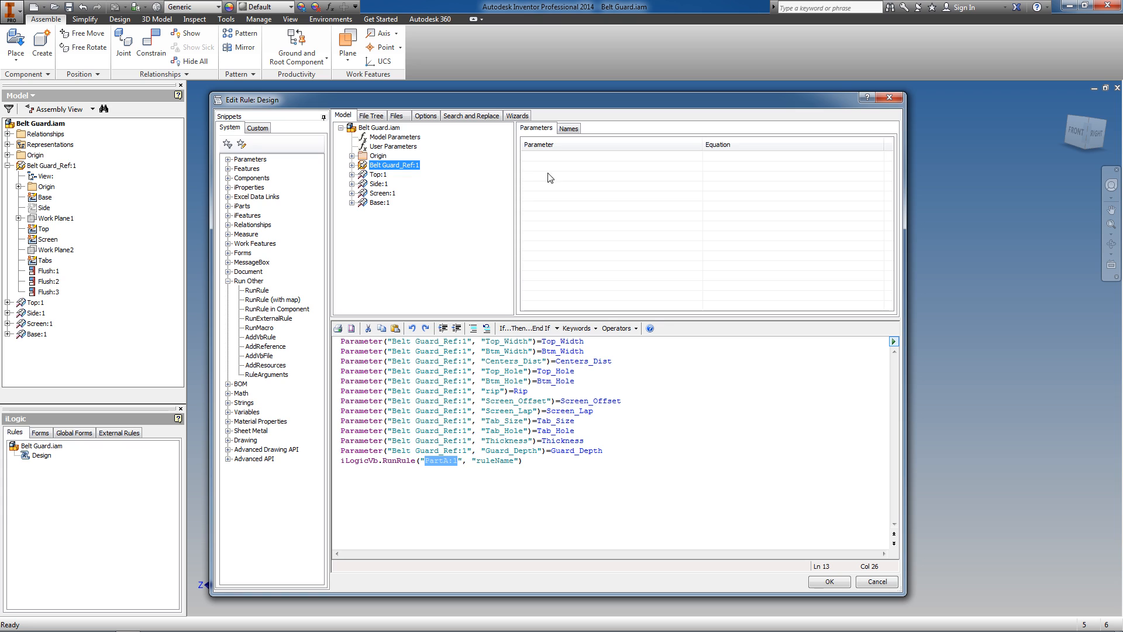
{"action": "left_click", "coordinate": [568, 128]}
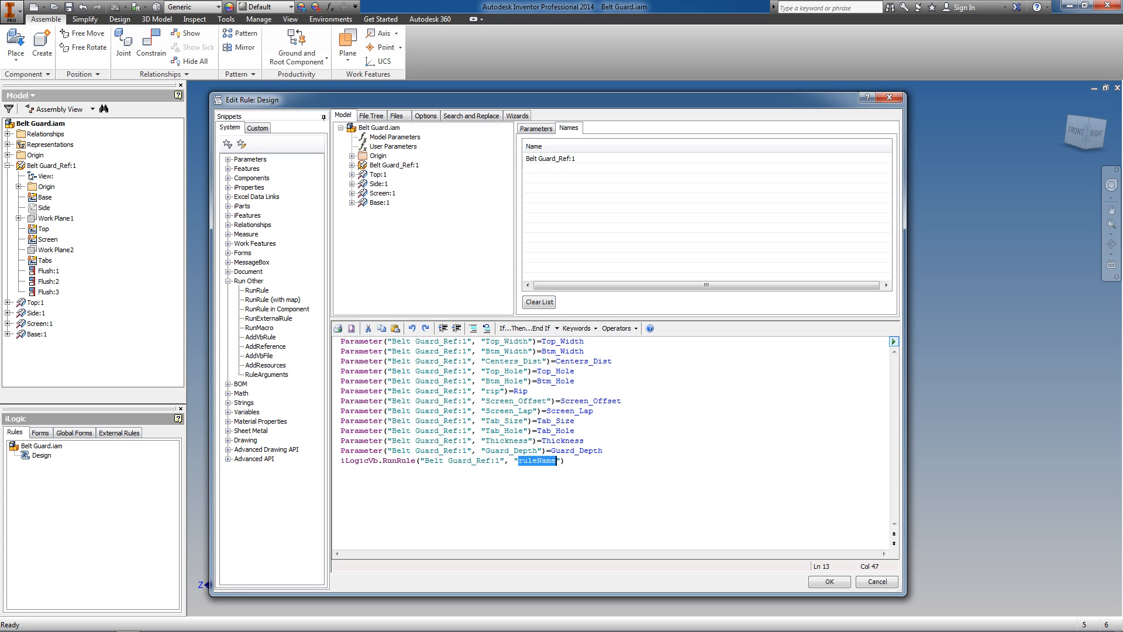
{"action": "type", "text": "Update"}
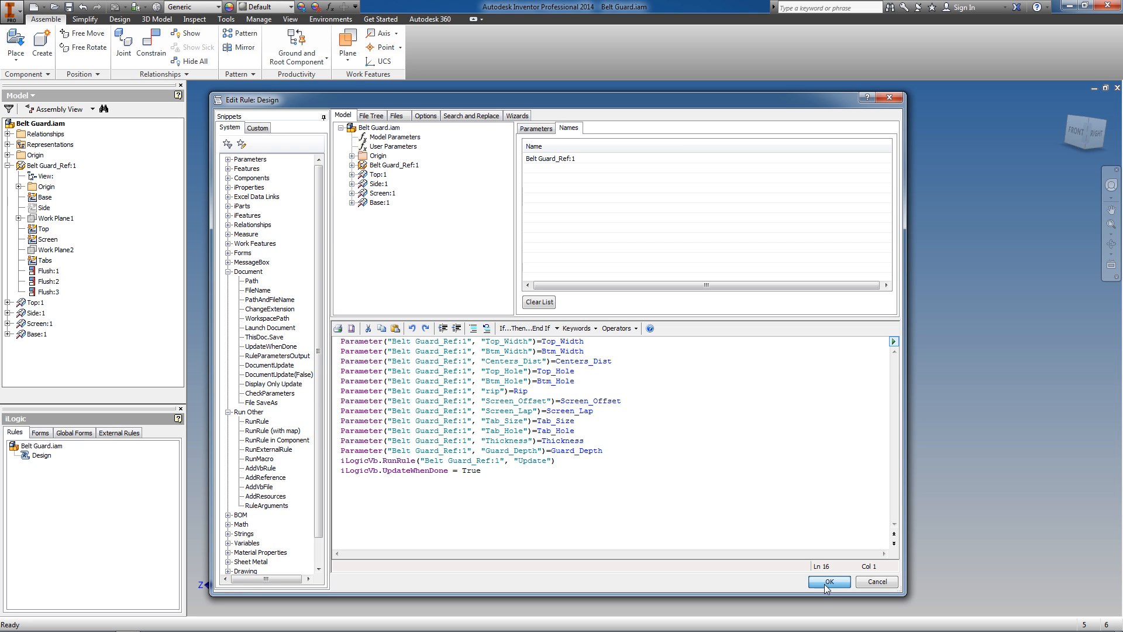
{"action": "left_click", "coordinate": [829, 582]}
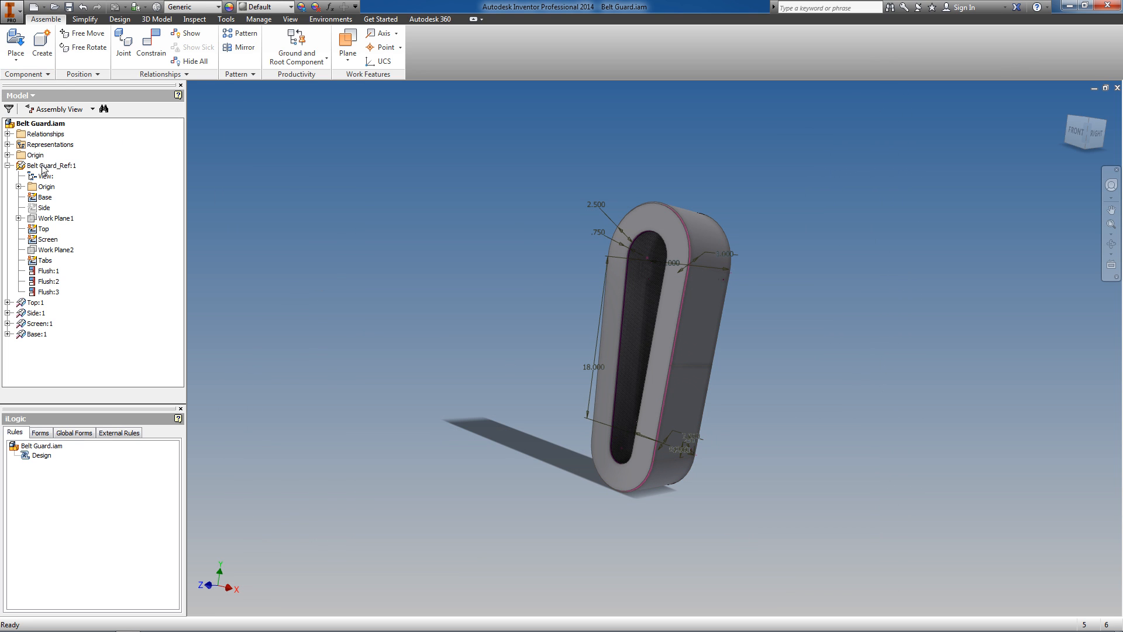
Create an iLogic form named 'Design' holding all thirteen user parameters, Top_Width through Thickness.
{"action": "right_click", "coordinate": [51, 165]}
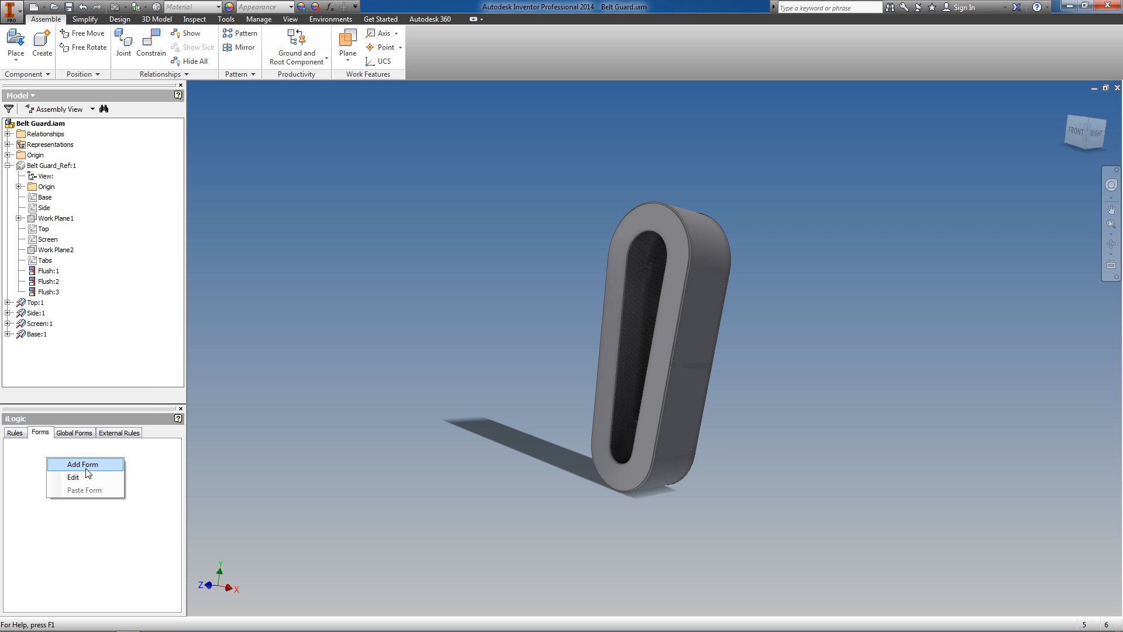
{"action": "left_click", "coordinate": [85, 464]}
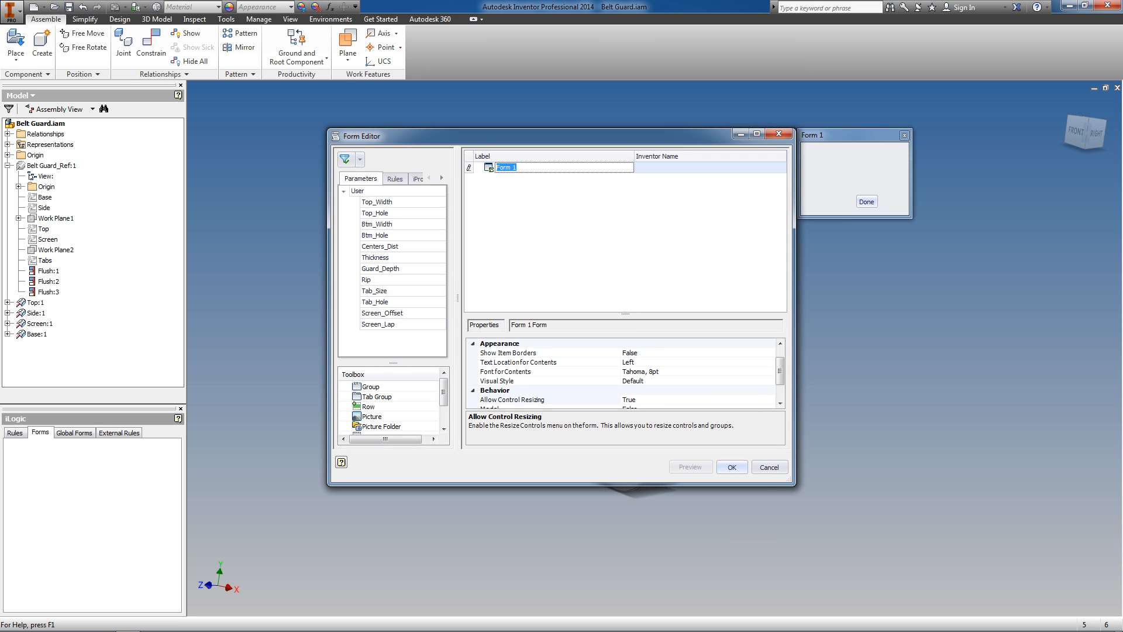
{"action": "type", "text": "Design"}
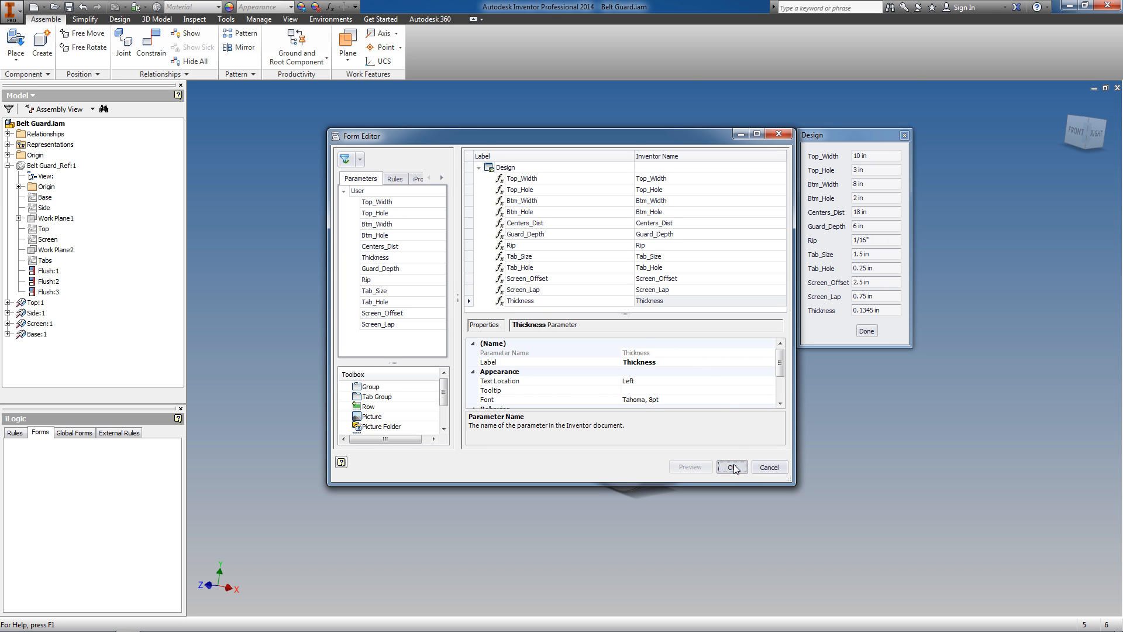
{"action": "left_click", "coordinate": [730, 467]}
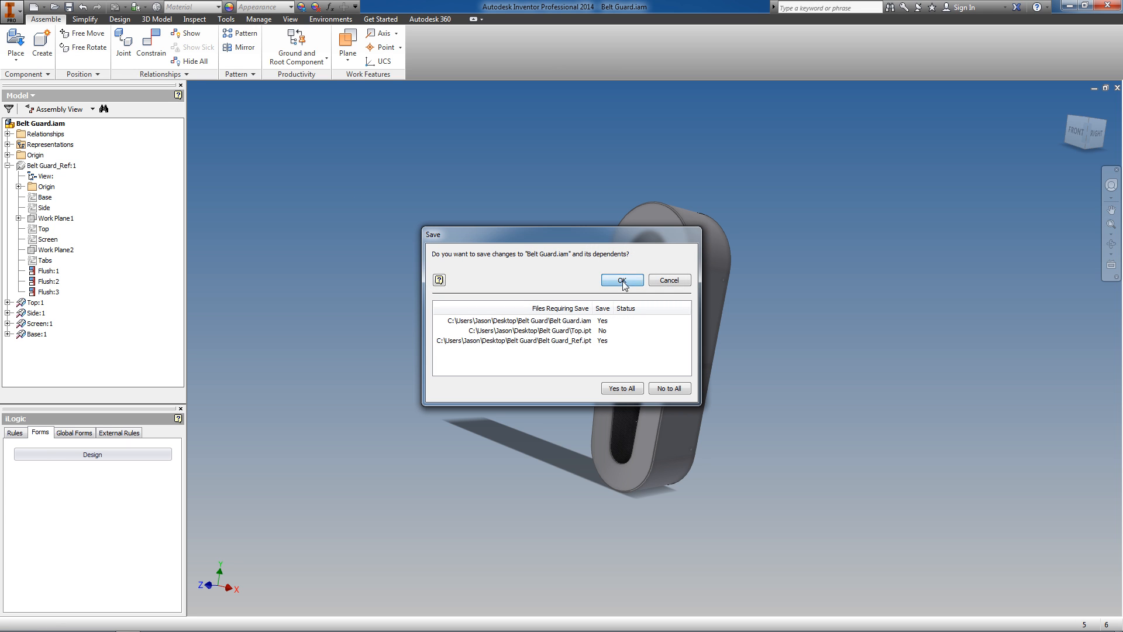
Confirm saving Belt Guard.iam with its parts and bring up the Design form.
{"action": "left_click", "coordinate": [620, 279]}
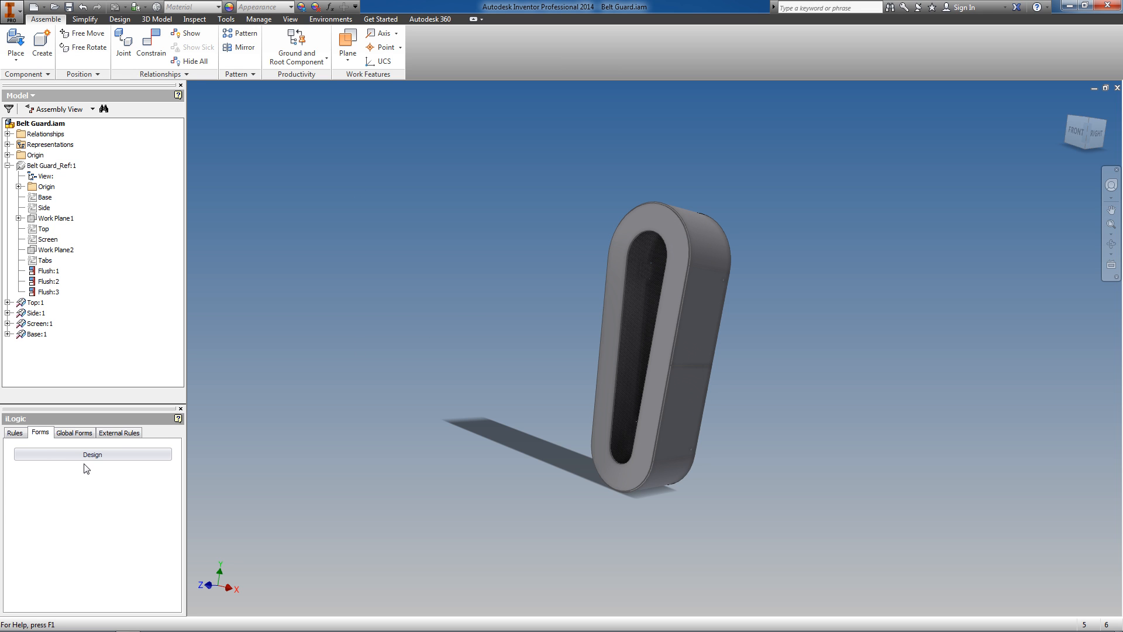
{"action": "left_click", "coordinate": [91, 454]}
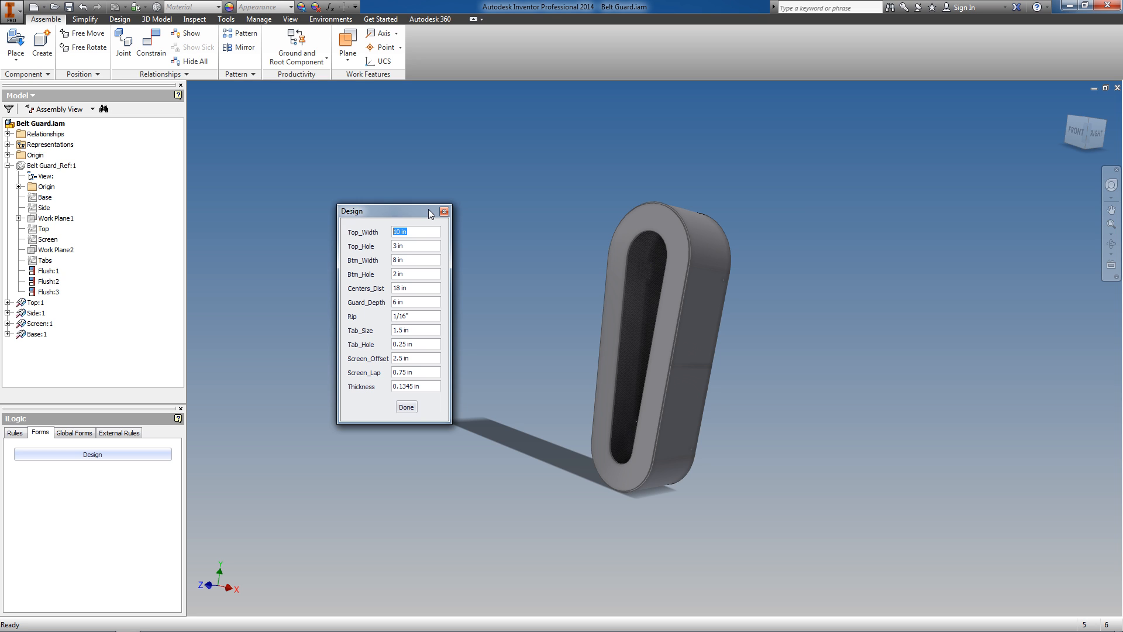
Enter new guard values — 12, 3, 4 in, .375 and .25 thickness — and finish with Done.
{"action": "type", "text": "12"}
{"action": "left_click", "coordinate": [416, 246]}
{"action": "type", "text": "4"}
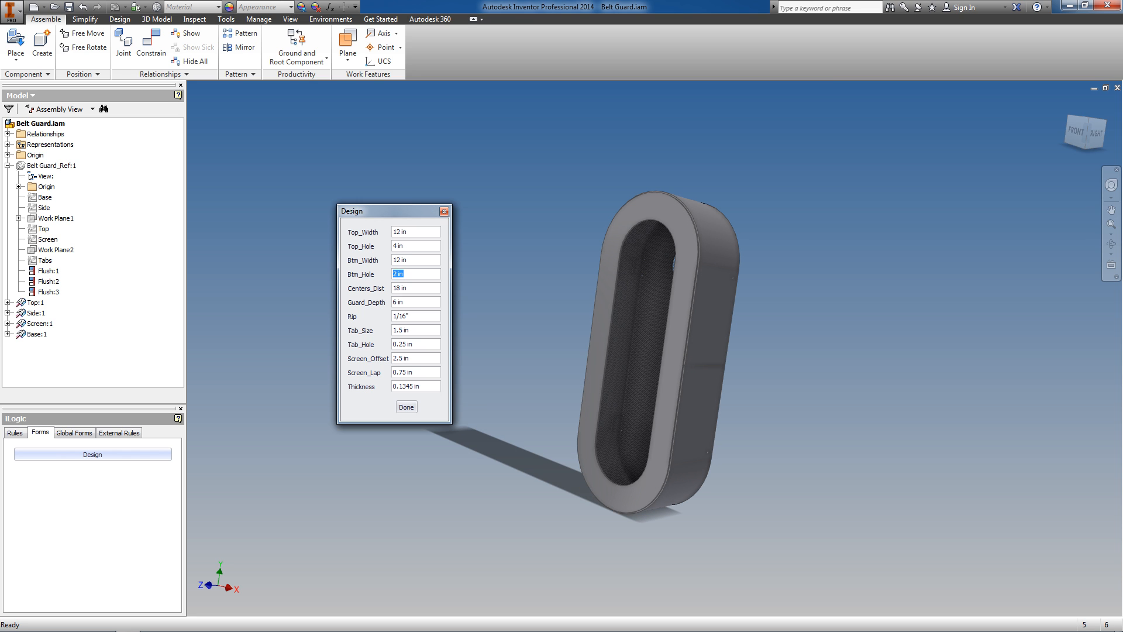
{"action": "type", "text": "36"}
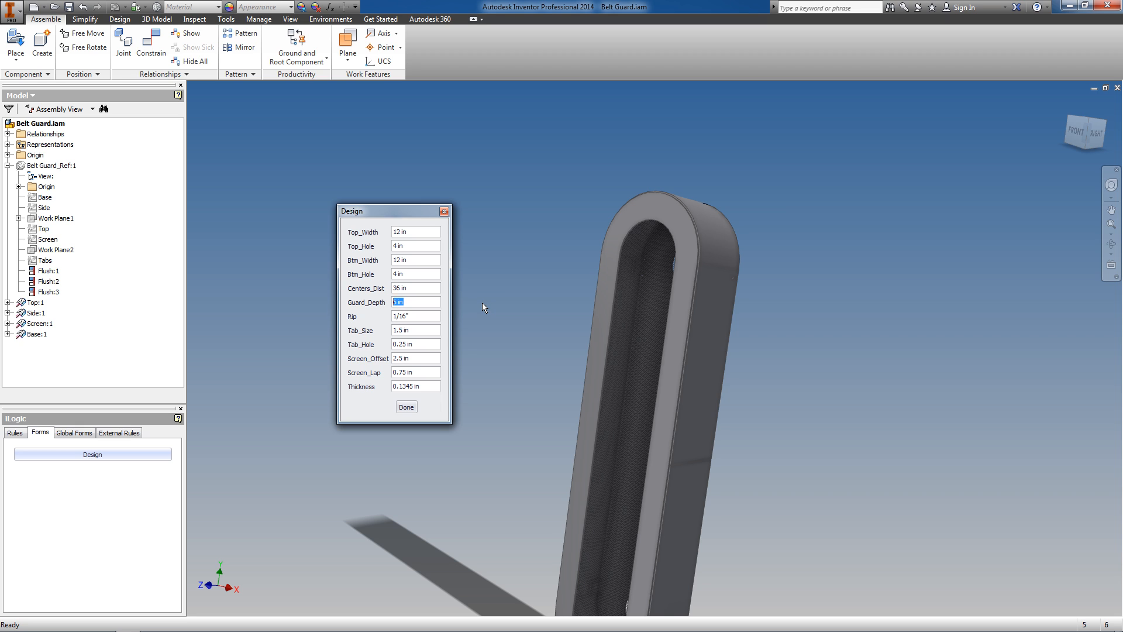
{"action": "type", "text": "4 in"}
{"action": "left_click", "coordinate": [416, 316]}
{"action": "type", "text": "0.25"}
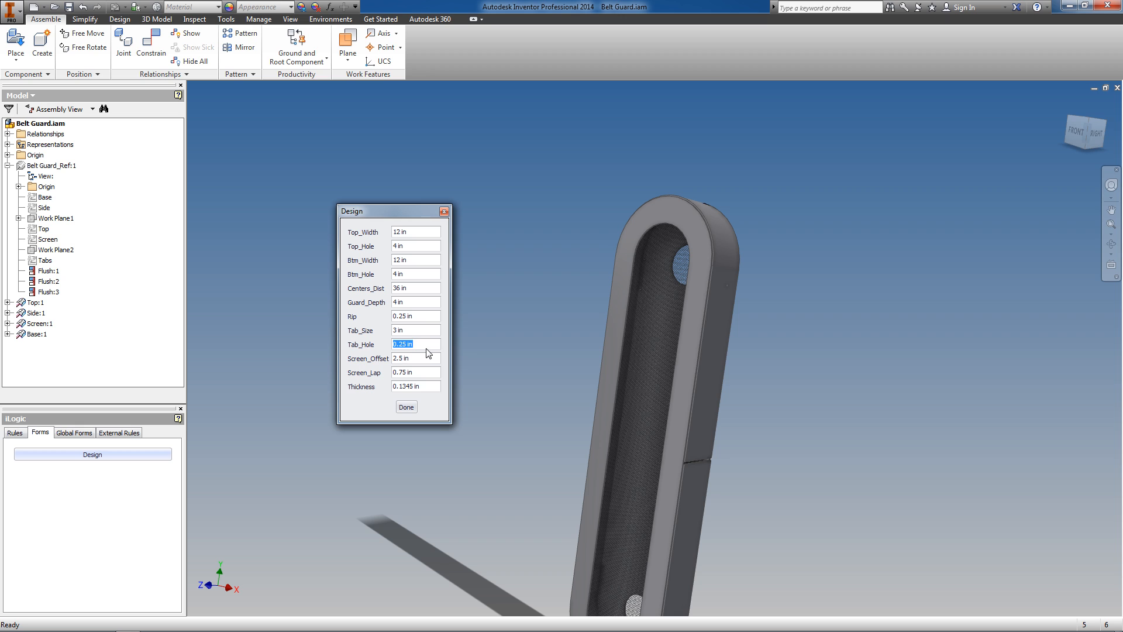
{"action": "type", "text": ".375"}
{"action": "left_click", "coordinate": [415, 358]}
{"action": "type", "text": "4"}
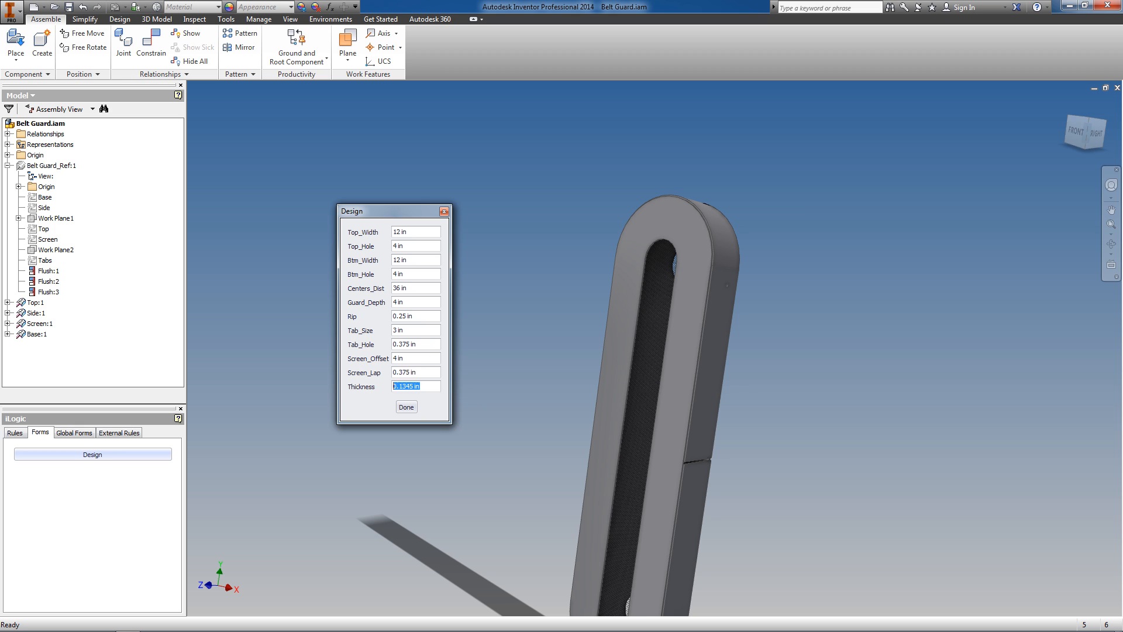
{"action": "type", "text": ".25"}
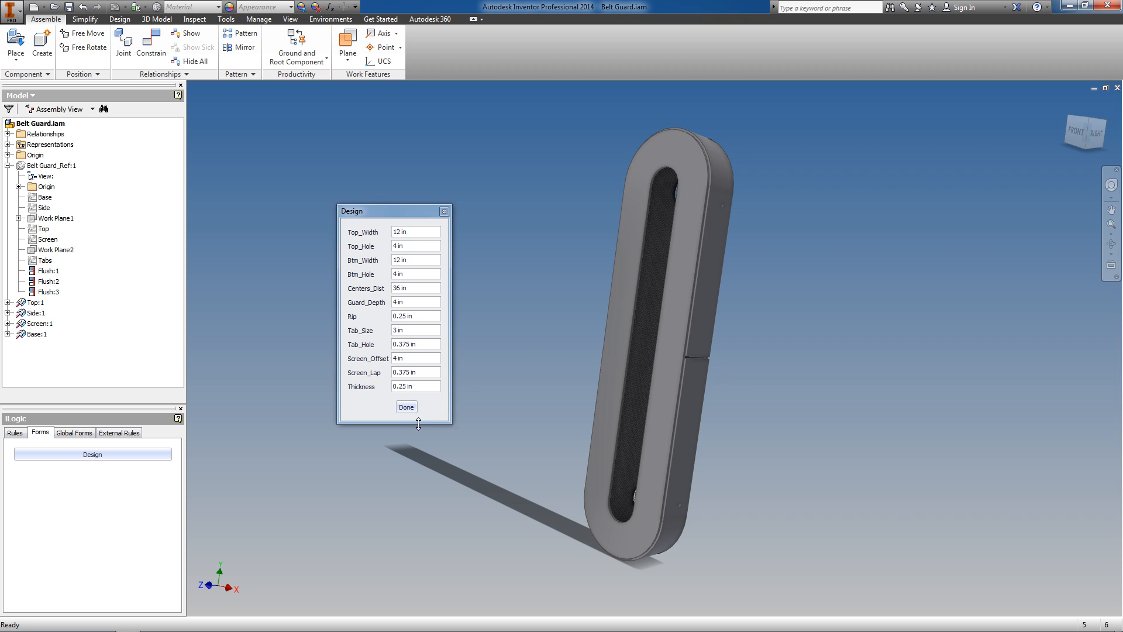
{"action": "left_click", "coordinate": [406, 406]}
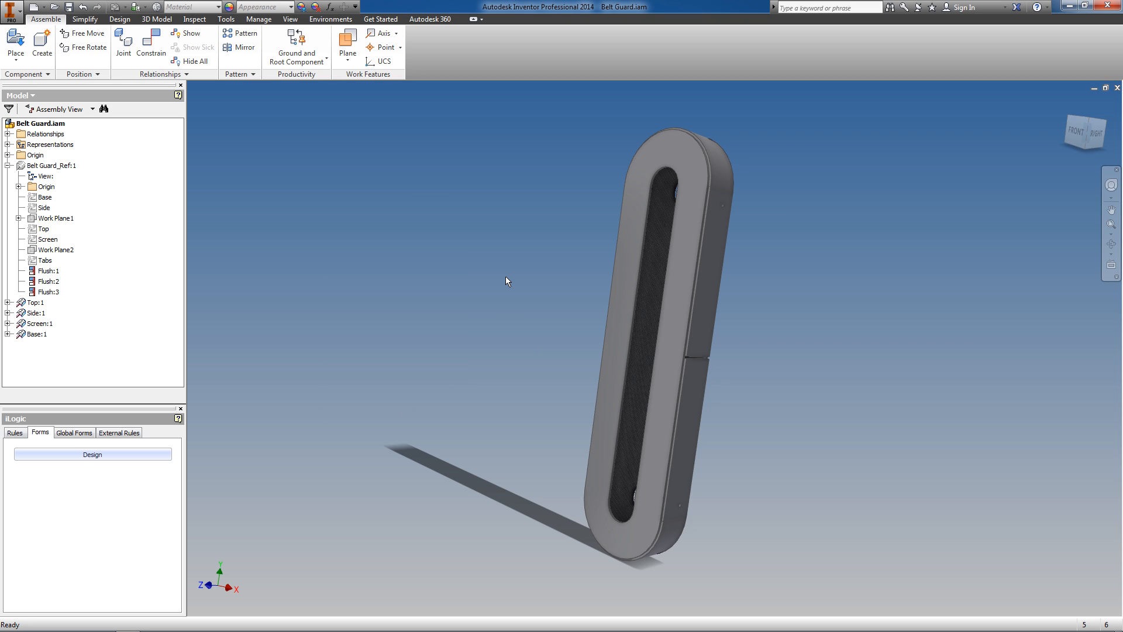